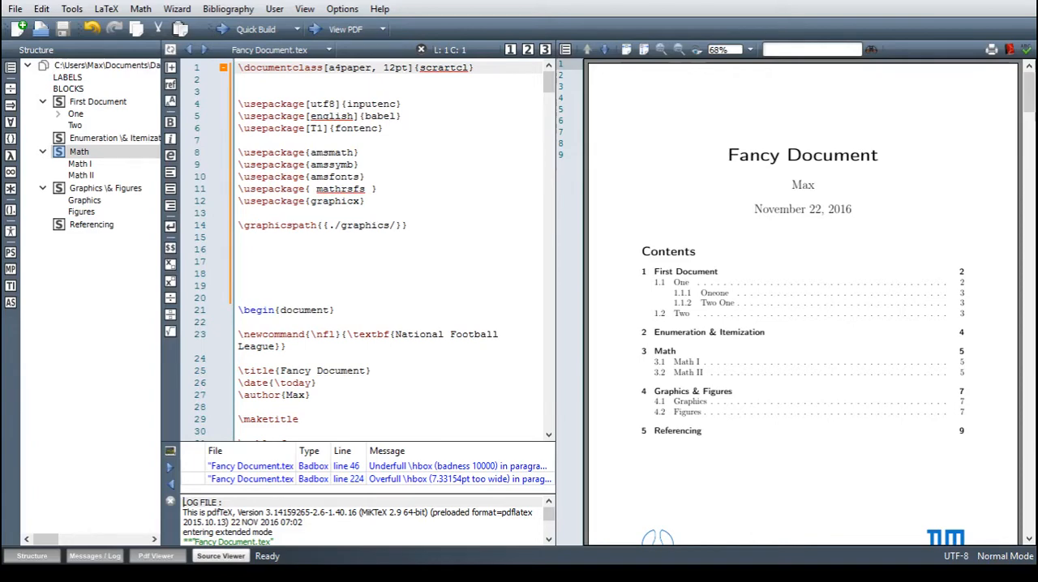
Add \label{eqn} to the first Math I equation, then scroll toward the Referencing section
left_click(79, 151)
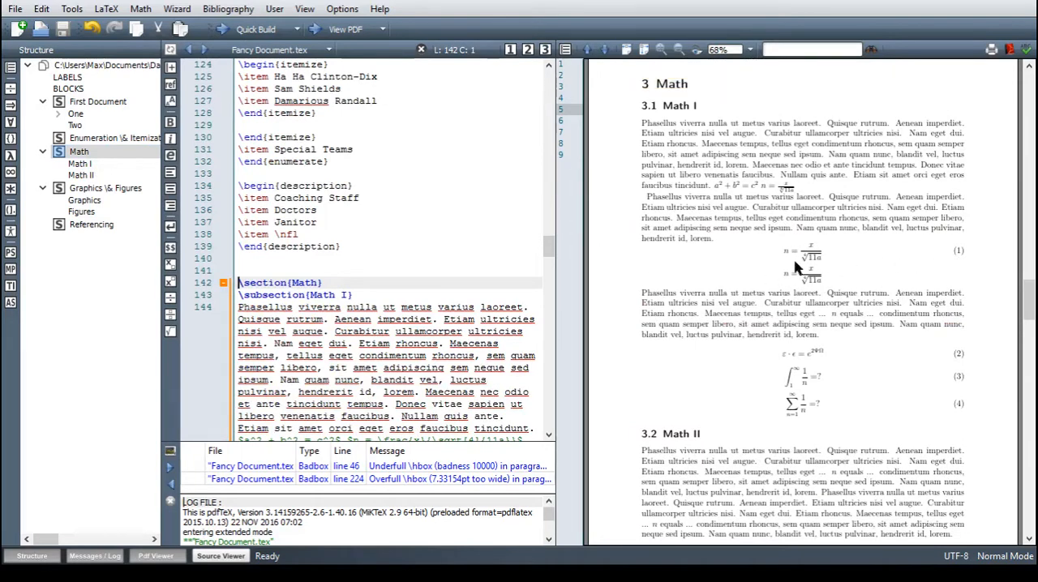
scroll("down", 3)
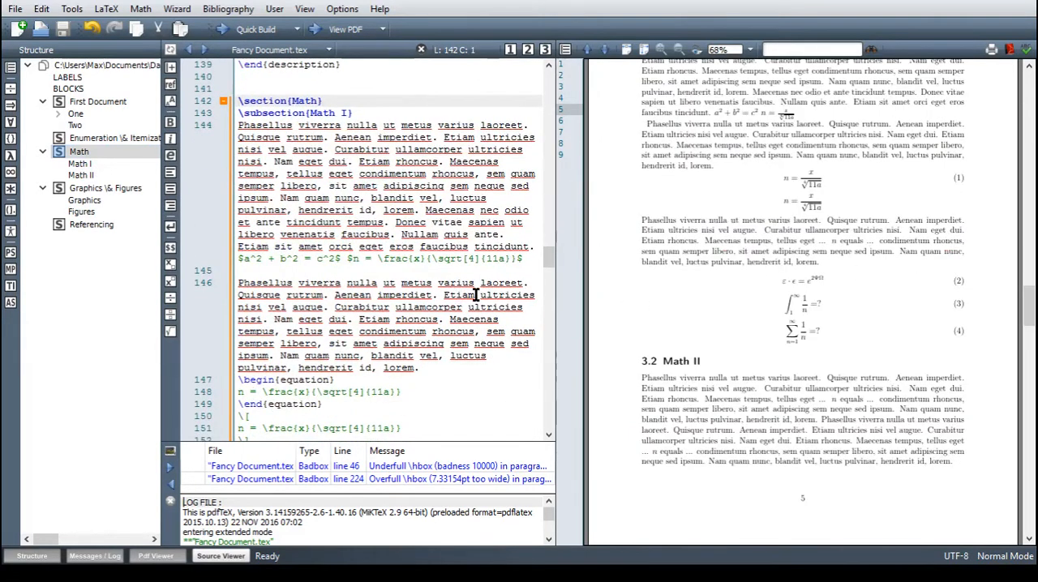
scroll("down", 3)
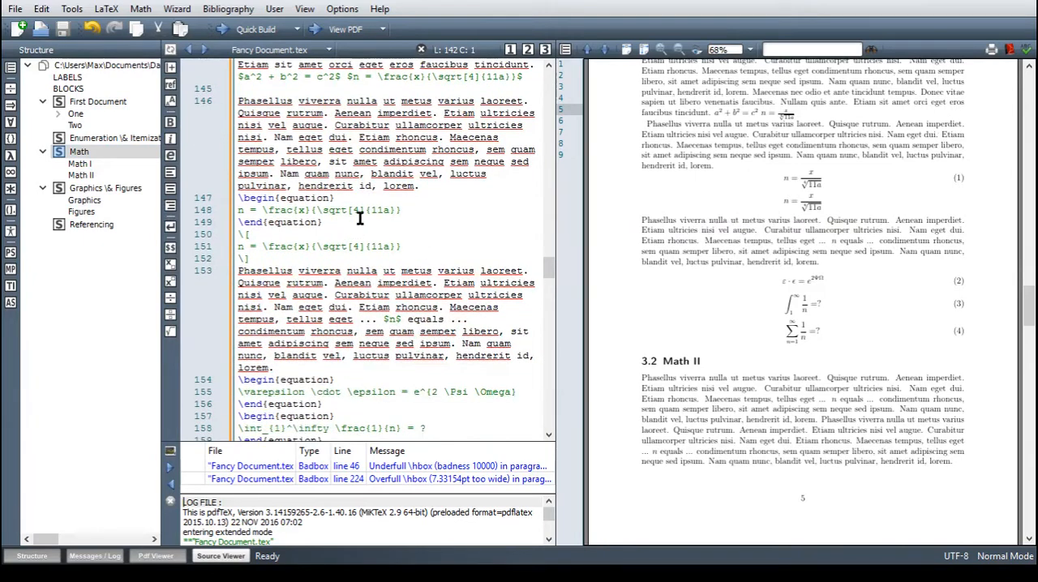
left_click(334, 198)
type("\\")
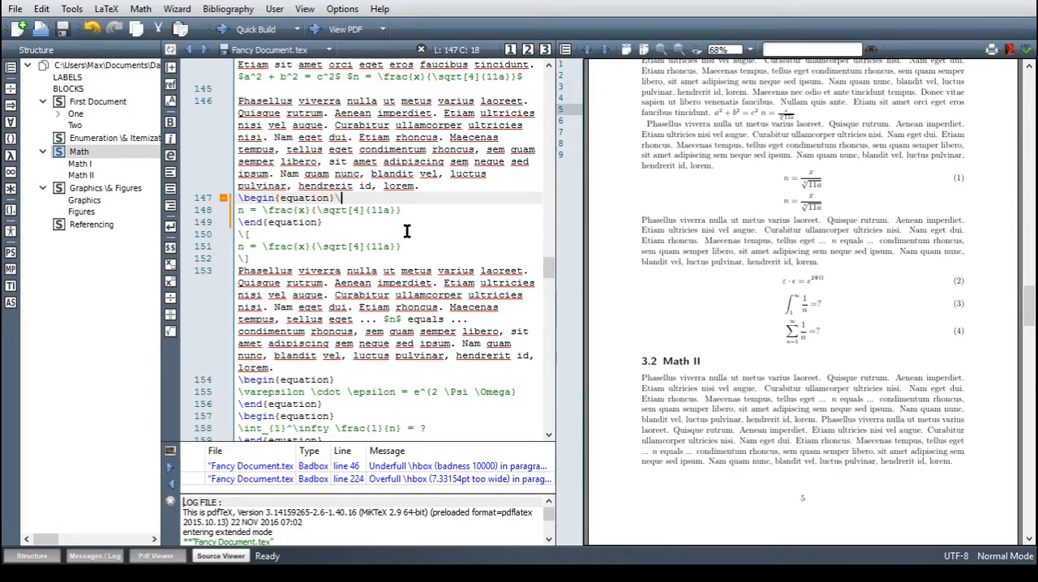
type("la")
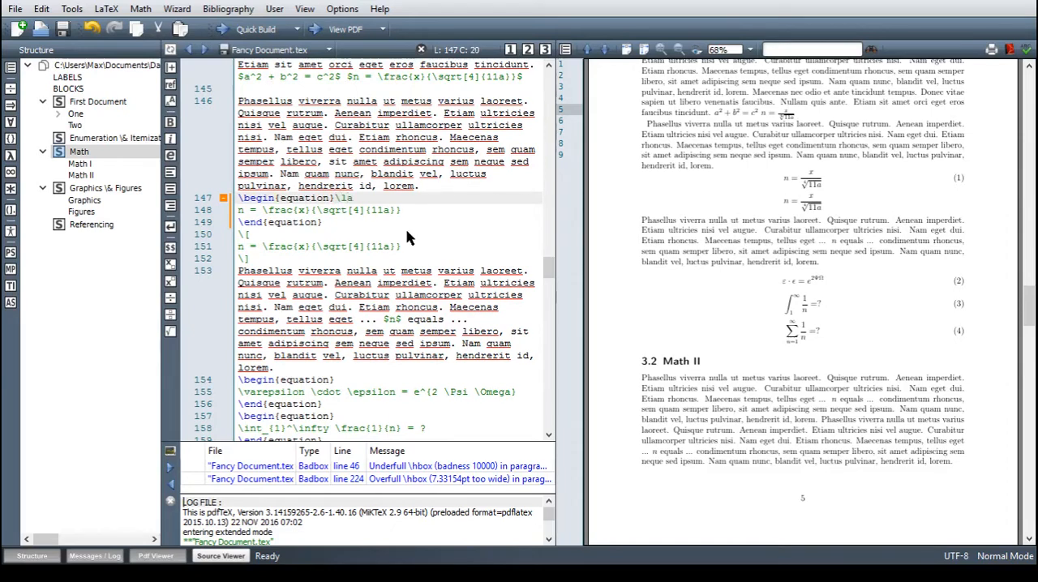
type("\\label{}")
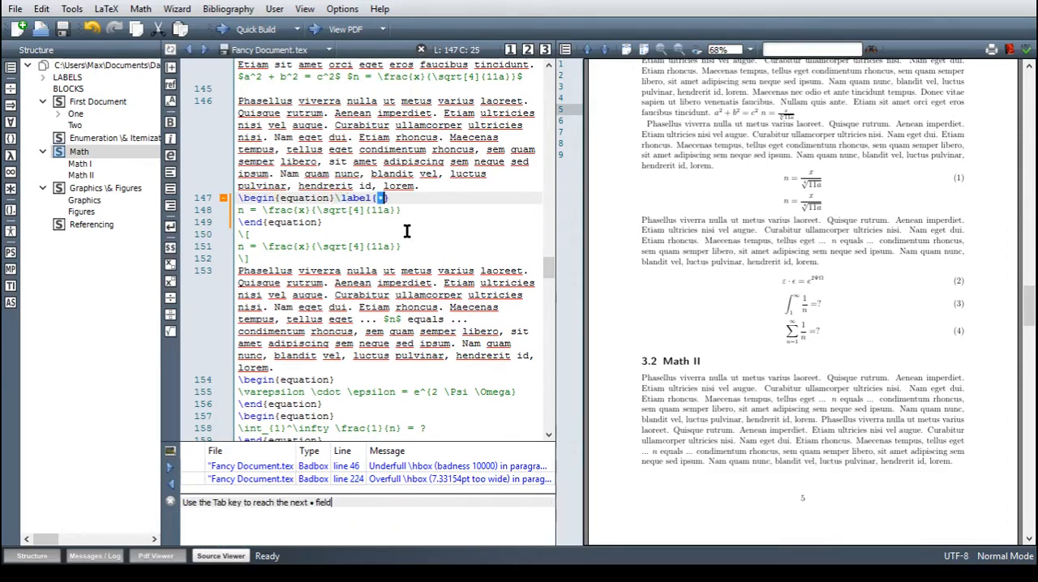
type("eqn")
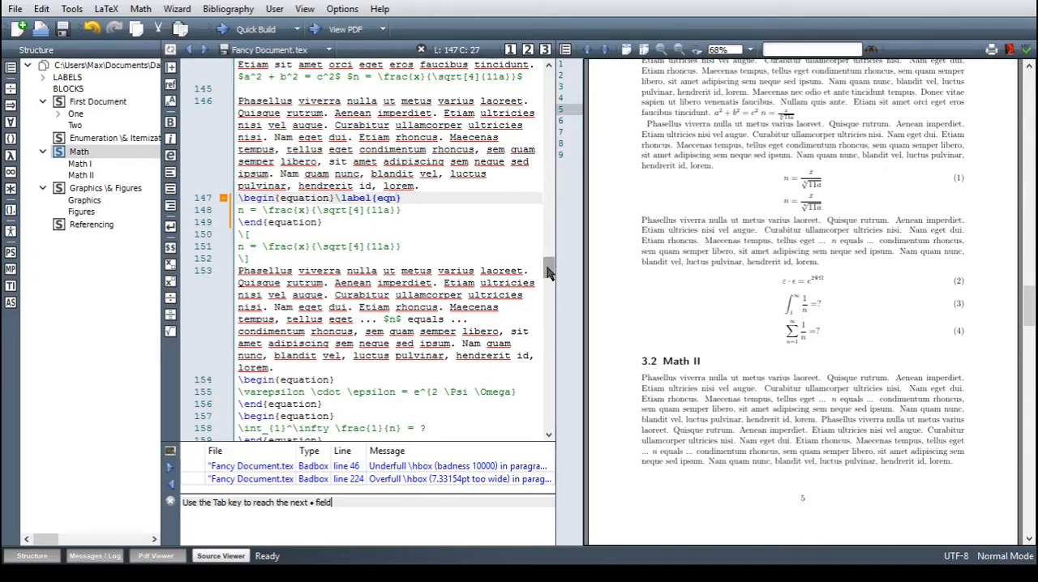
scroll("down", 3)
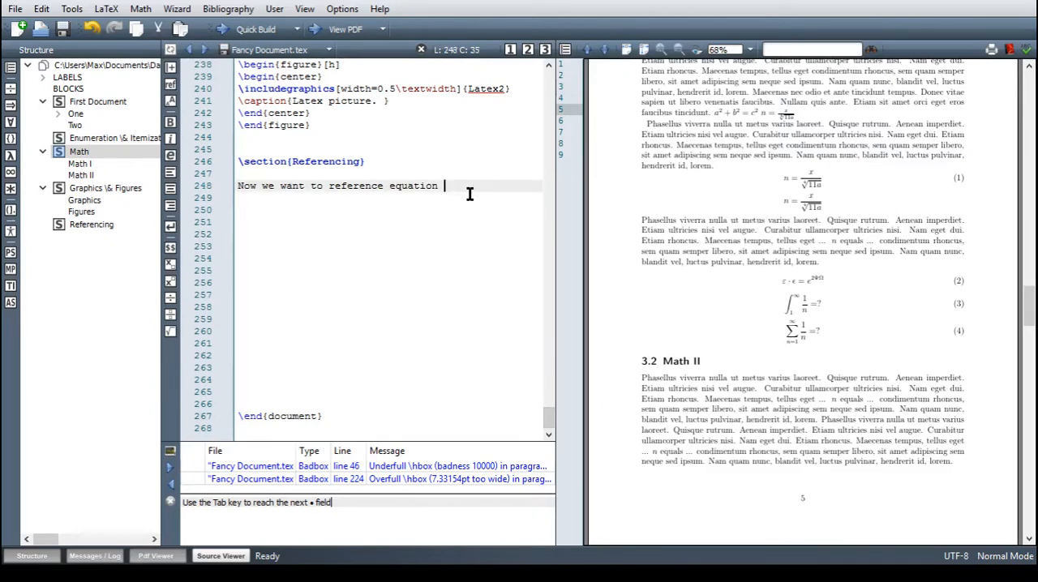
Append \ref{eqn} to the Referencing sentence and compile twice so it shows equation 1
type("\\")
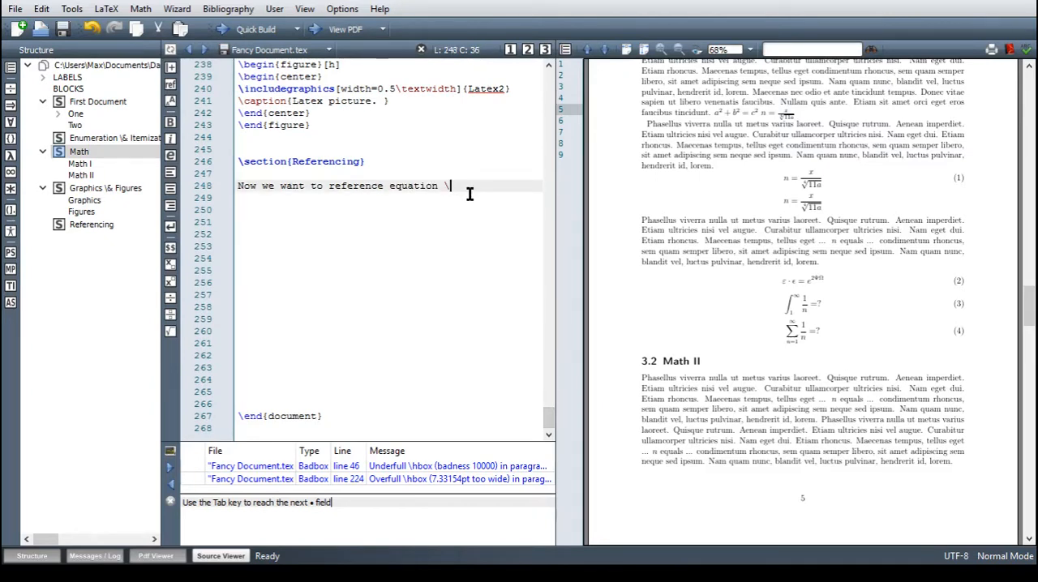
type("re")
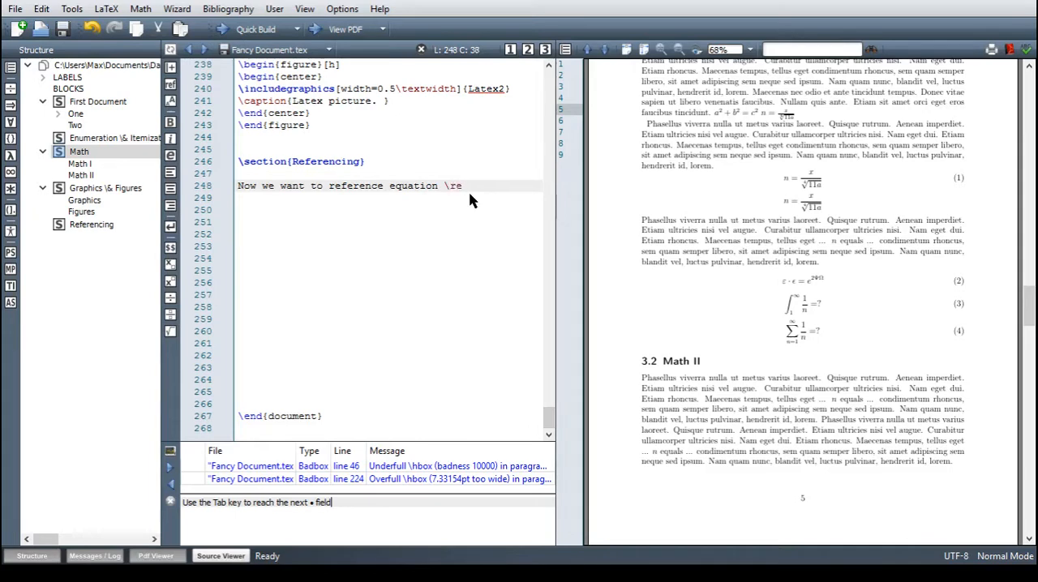
type("f")
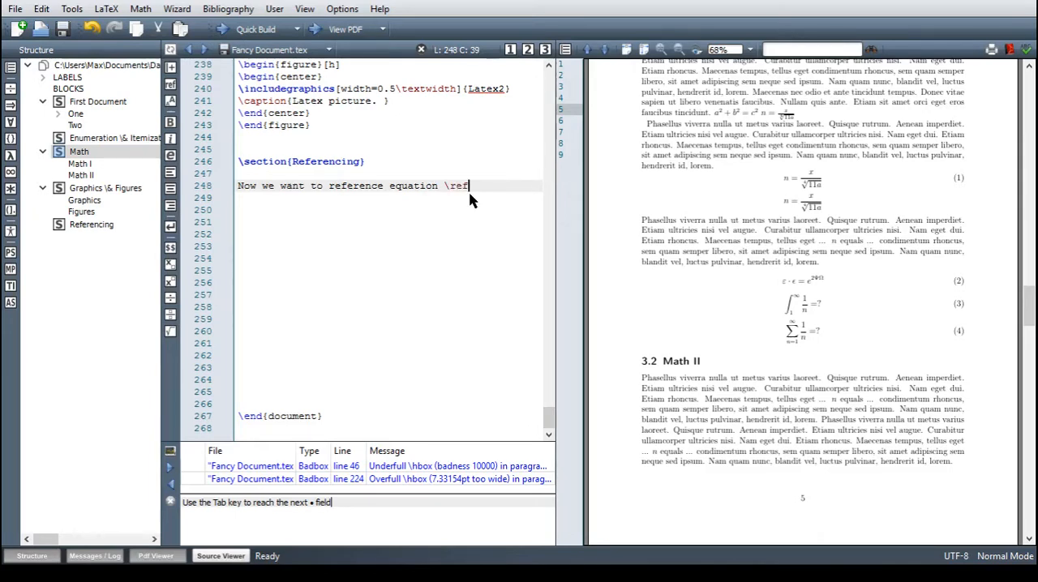
type("{eqn}")
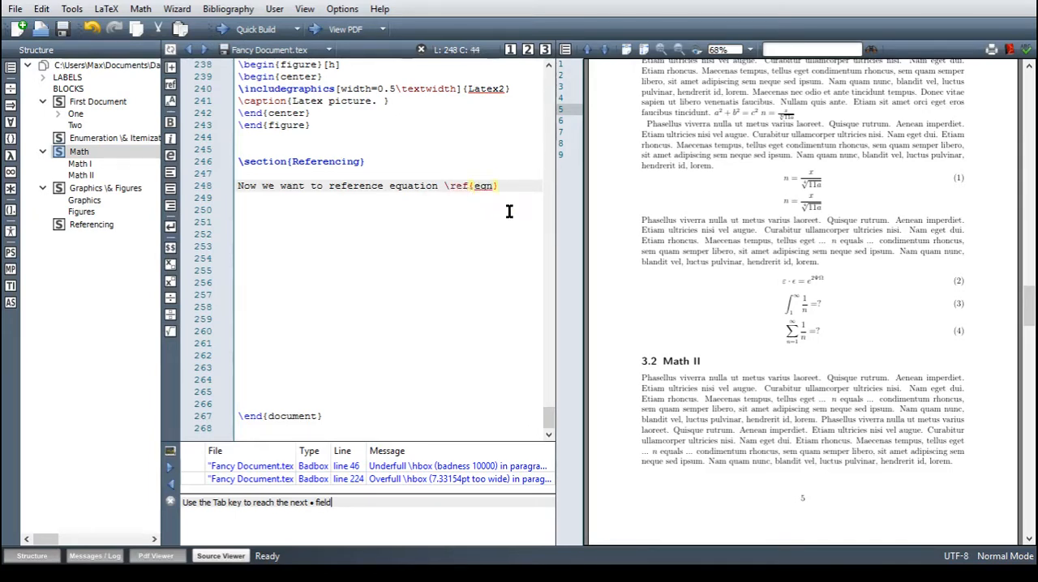
left_click(256, 28)
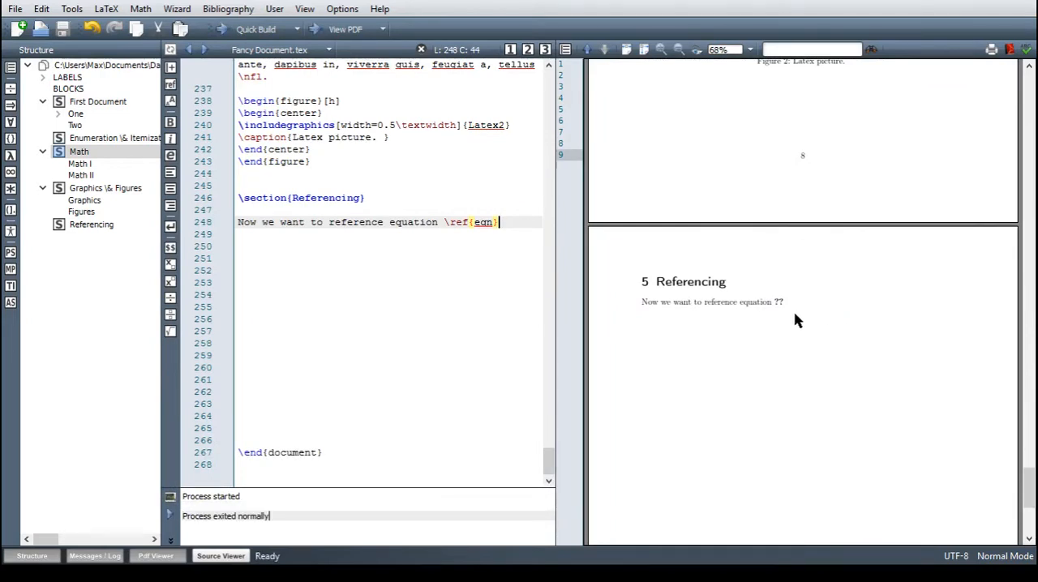
left_click(256, 28)
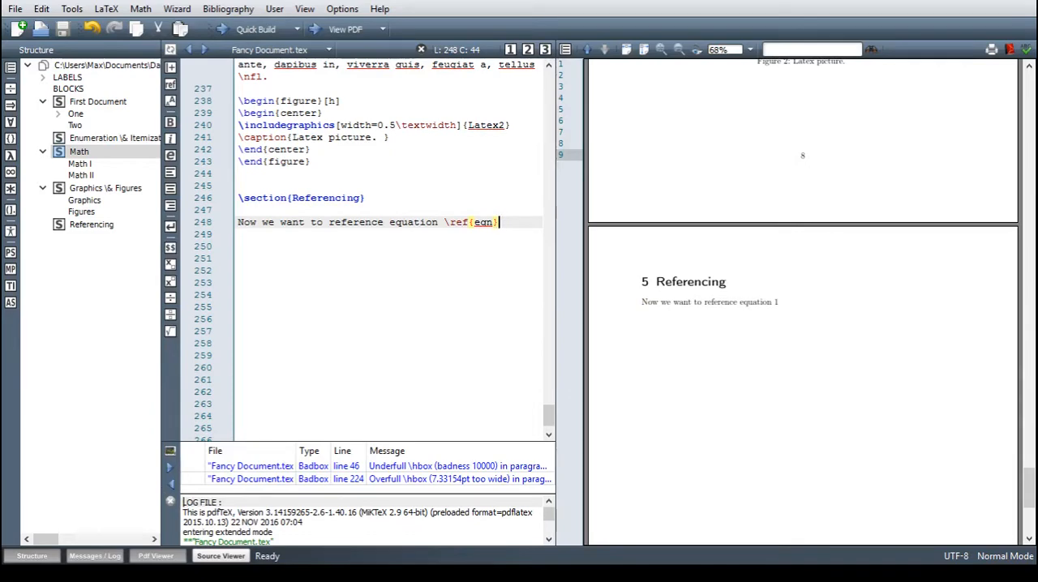
mouse_move(1000, 162)
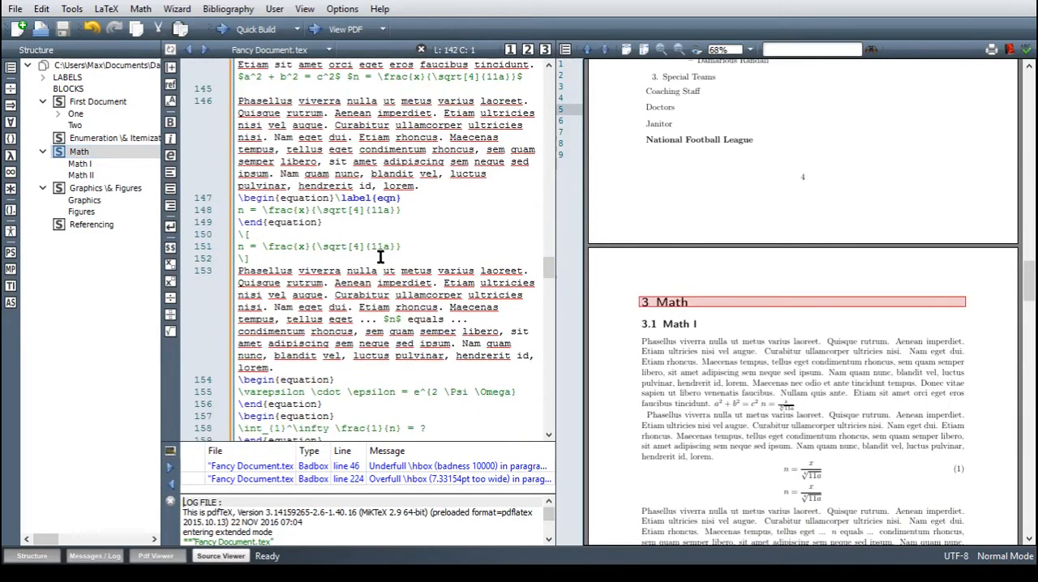
Label the matrix equation with \label{matrix}
scroll("down", 3)
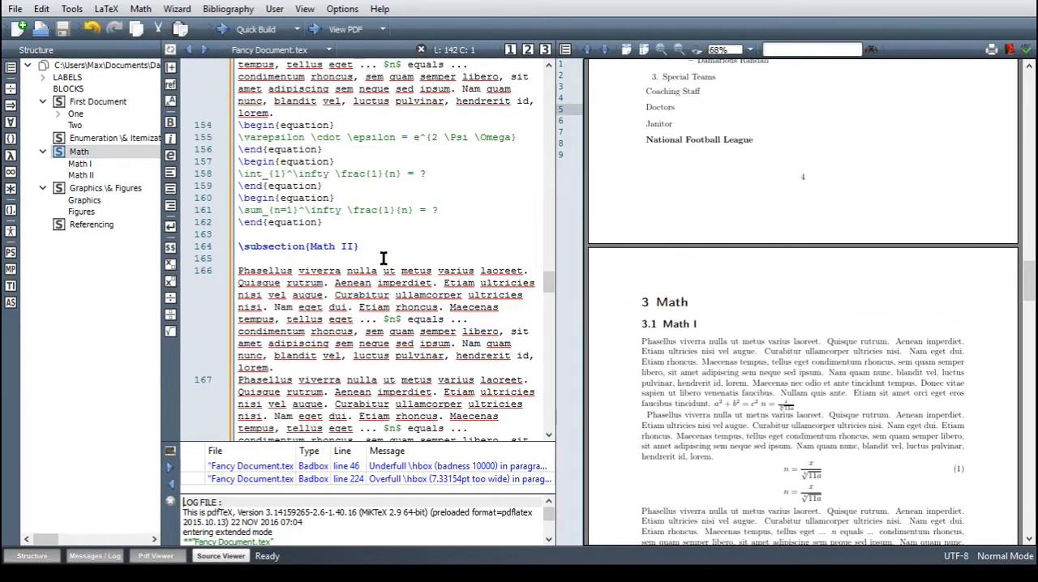
scroll("down", 3)
type("\\begin{equation")
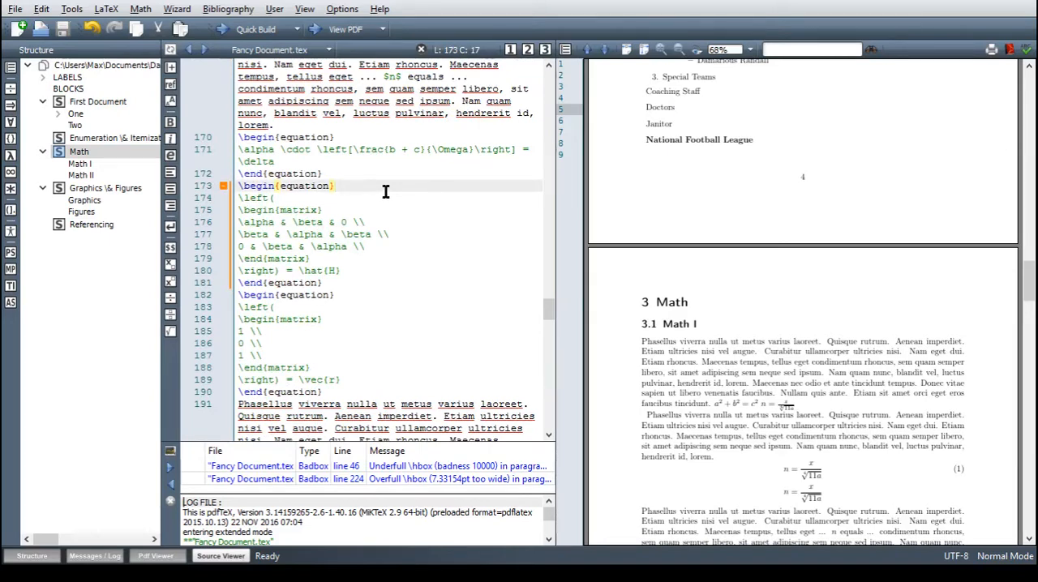
type("\\label{}")
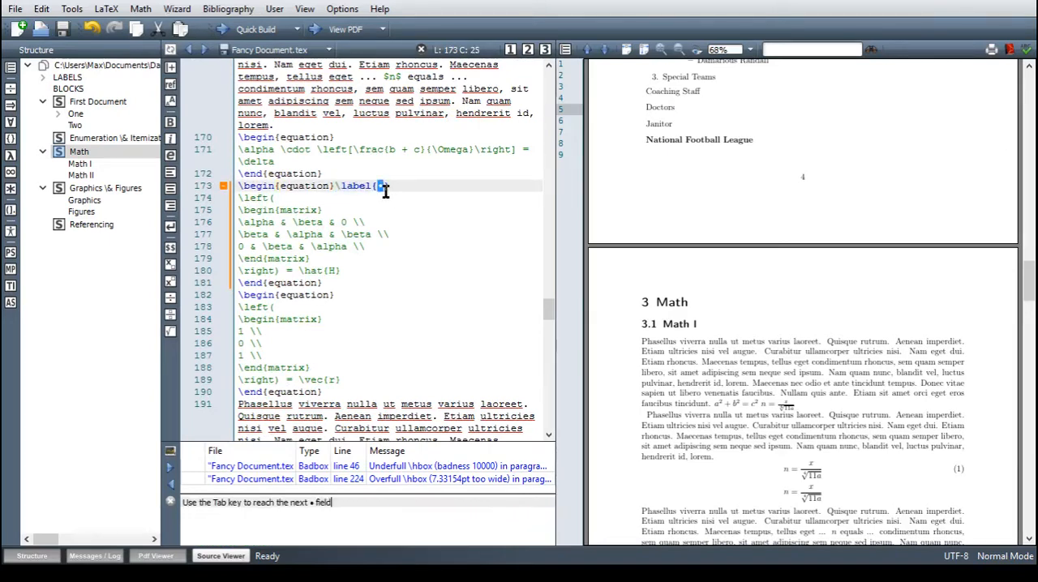
type("matrix")
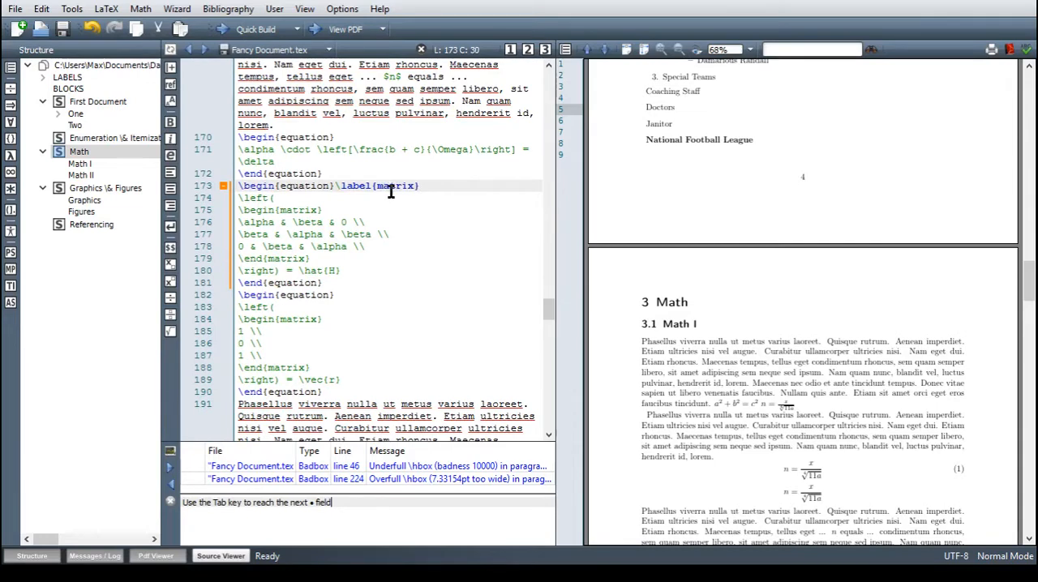
Label the Math II subsection math2 and jump to Graphics & Figures
scroll("up", 3)
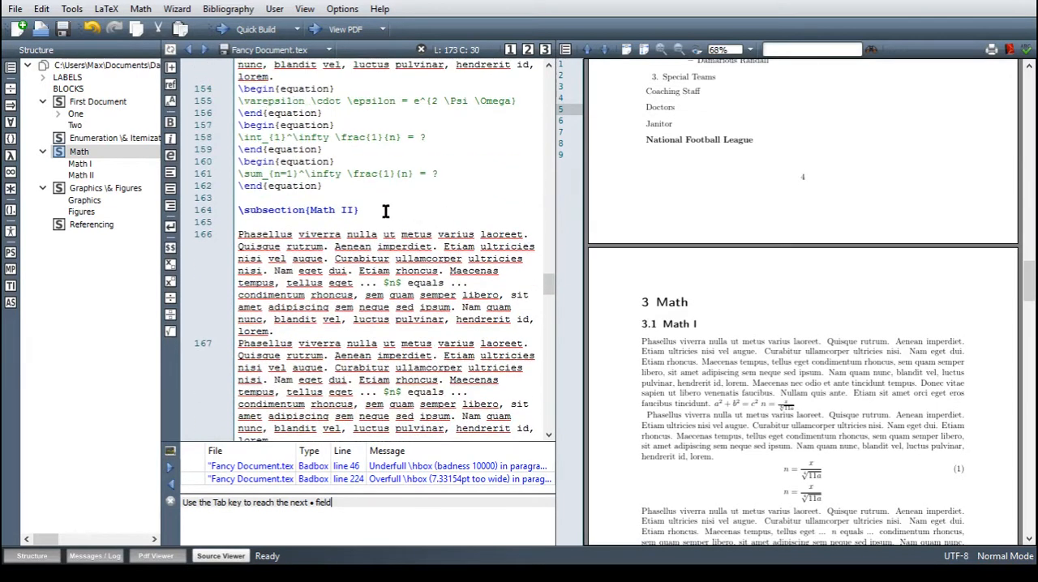
left_click(363, 210)
type("\\label{")
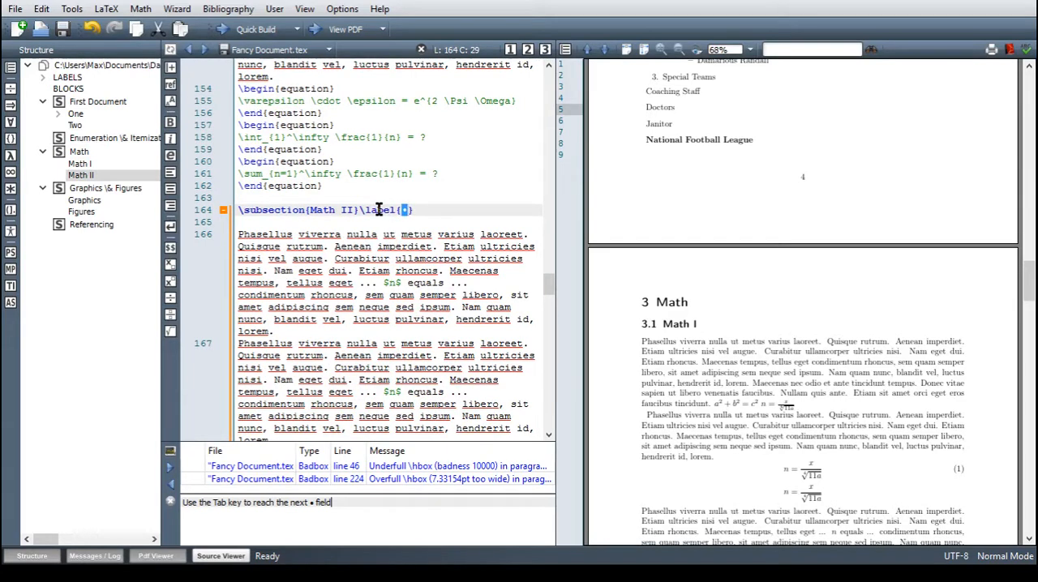
type("math")
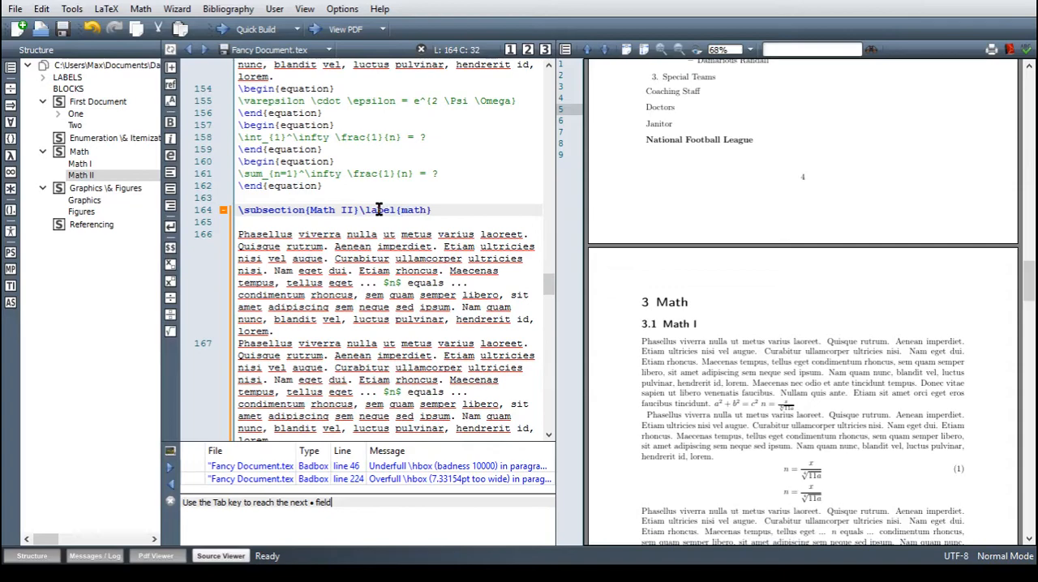
type("2")
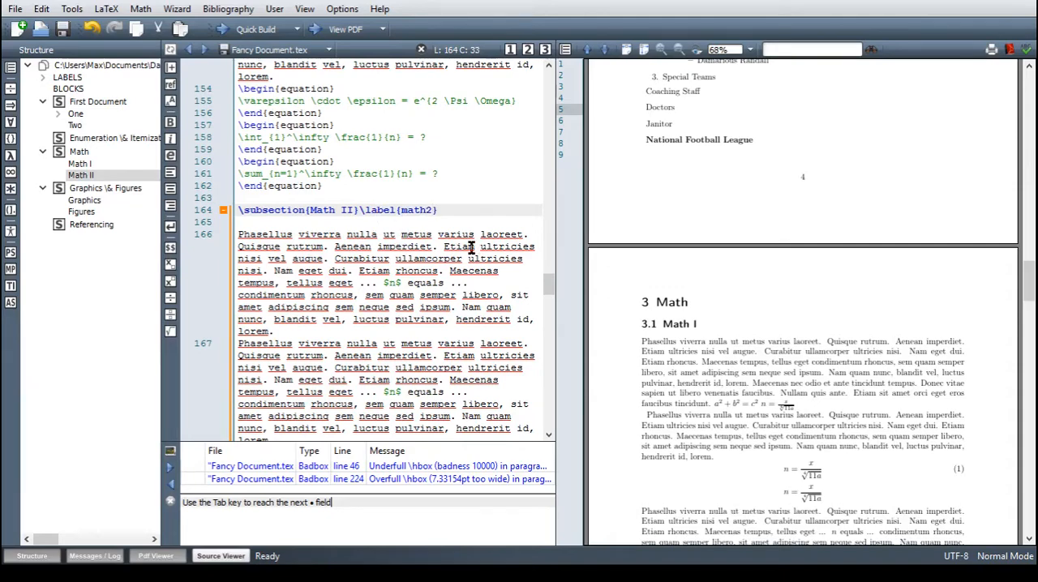
left_click(105, 187)
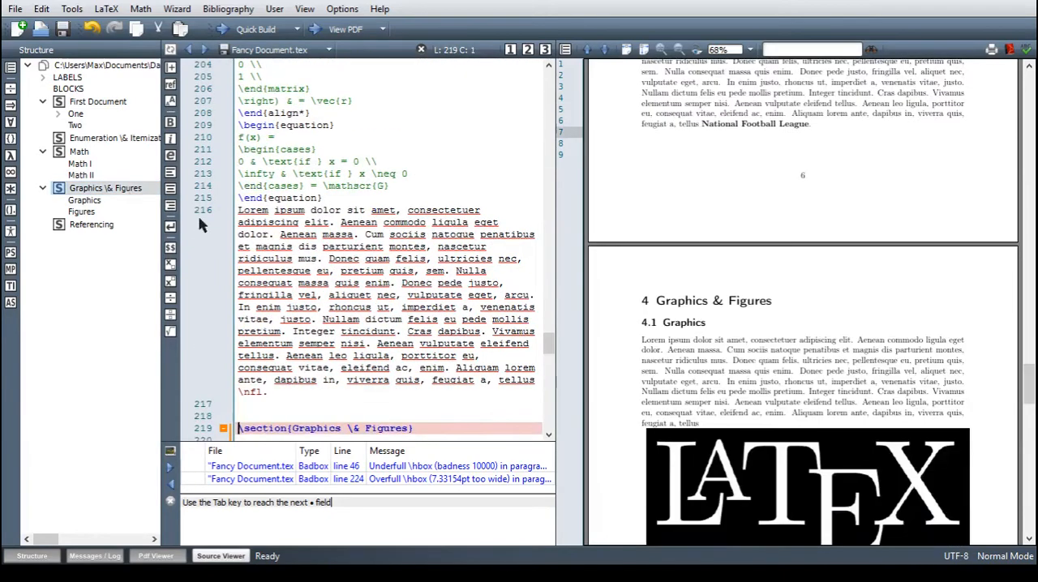
Add \label{picturepng} on a new line under the Latex picture figure's caption
scroll("down", 3)
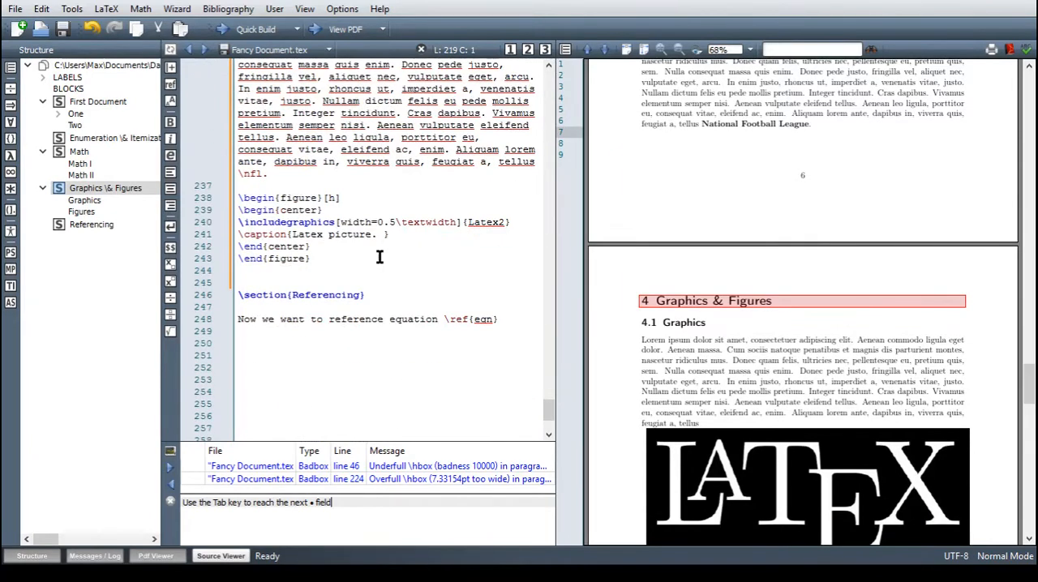
scroll("up", 3)
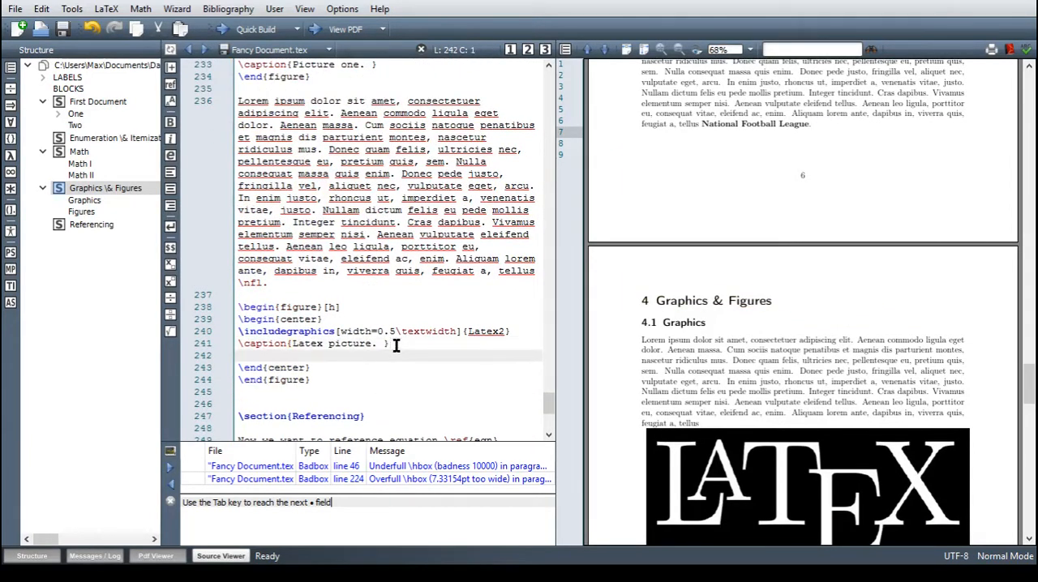
type("\\lab")
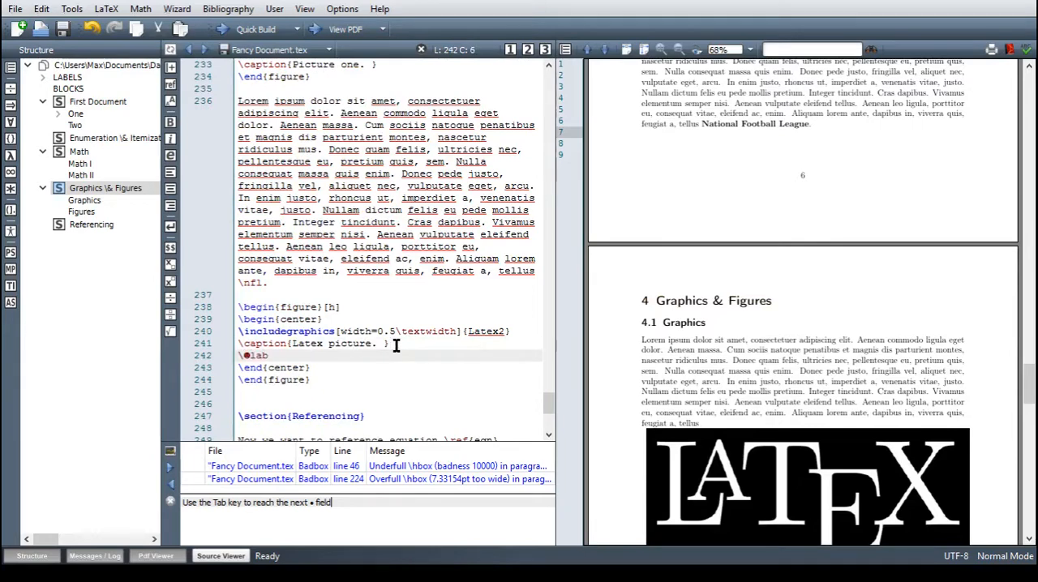
type("el{")
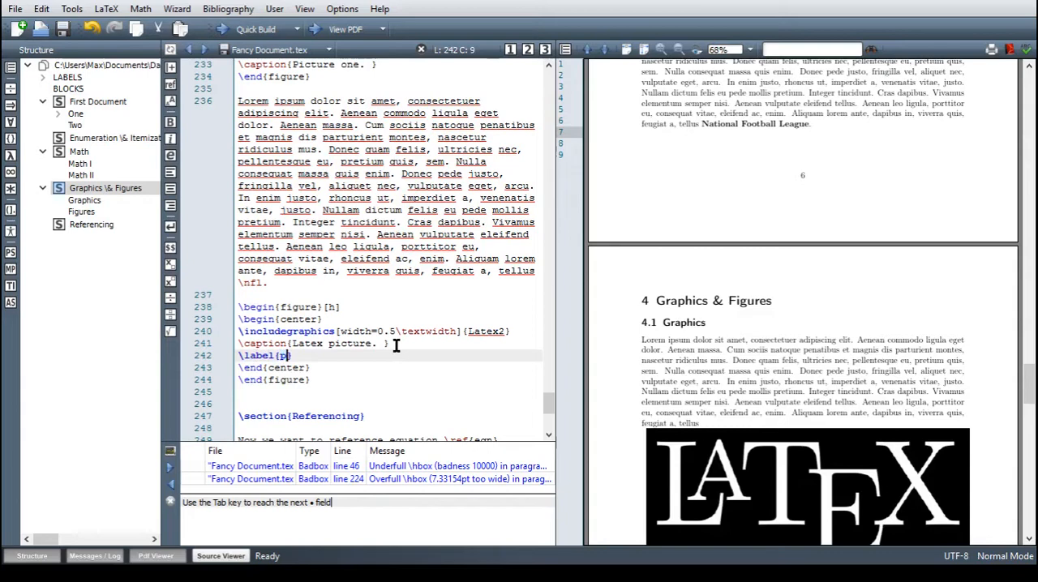
type("picturepng}")
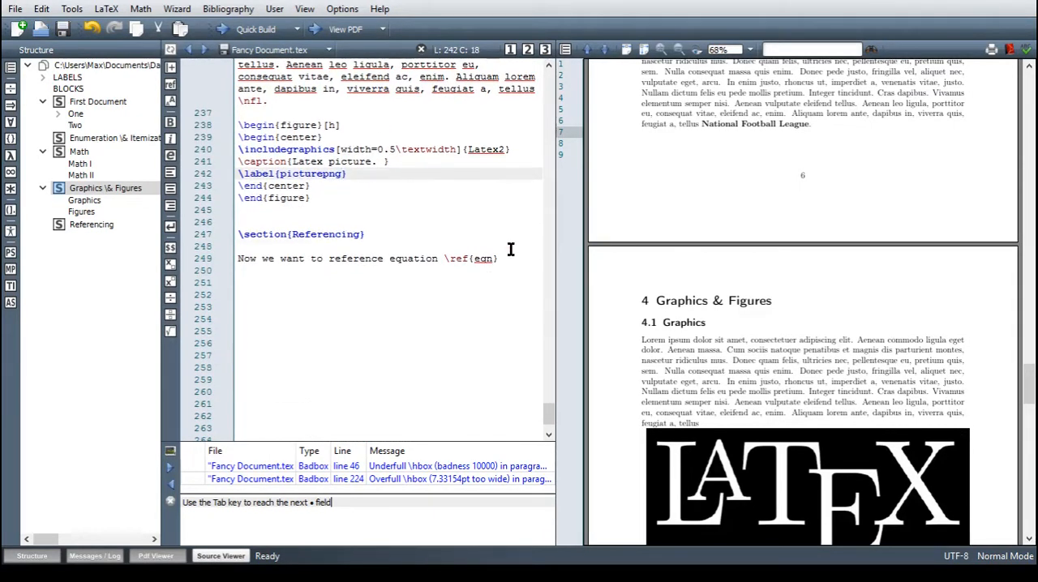
Extend the sentence with 'and \ref{matrix} in section \ref{math2}'
left_click(498, 258)
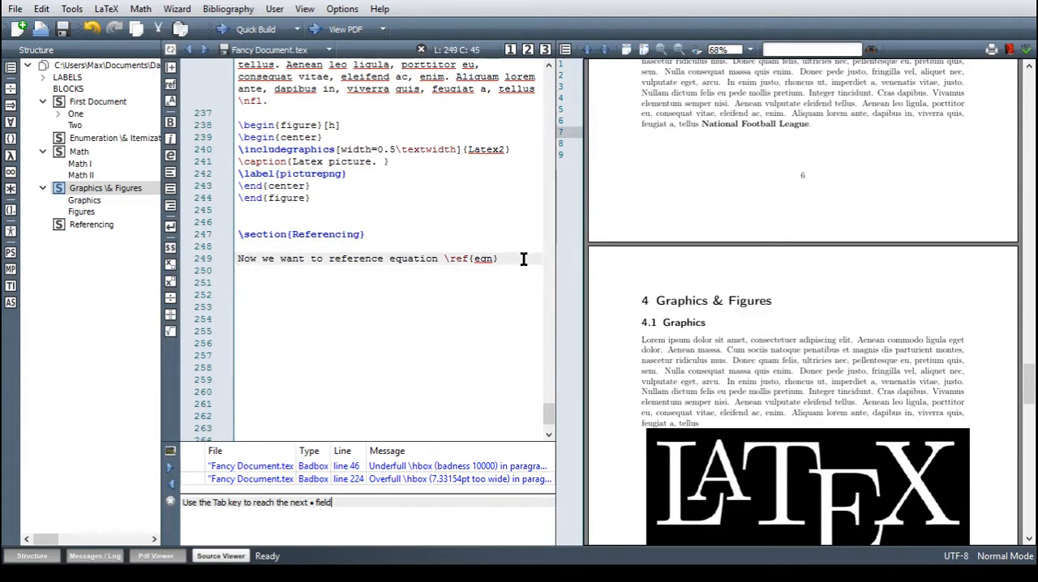
type("and \\ref")
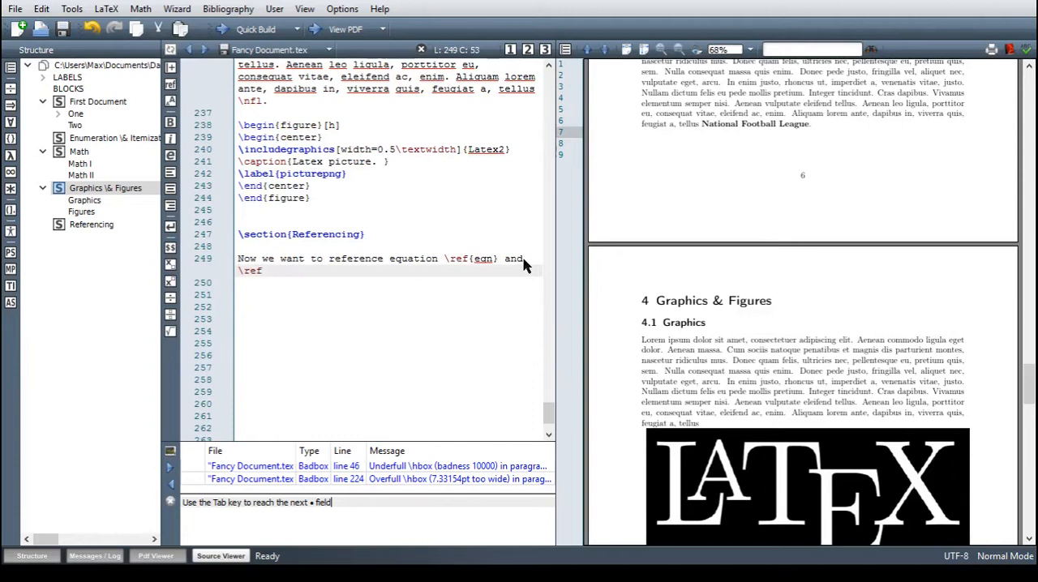
type("{matrix}")
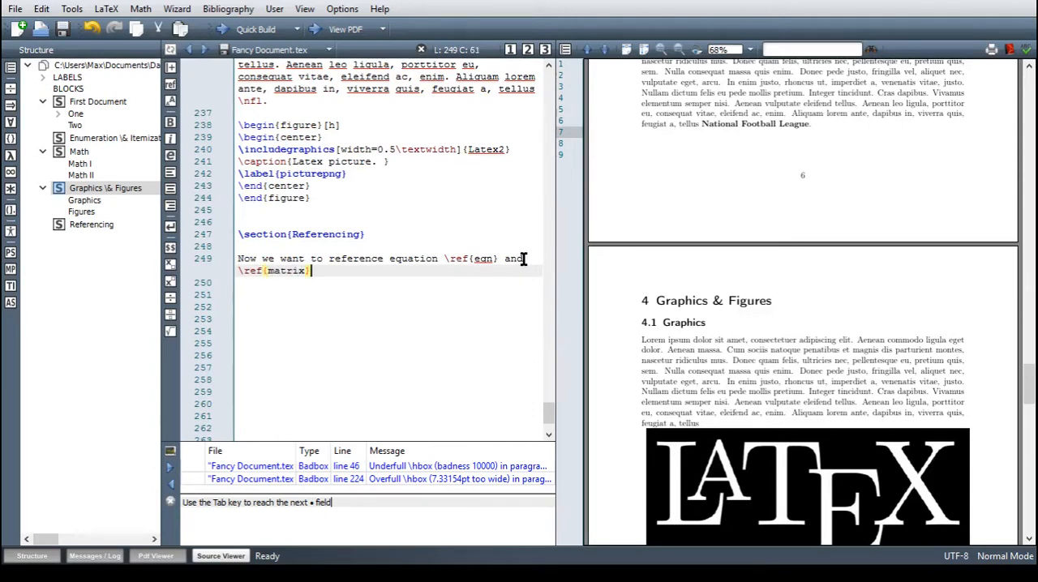
type("in")
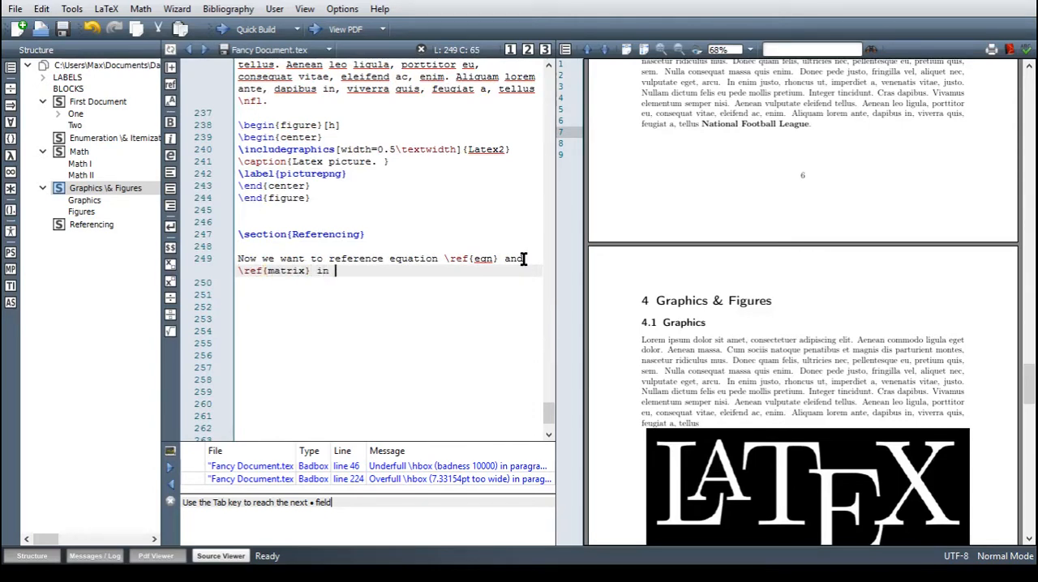
type("sec")
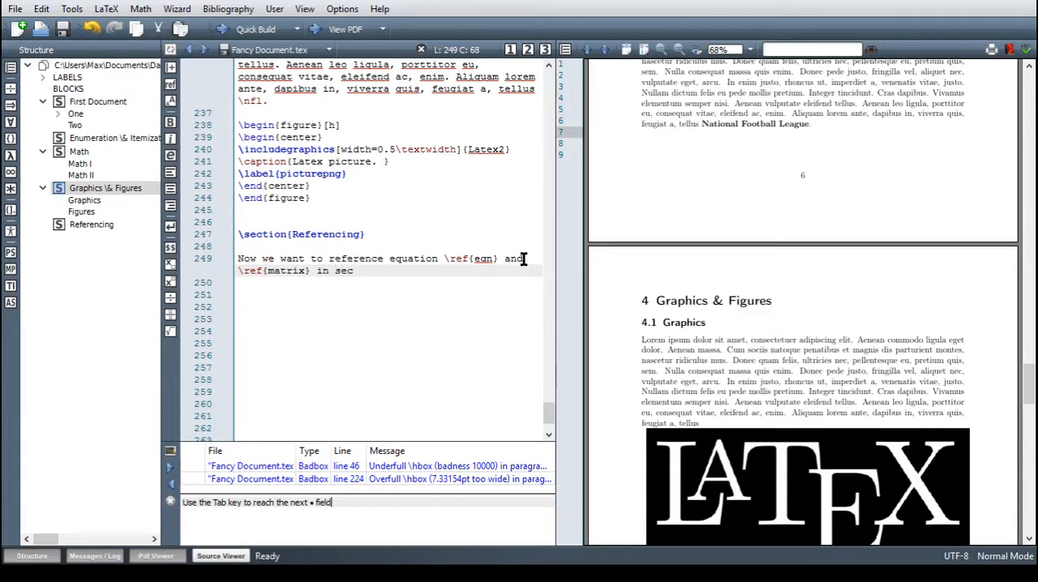
type("tion \\")
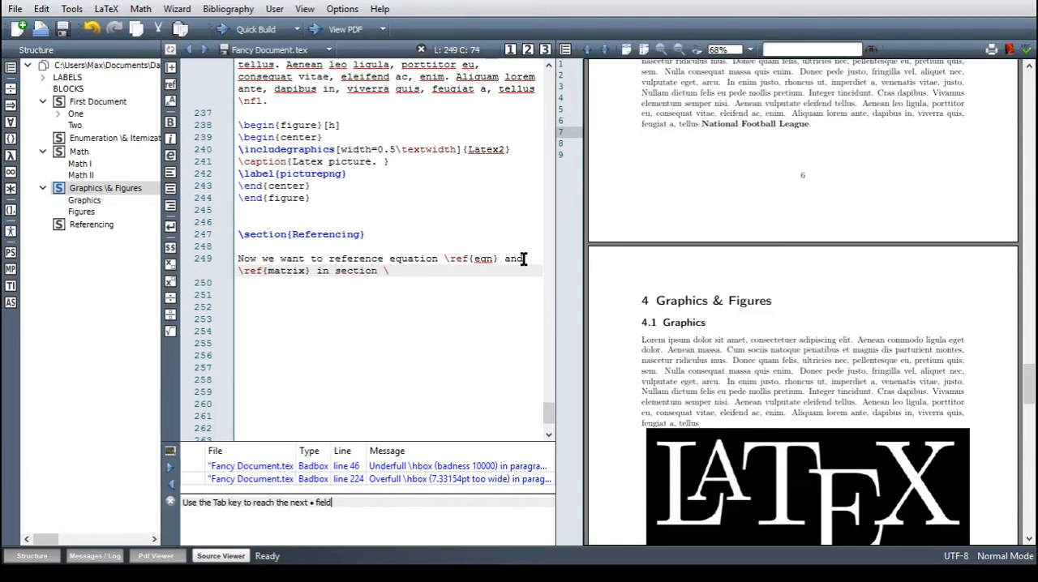
type("re")
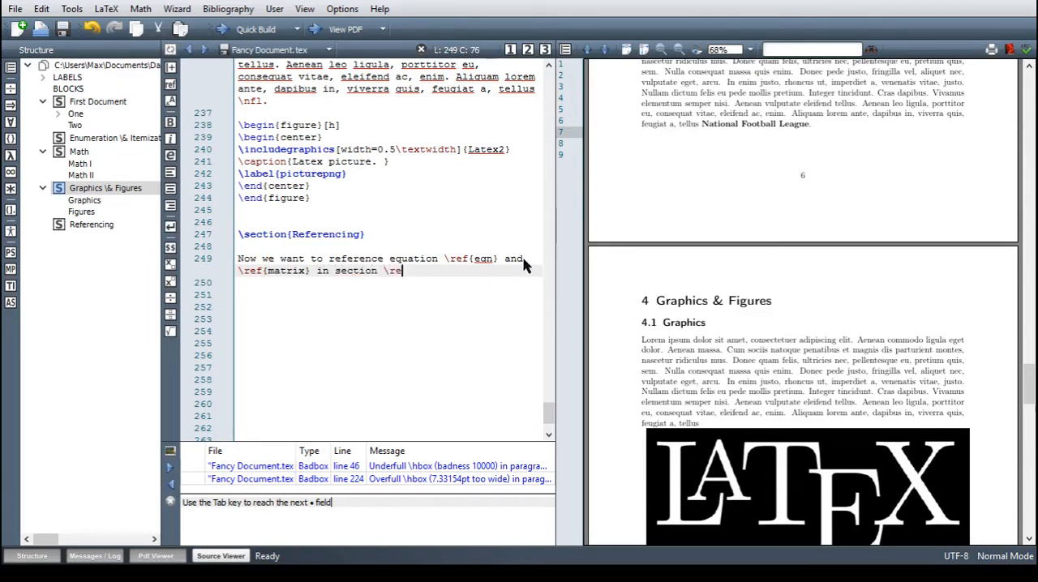
type("math2}")
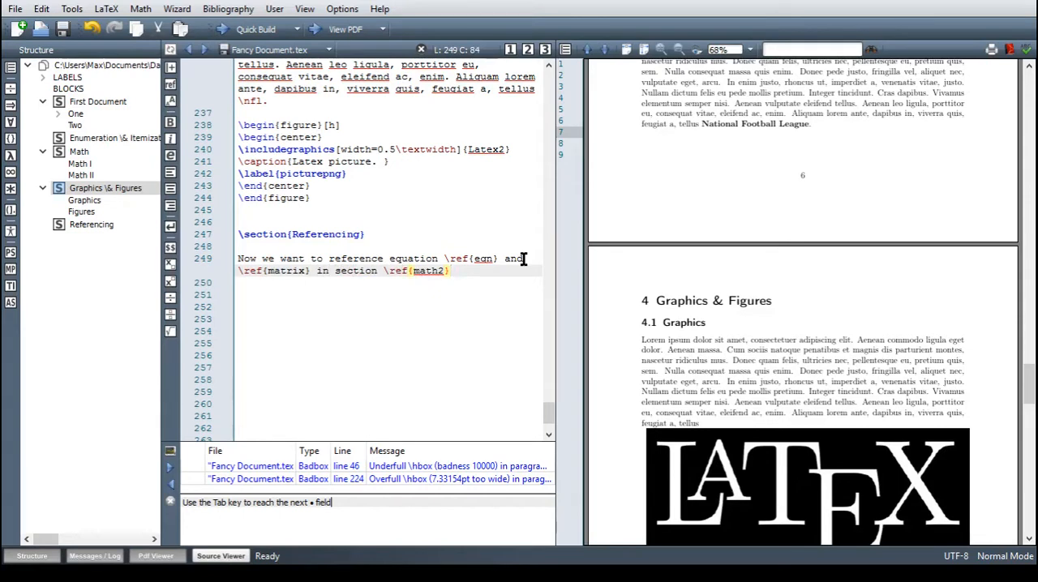
Add 'Also see figure \ref{picturepng}.' and build, giving equation 1 and 6, section 3.2, figure 2
type(". Also see")
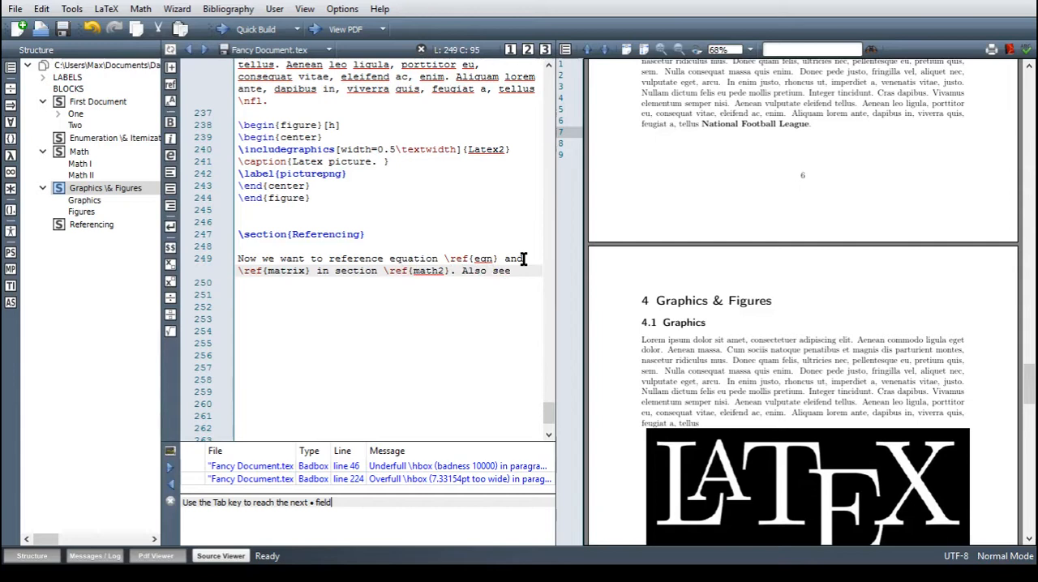
type("figure")
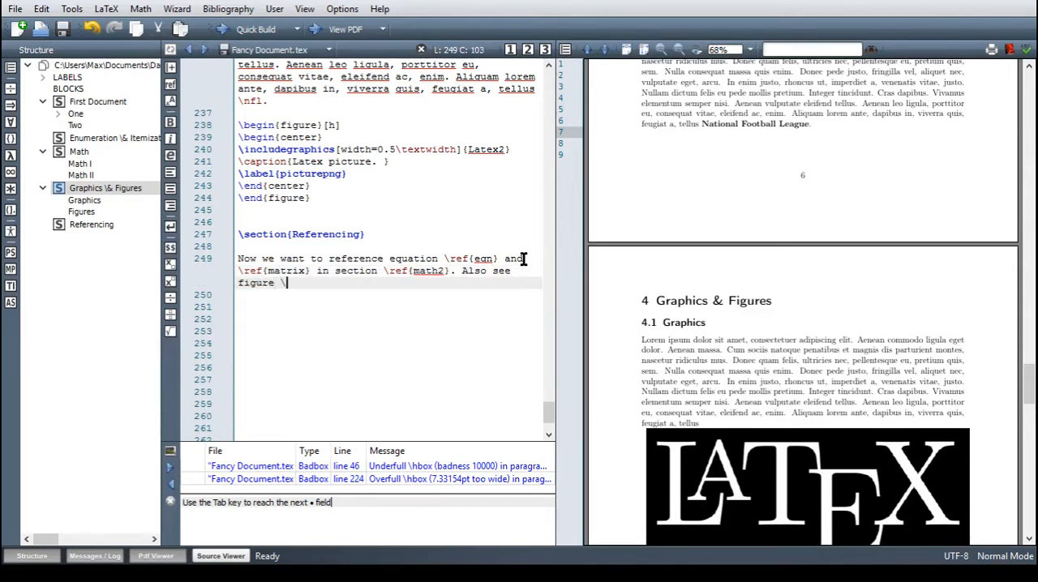
type("\\ref{picturepng}")
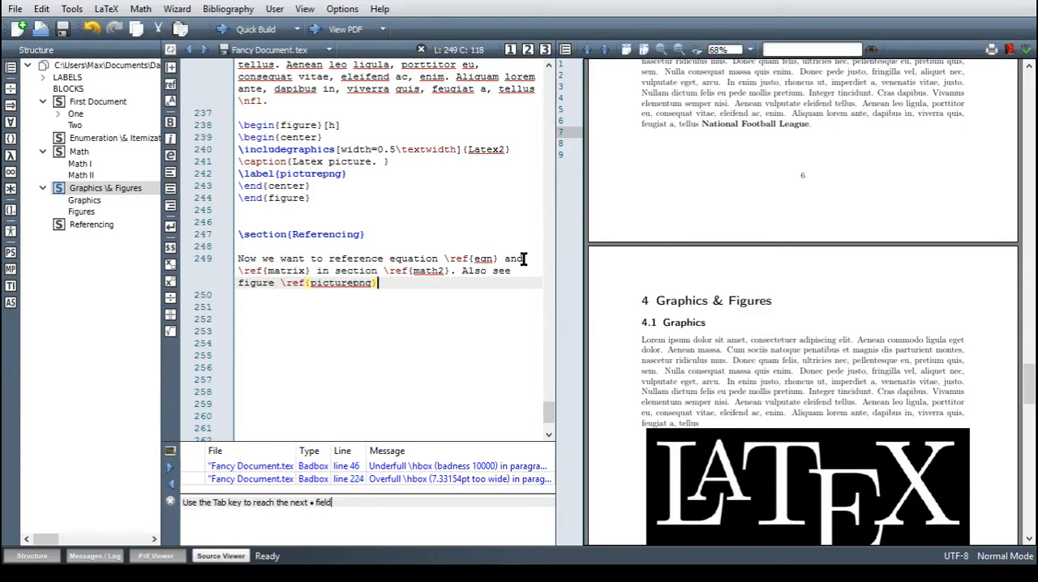
type(".")
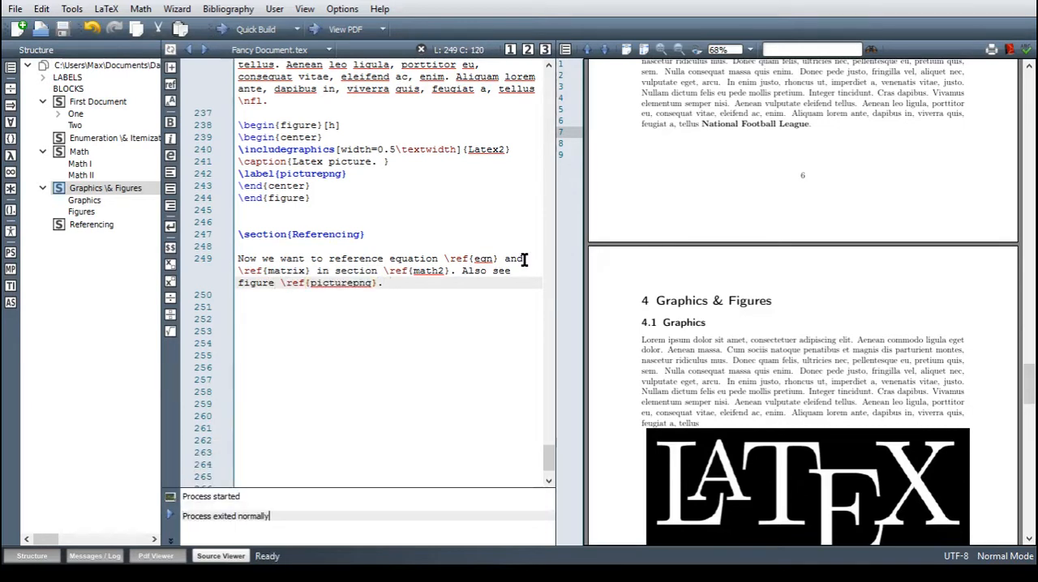
left_click(254, 29)
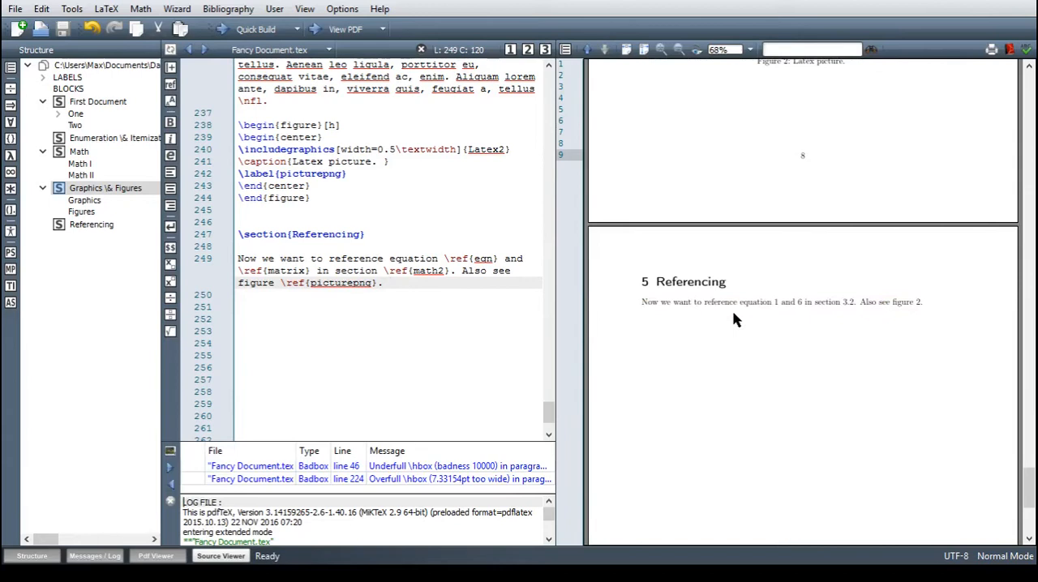
mouse_move(817, 317)
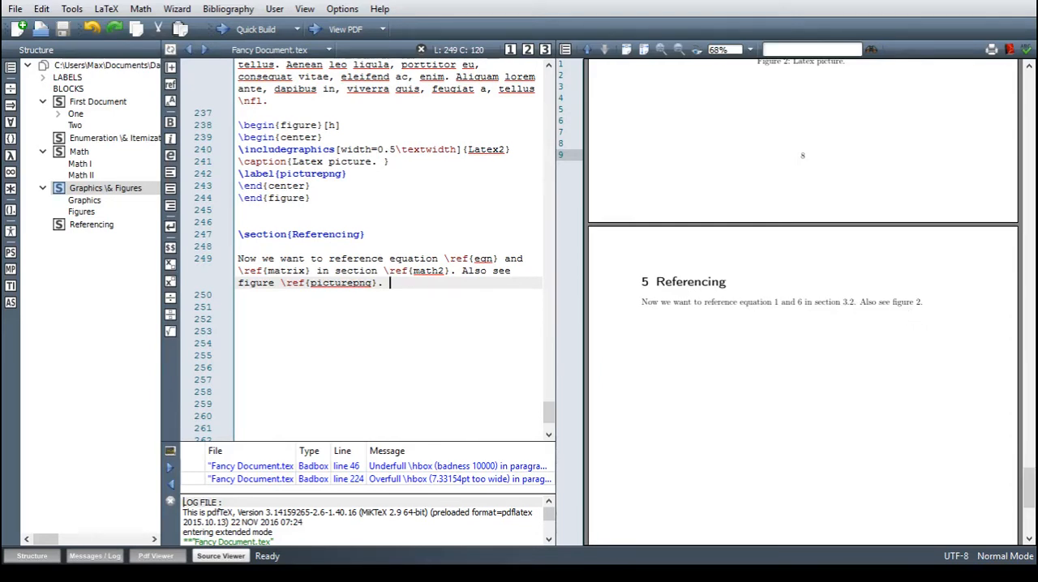
Append 'on page \pageref{picturepng}' and recompile to show 'figure 2 on page 8'
scroll("up", 3)
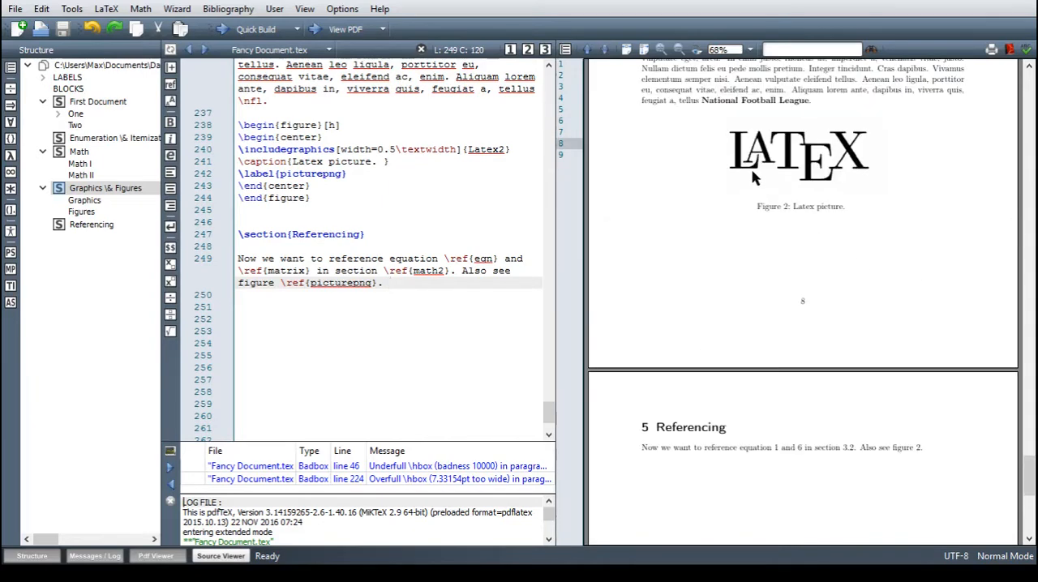
scroll("down", 3)
type(" on")
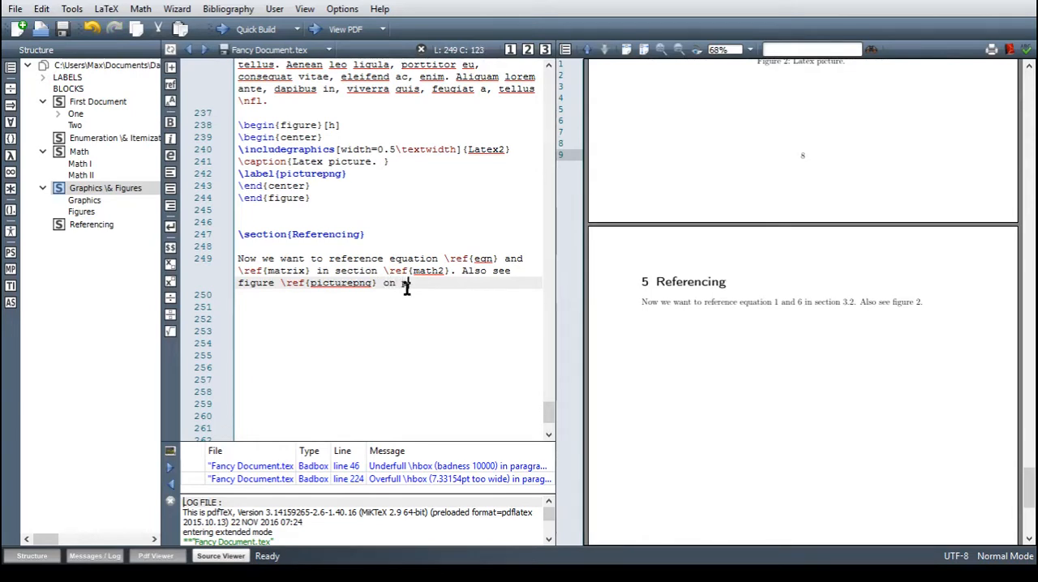
type("page \\p")
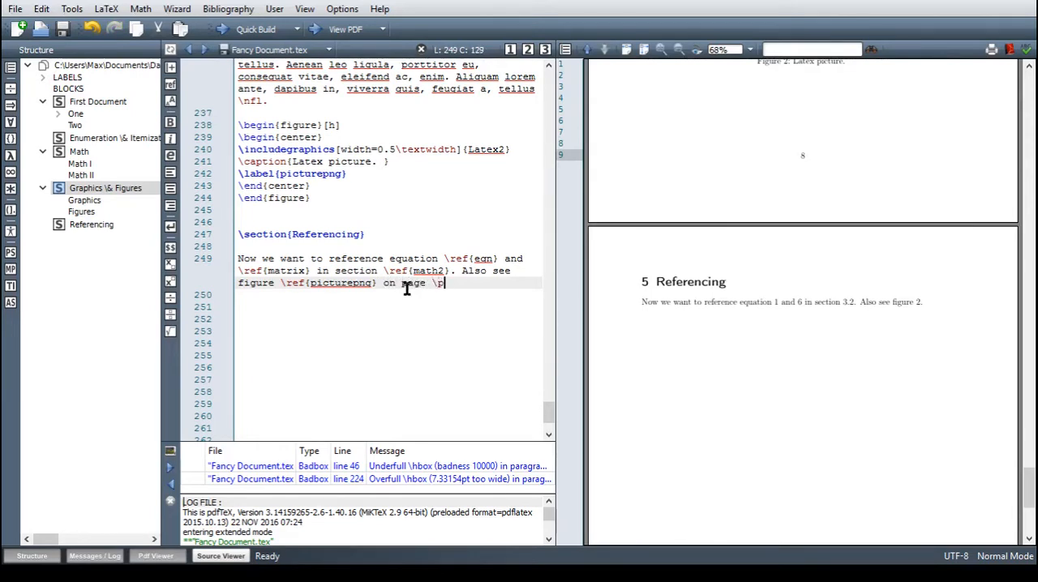
type("ageref{picturepng}.")
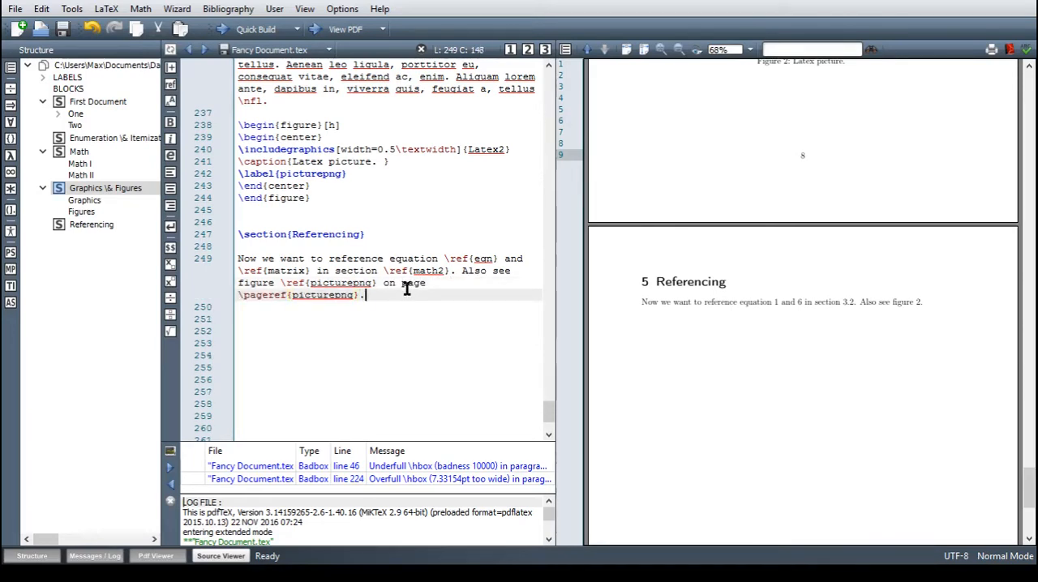
left_click(256, 30)
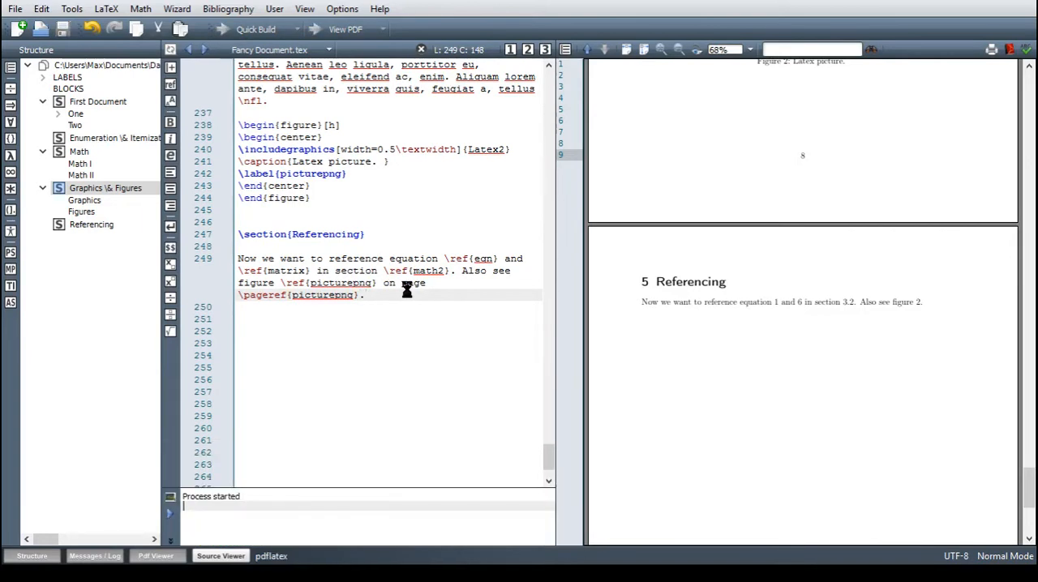
left_click(256, 30)
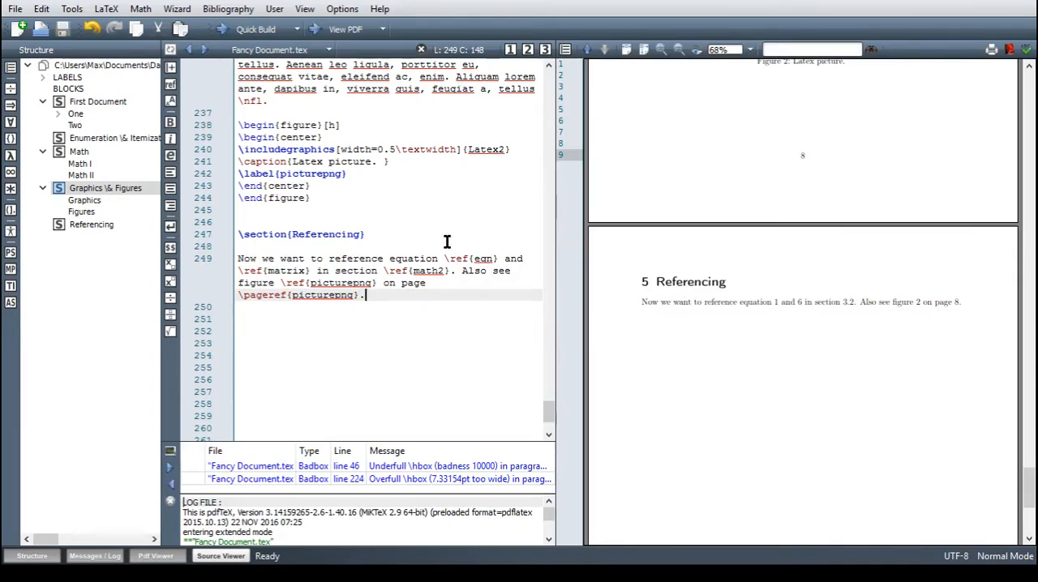
Insert \newpage above the Latex picture figure and rebuild, giving 'figure 2 on page 9'
scroll("down", 3)
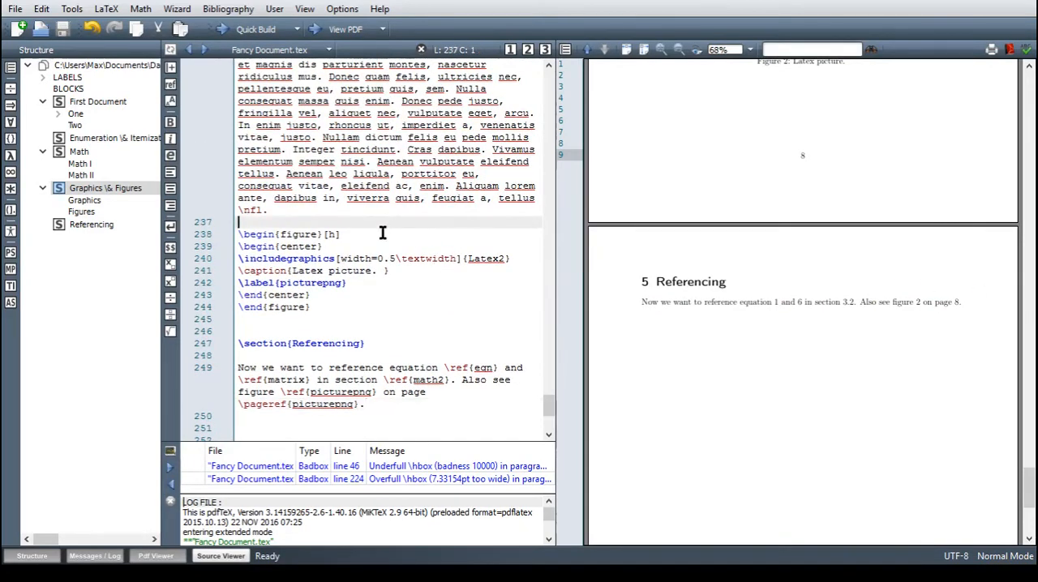
key("Return")
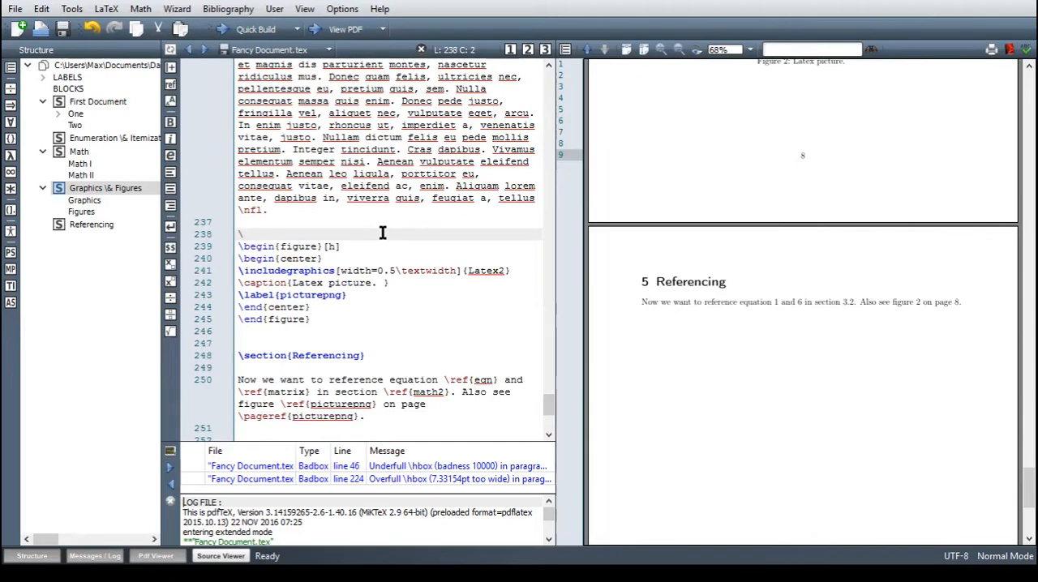
type("newpage")
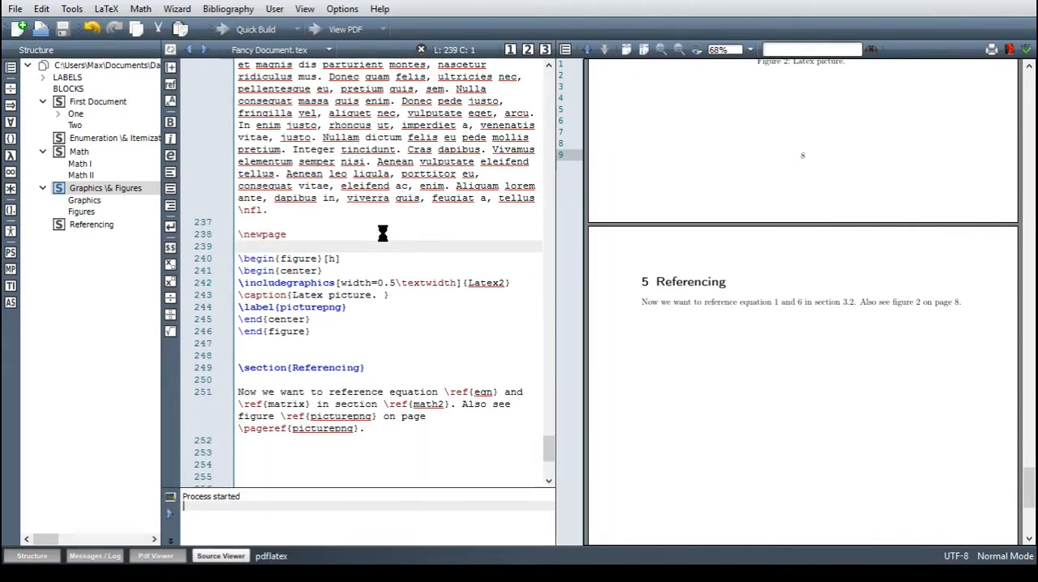
left_click(256, 29)
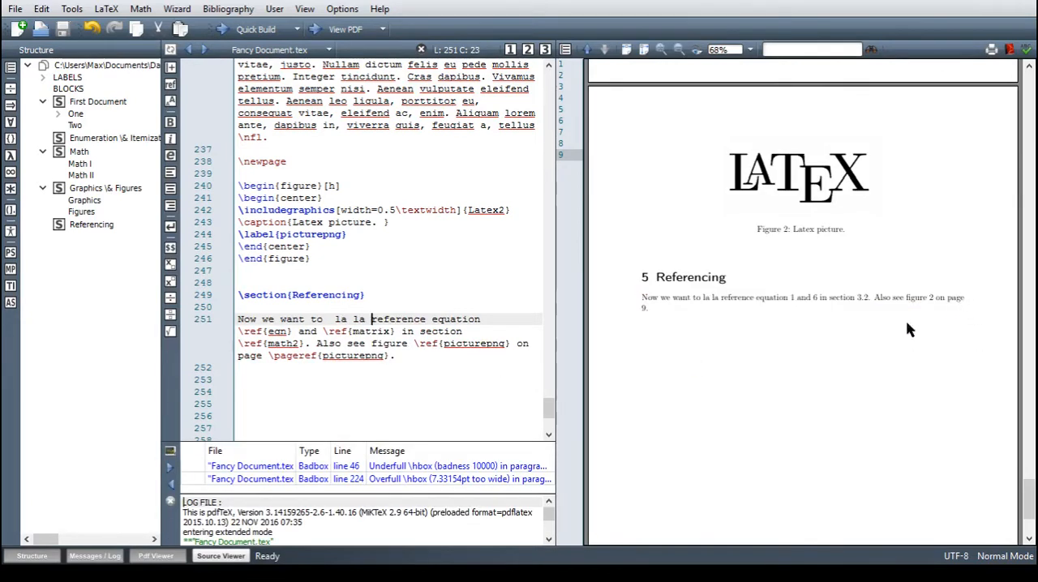
mouse_move(701, 330)
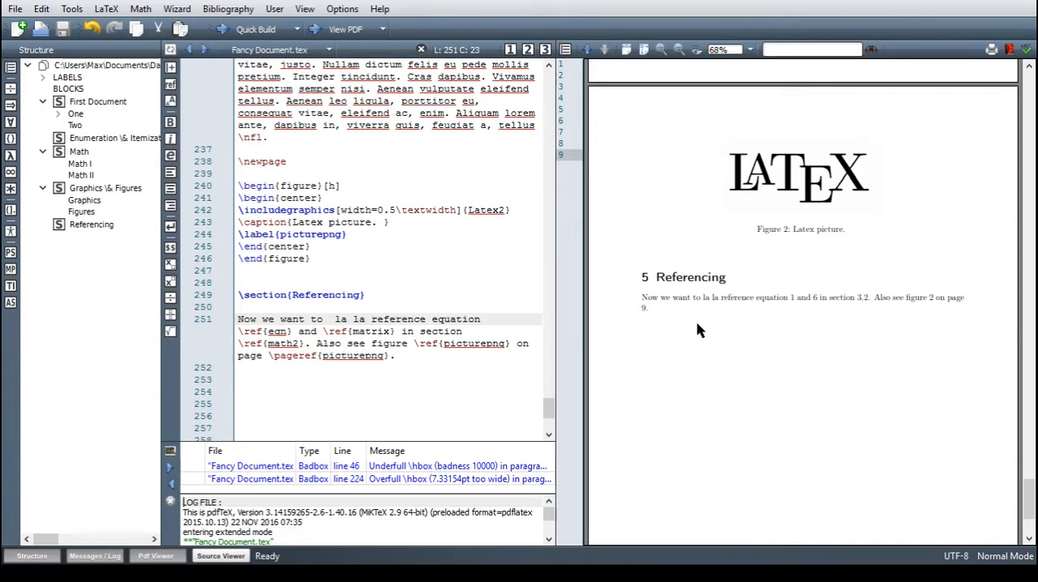
mouse_move(707, 326)
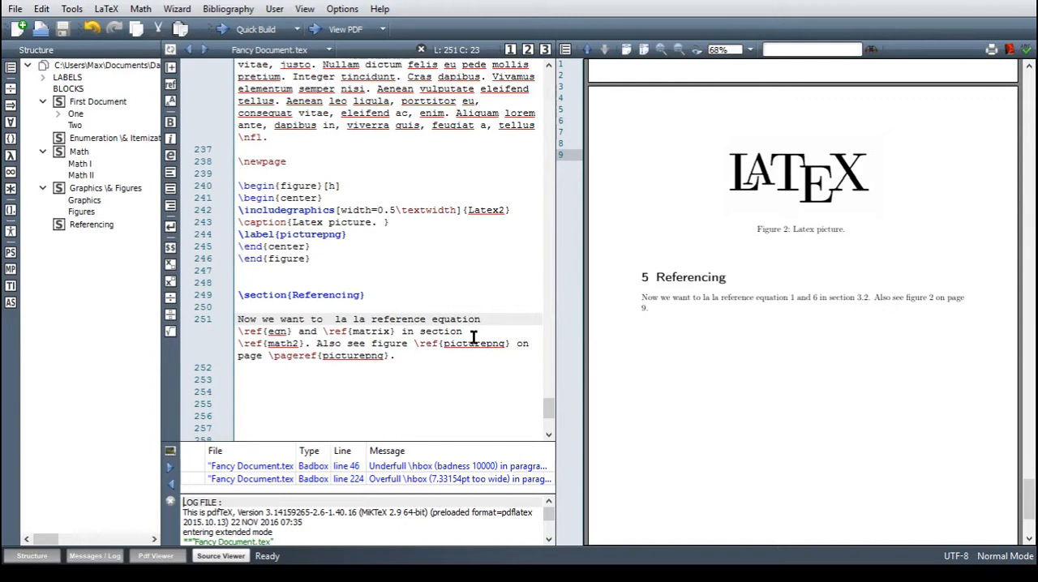
mouse_move(268, 357)
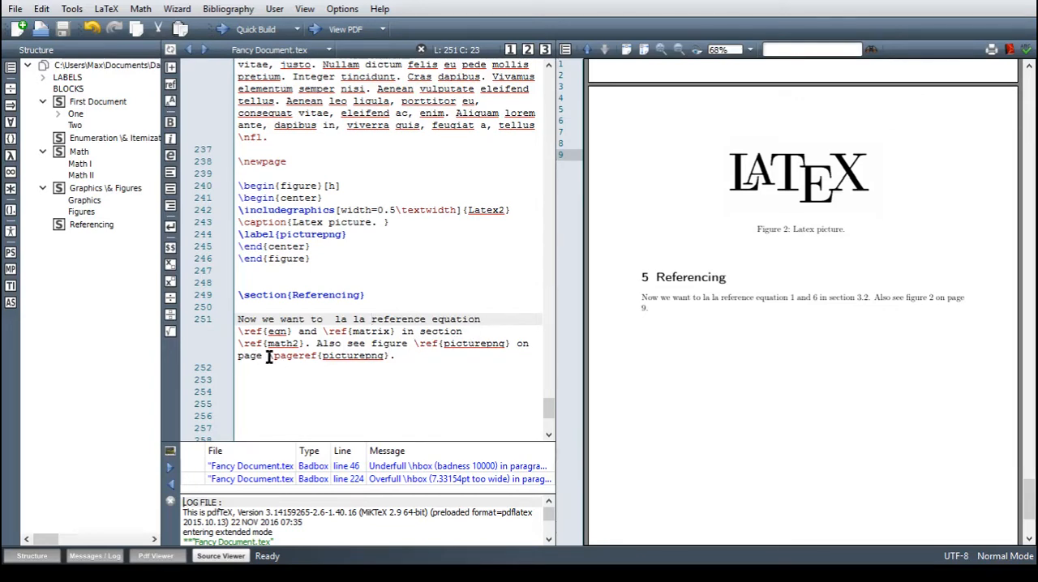
Replace the space before \pageref with a ~ non-breaking space and rebuild
left_click(371, 318)
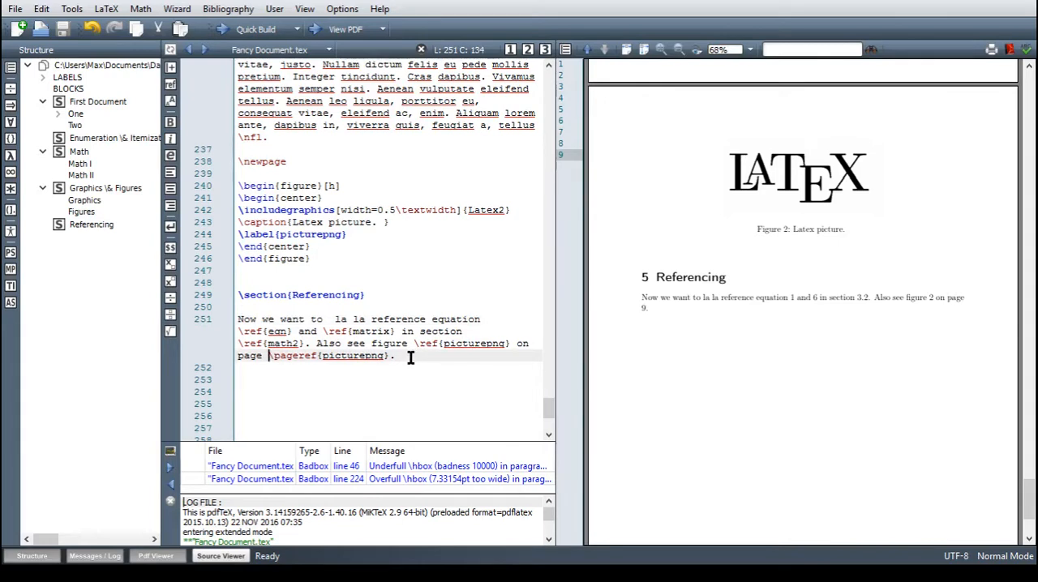
key("Backspace")
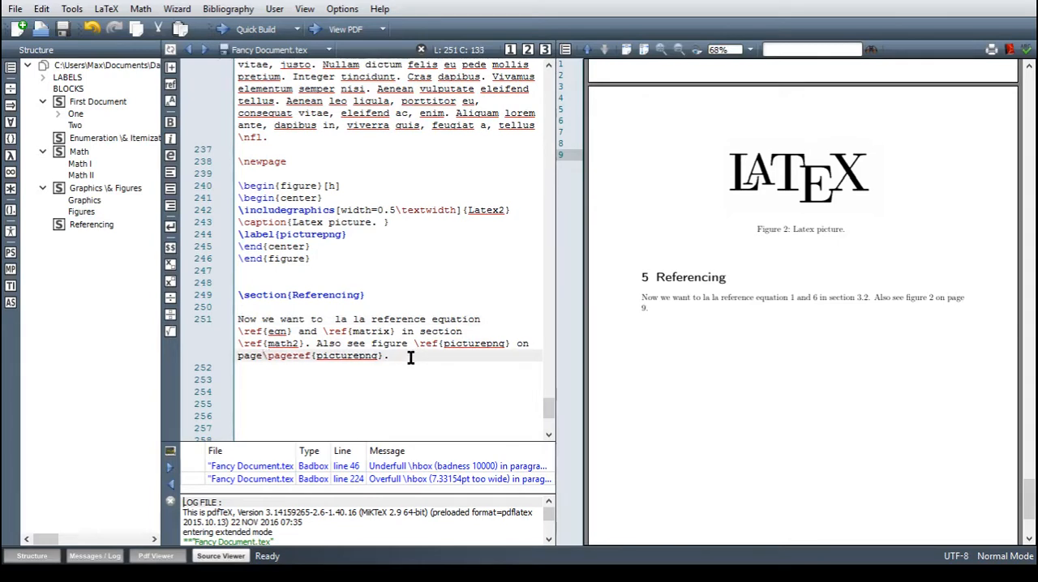
type("~")
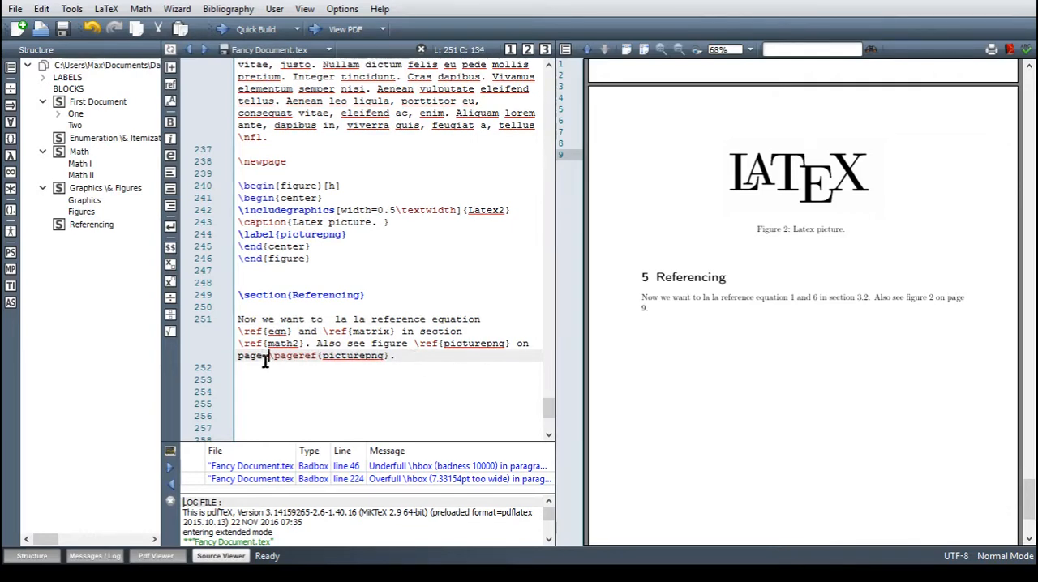
left_click(238, 366)
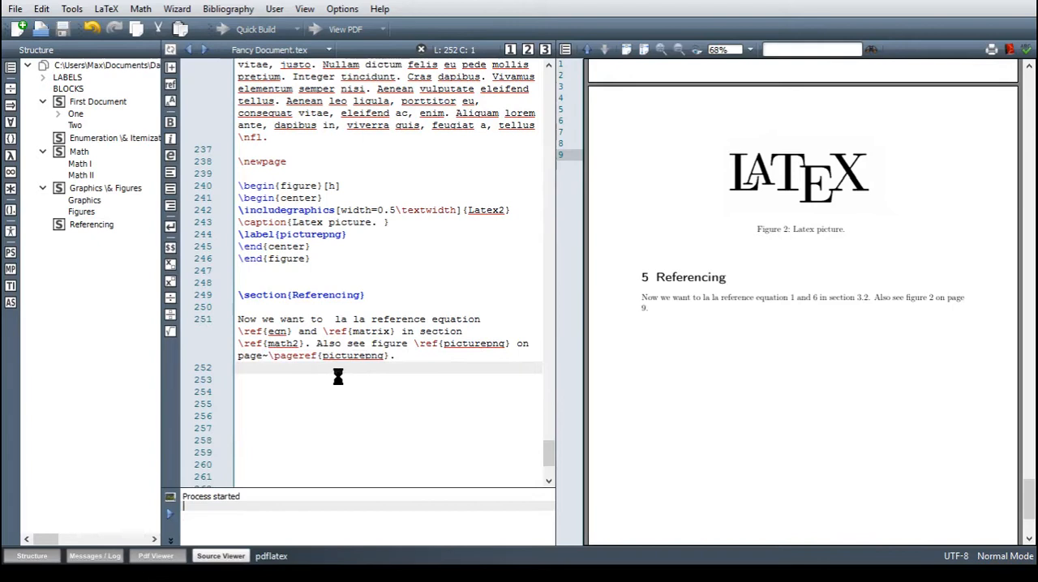
left_click(256, 30)
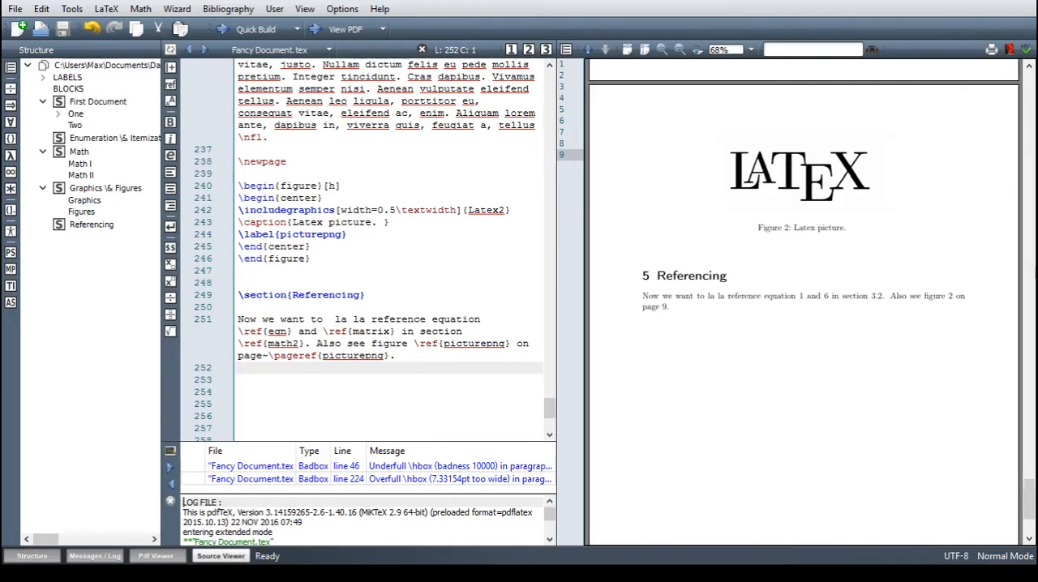
Quick Build the document with cleveref loaded after hyperref
left_click(238, 367)
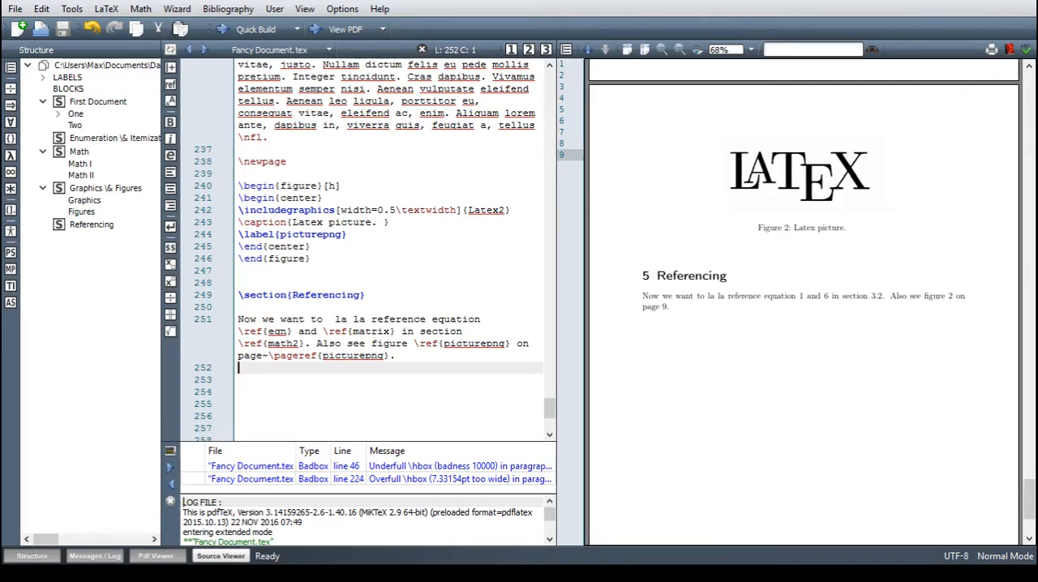
mouse_move(1000, 273)
type("\\usepackage{cleveref}")
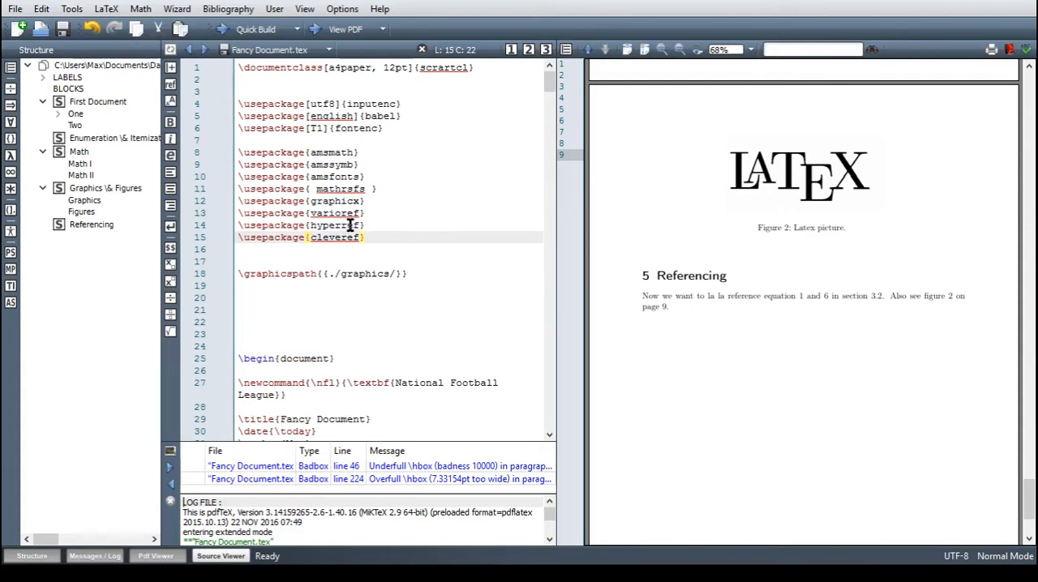
mouse_move(339, 244)
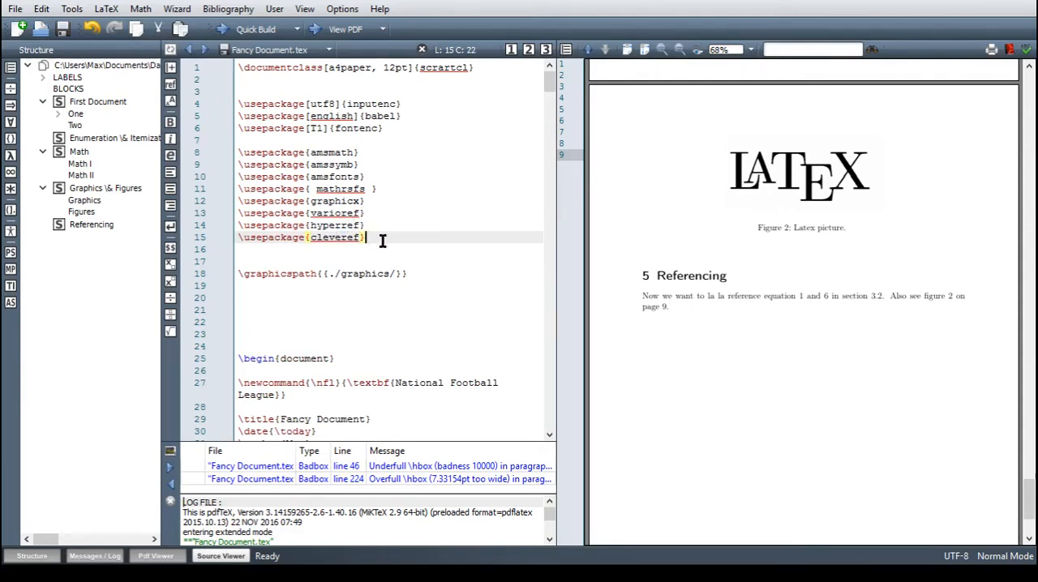
left_click(255, 29)
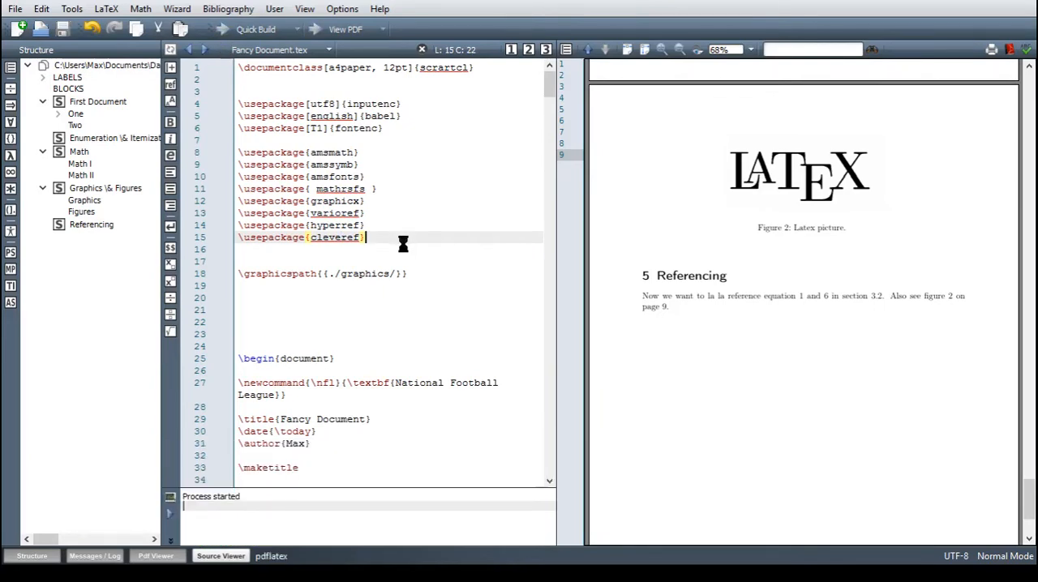
mouse_move(400, 250)
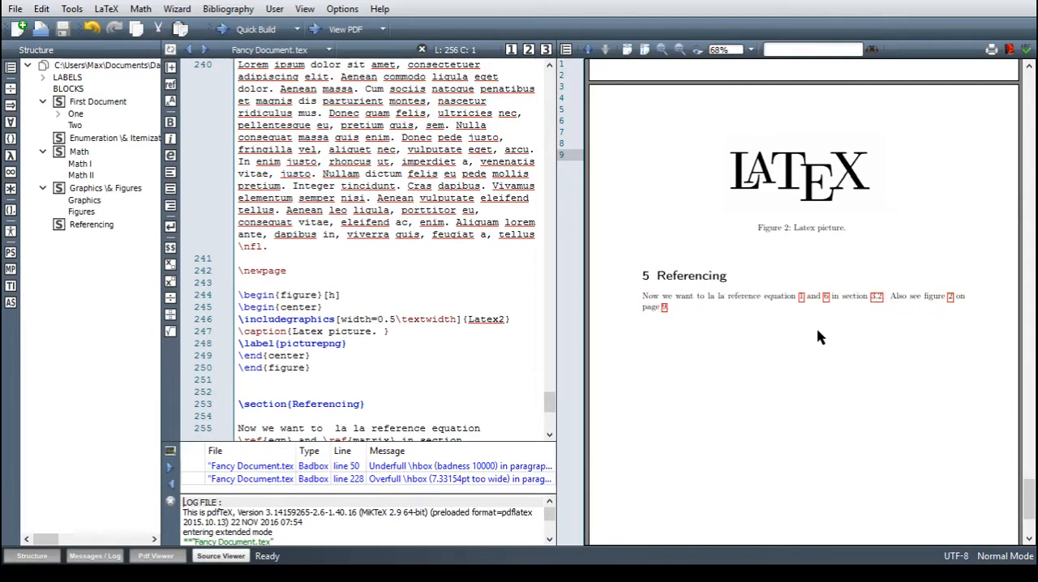
mouse_move(807, 307)
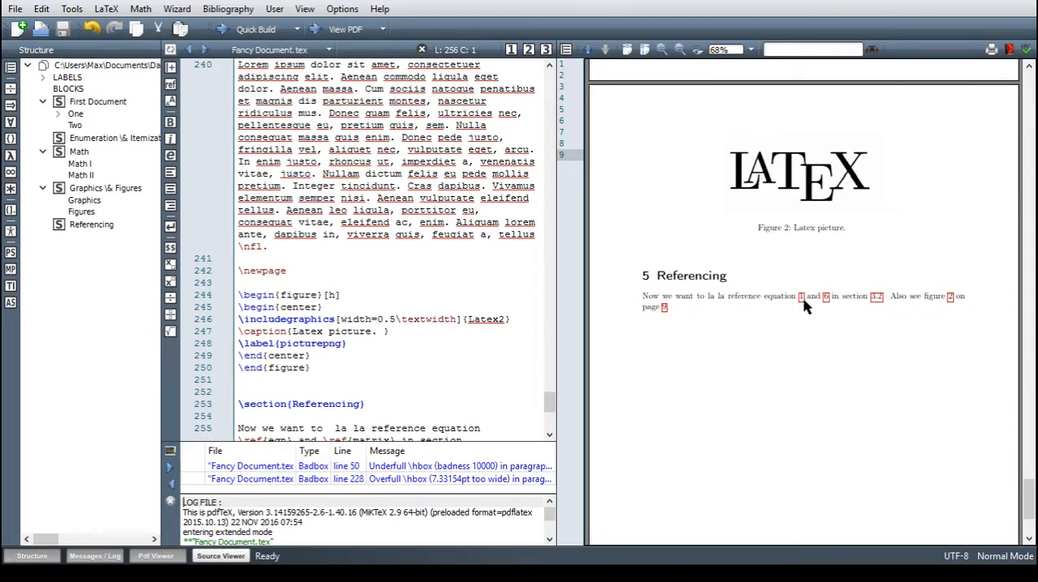
mouse_move(804, 307)
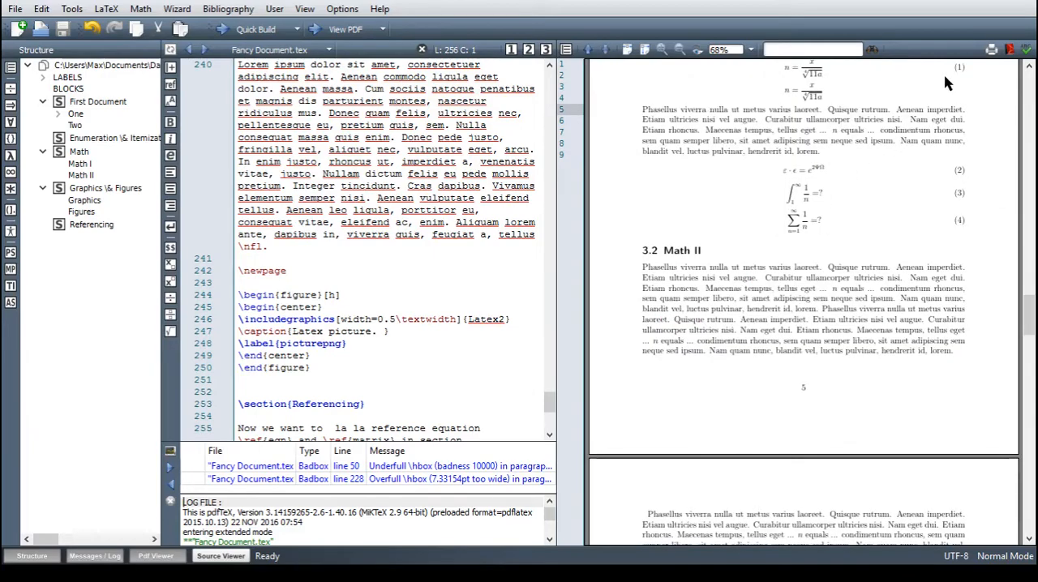
scroll("down", 3)
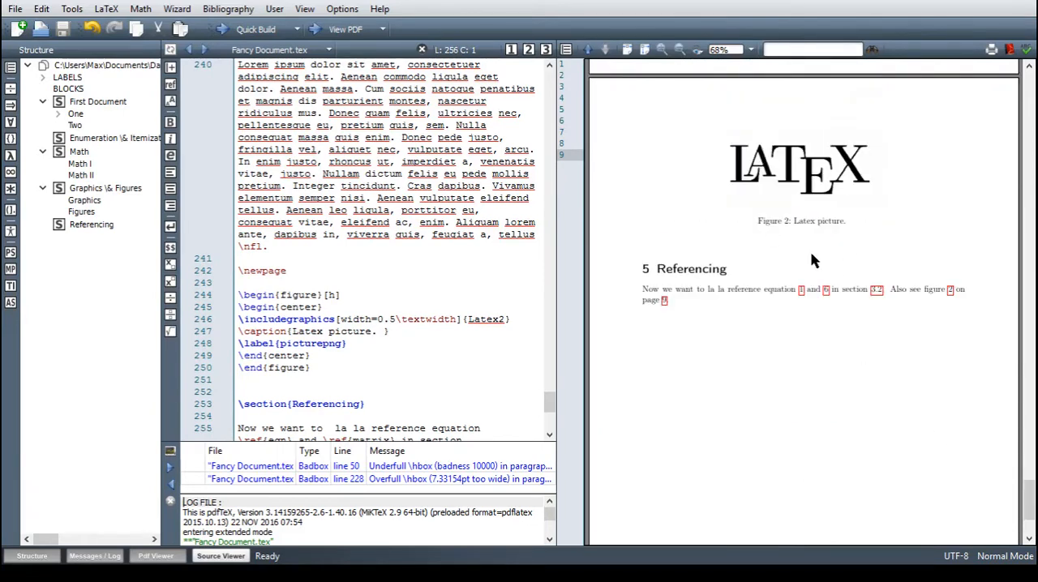
mouse_move(821, 269)
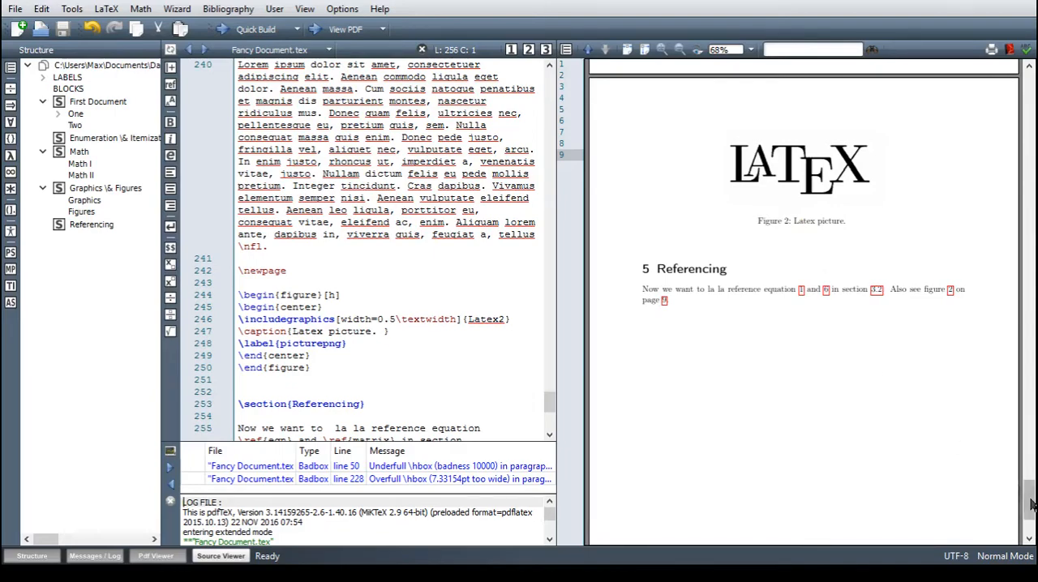
scroll("up", 3)
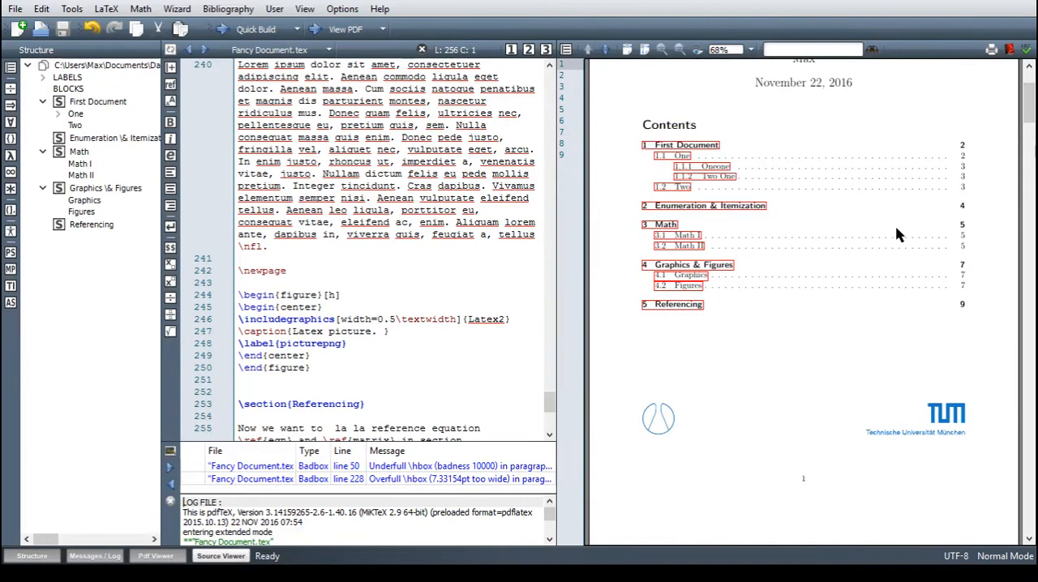
scroll("up", 3)
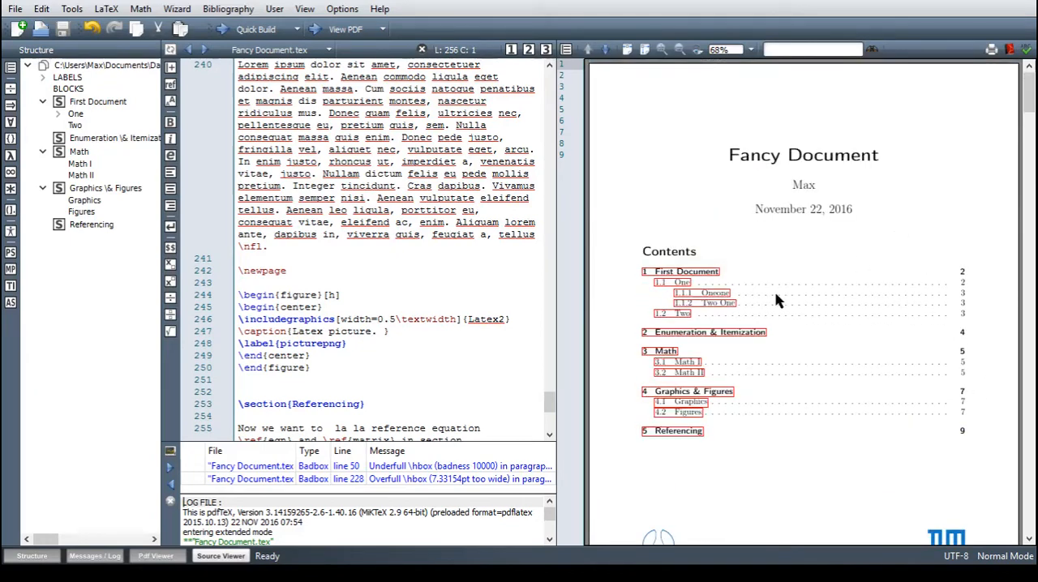
scroll("down", 3)
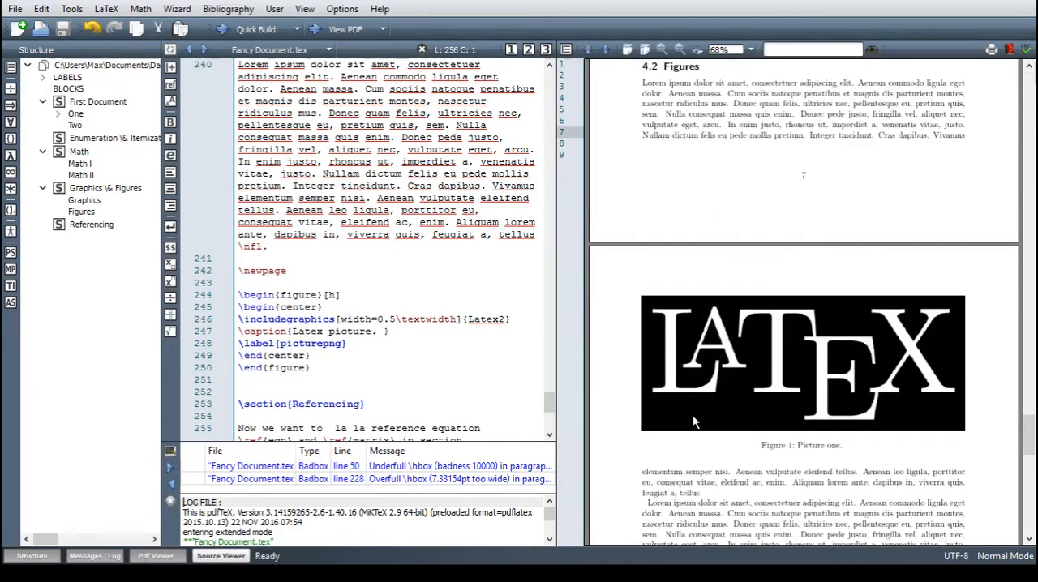
scroll("up", 3)
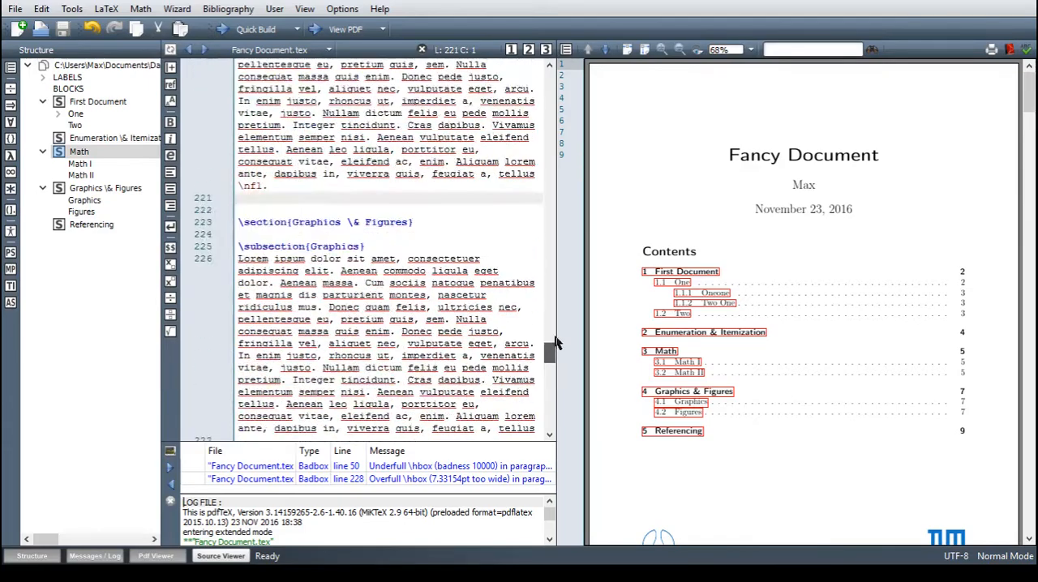
Label the vector equation eq:vec
scroll("up", 3)
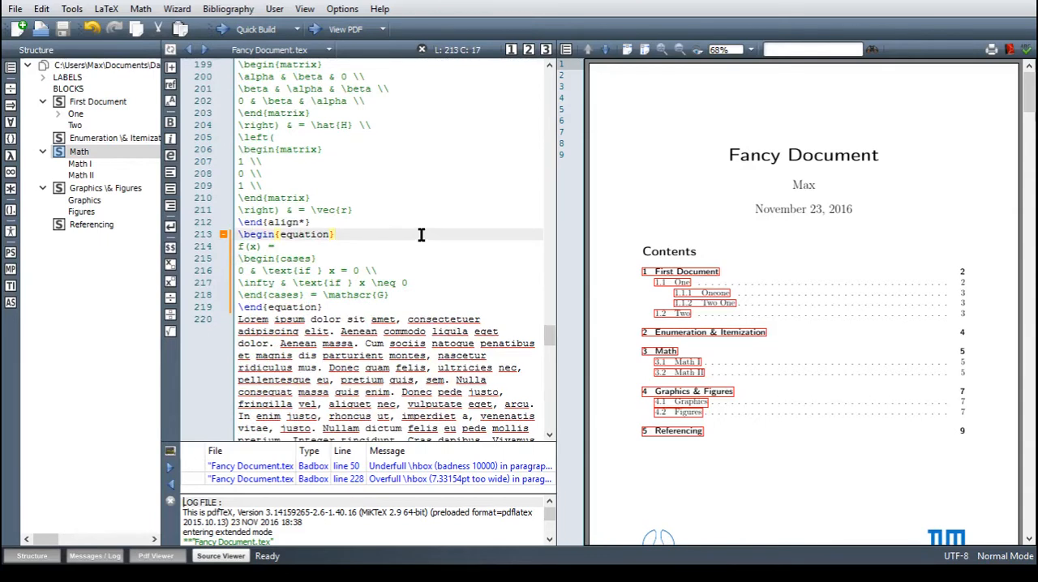
type("\\label{eq:")
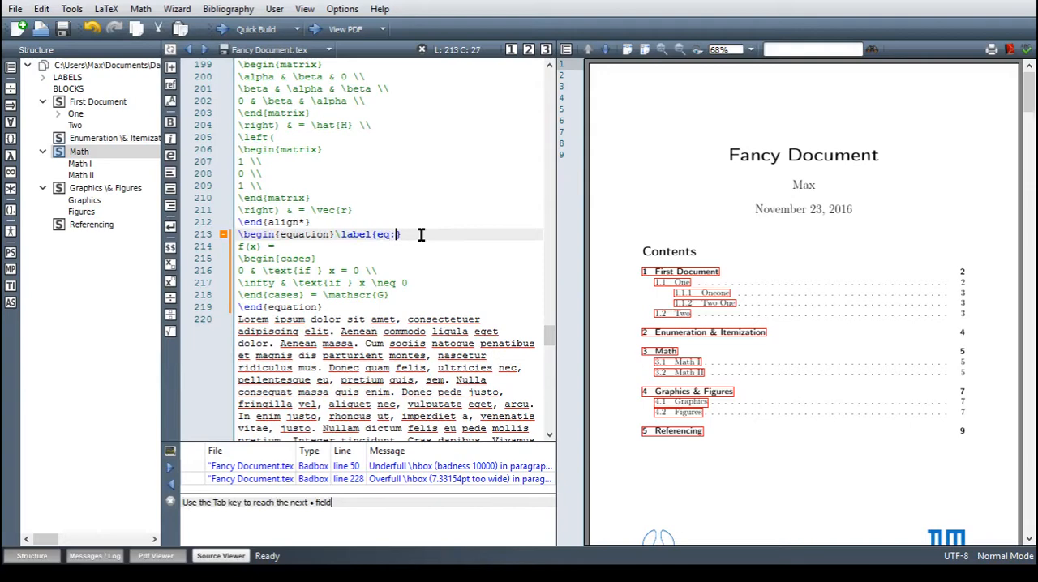
type("ca")
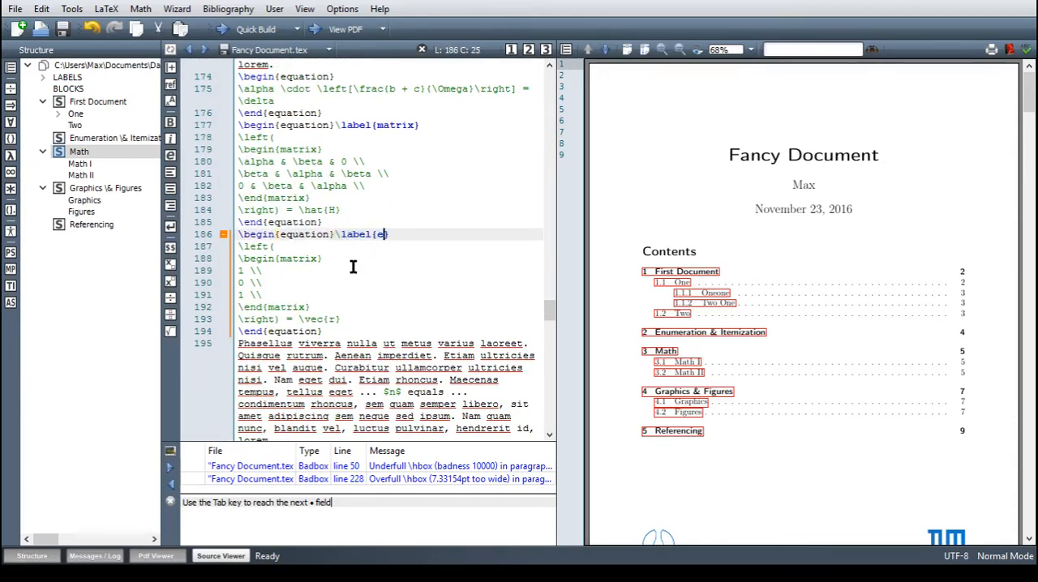
type("q:vec")
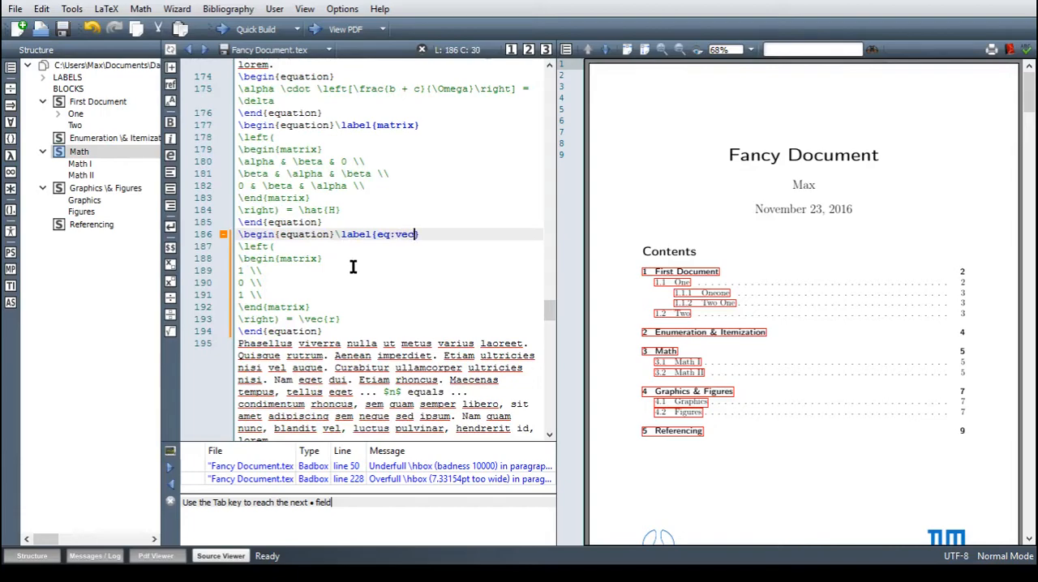
Label the Math section sec:math
scroll("up", 3)
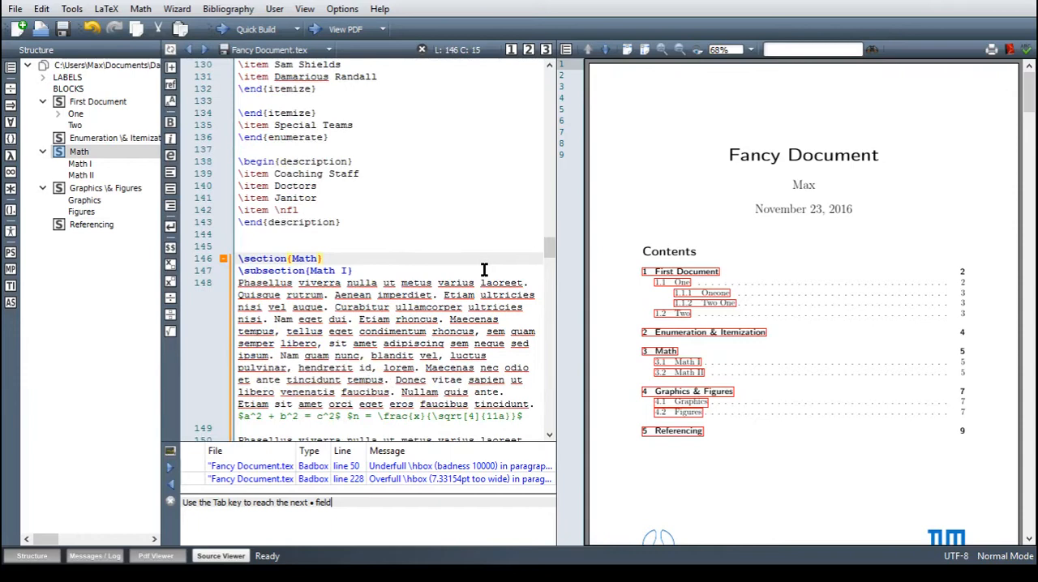
type("\\l")
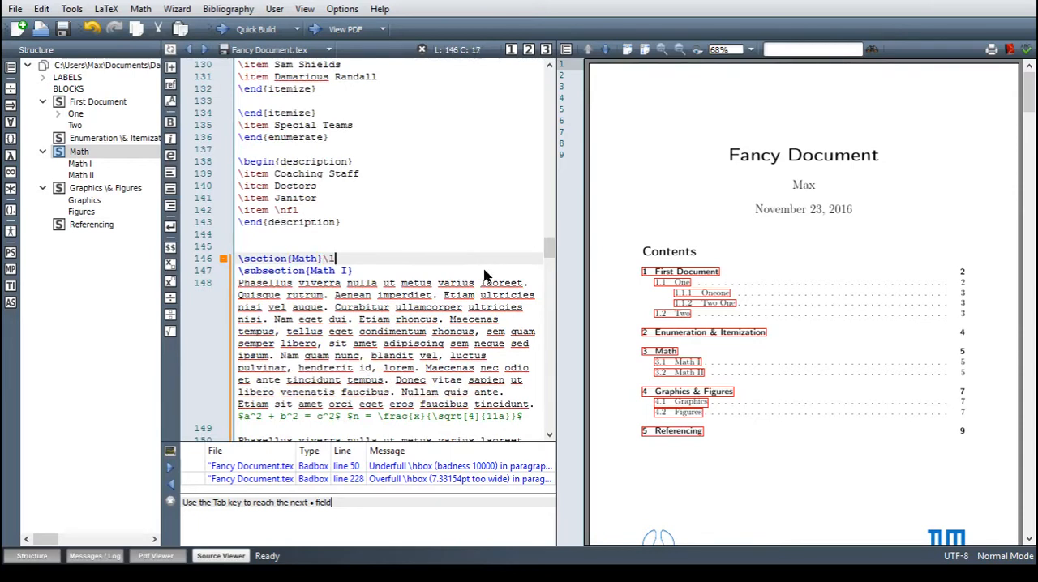
type("\\label{sec}")
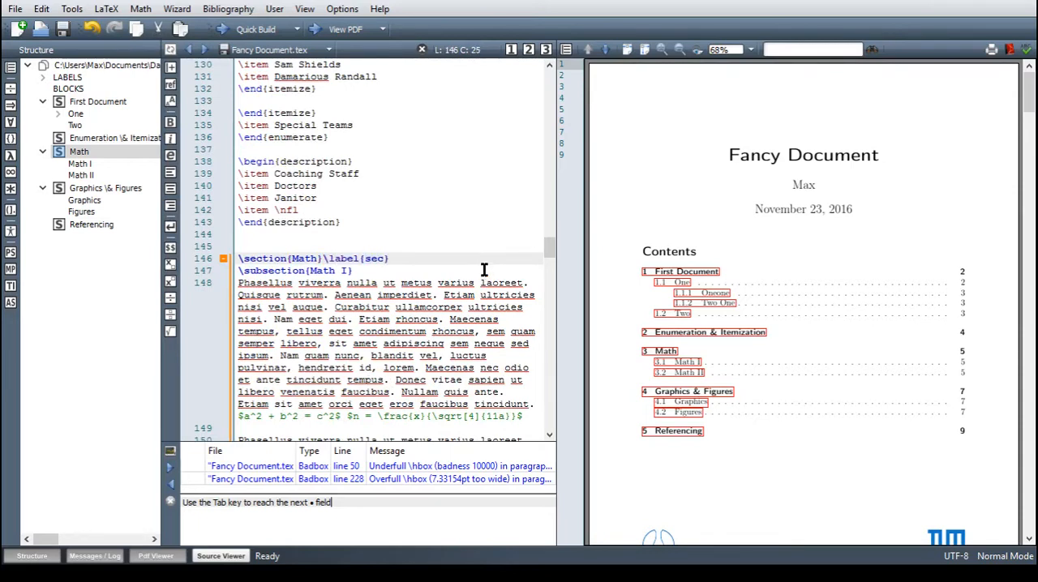
type(":")
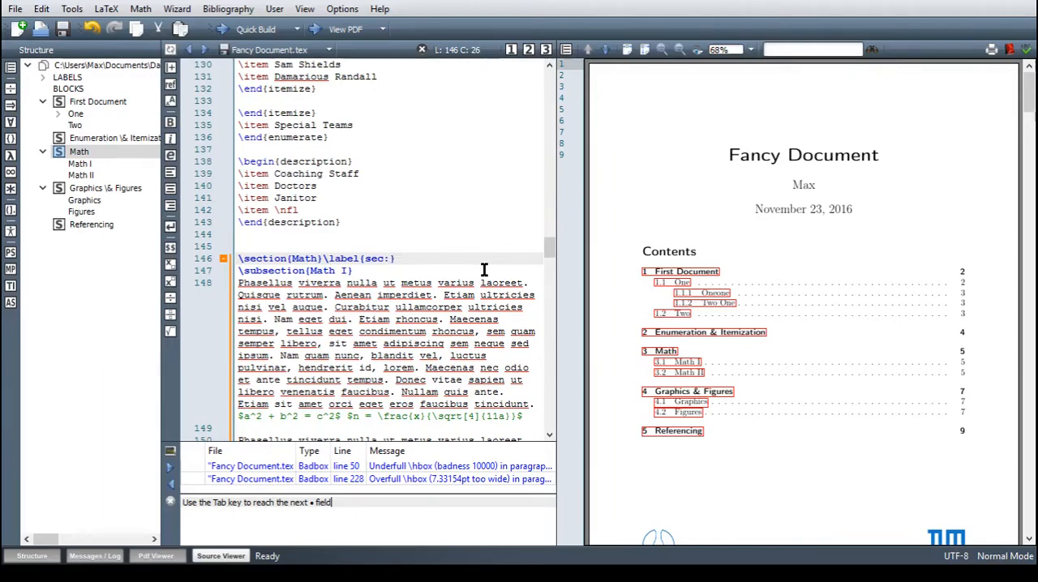
type("math")
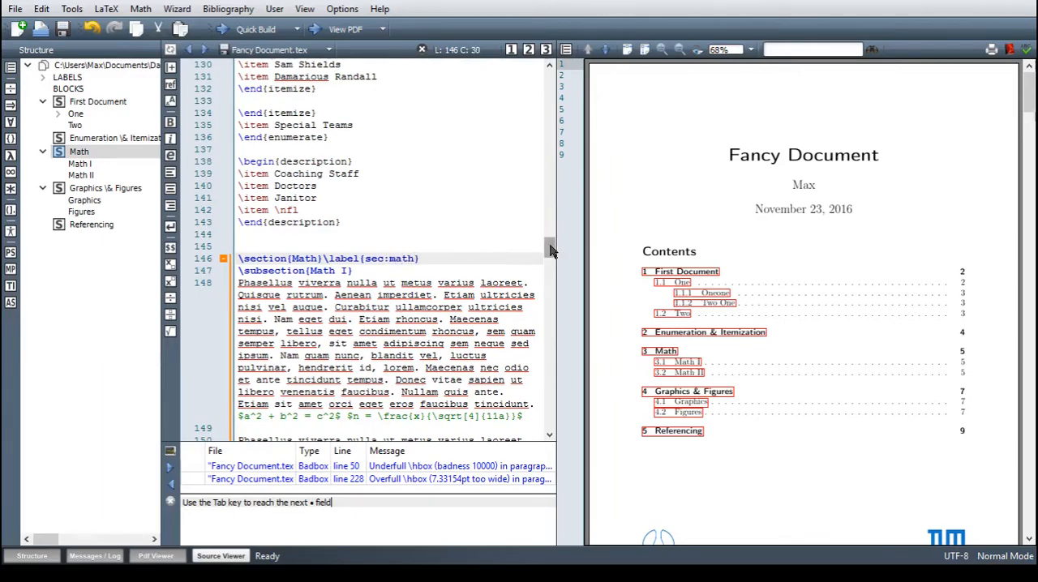
Start a fig: label on a new line below the Picture one figure's caption
scroll("down", 3)
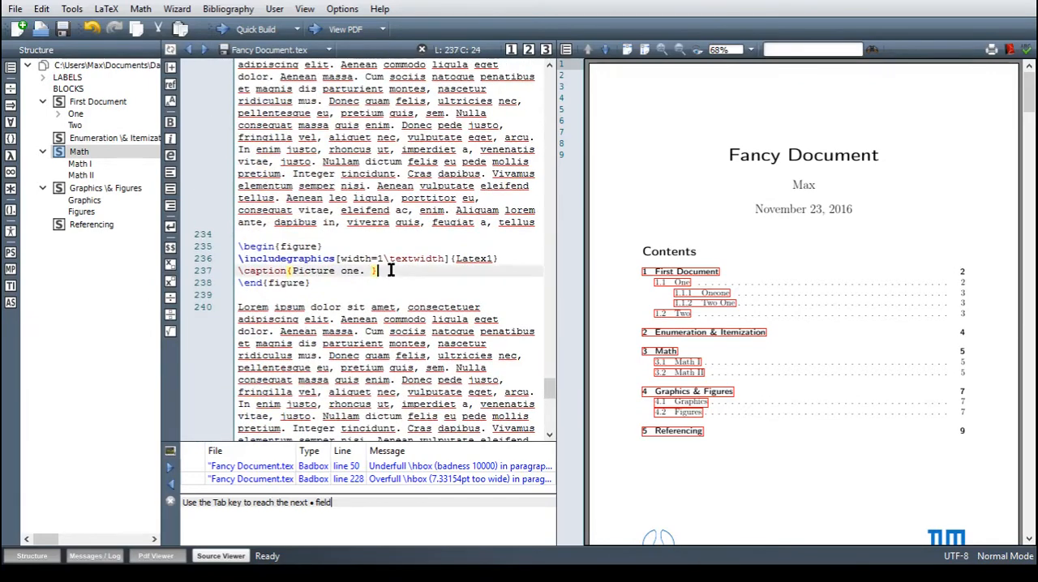
key("Return")
type("\\label{")
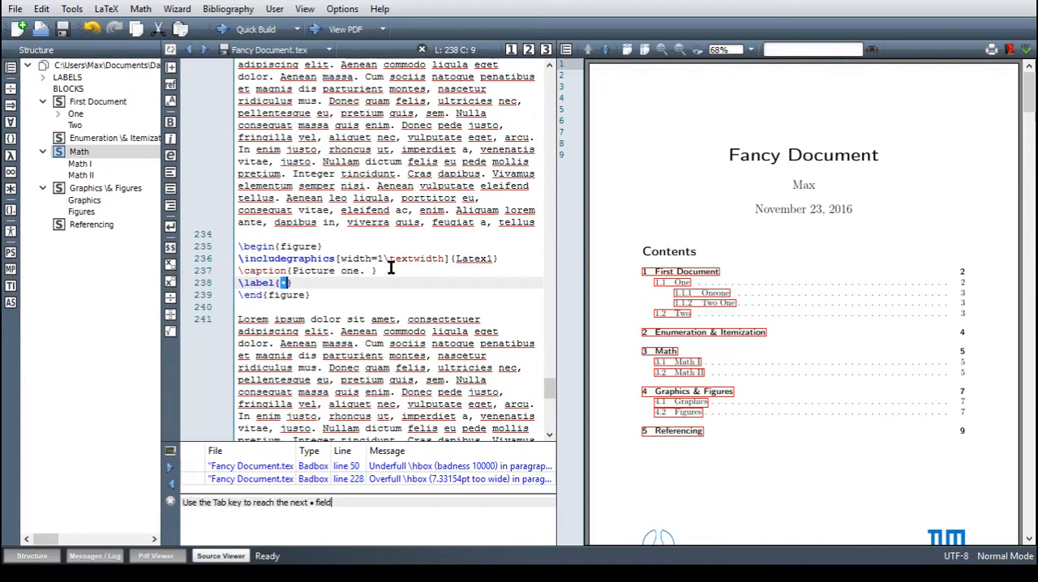
type("fi")
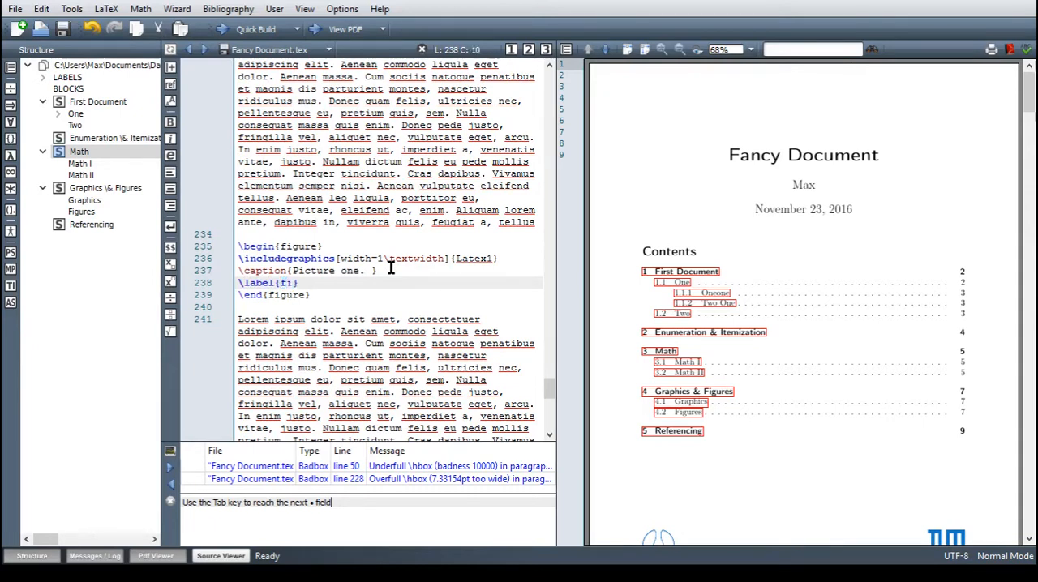
type("g:")
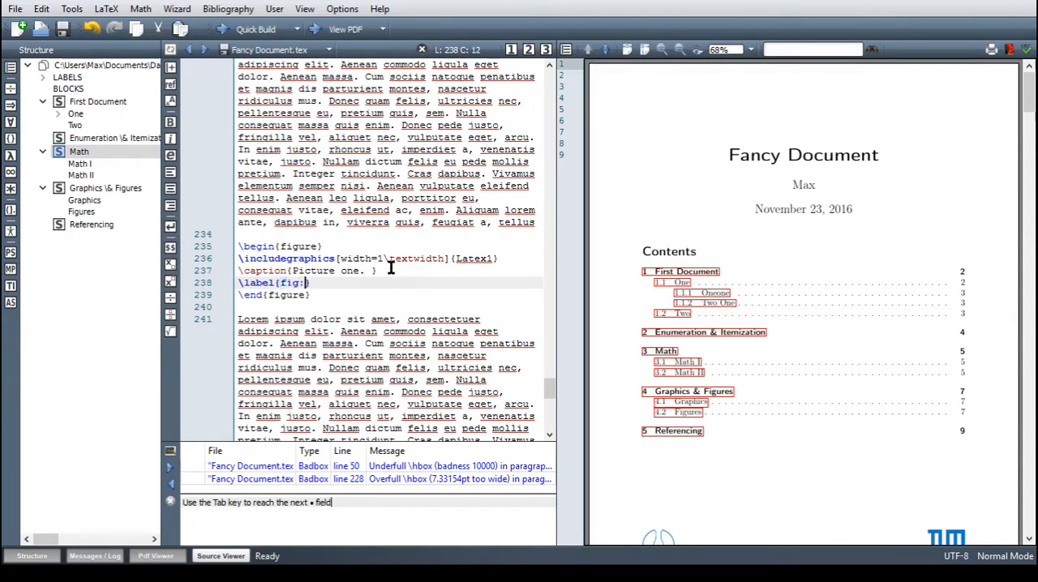
type("0")
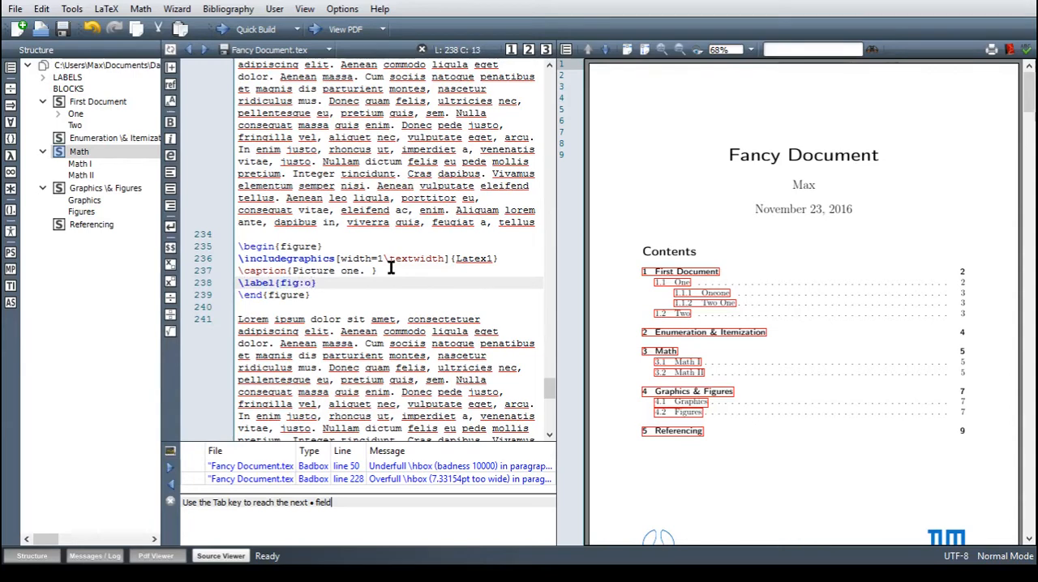
scroll("down", 3)
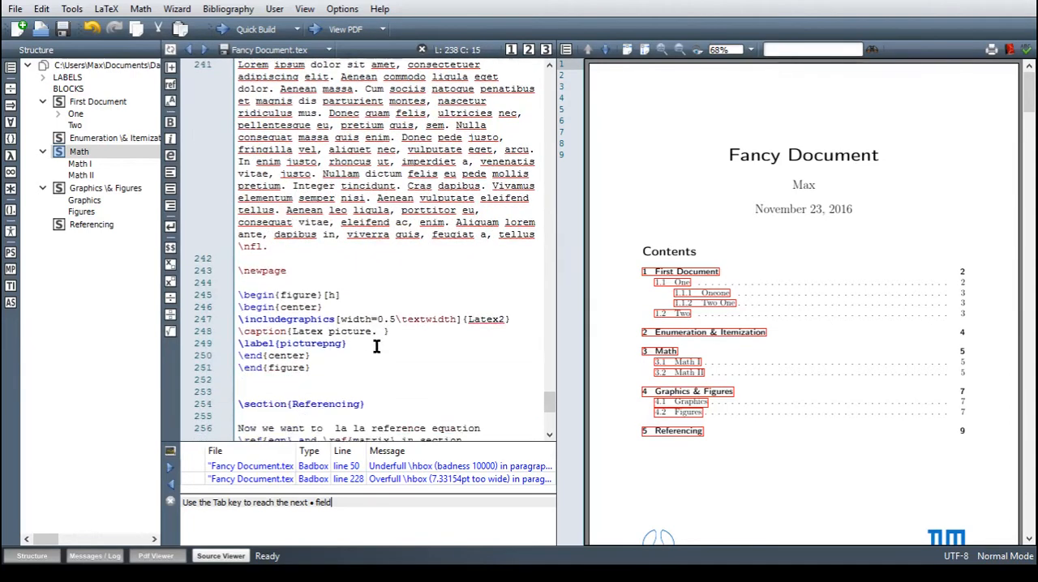
scroll("down", 3)
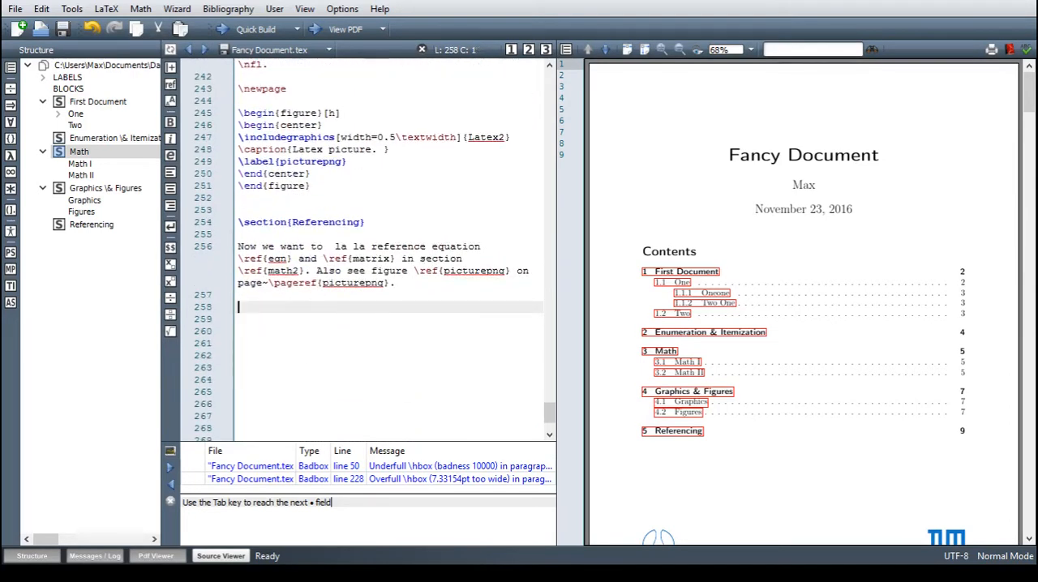
Type 'See \cref{eq:vec}' on line 258 under Referencing
type("s")
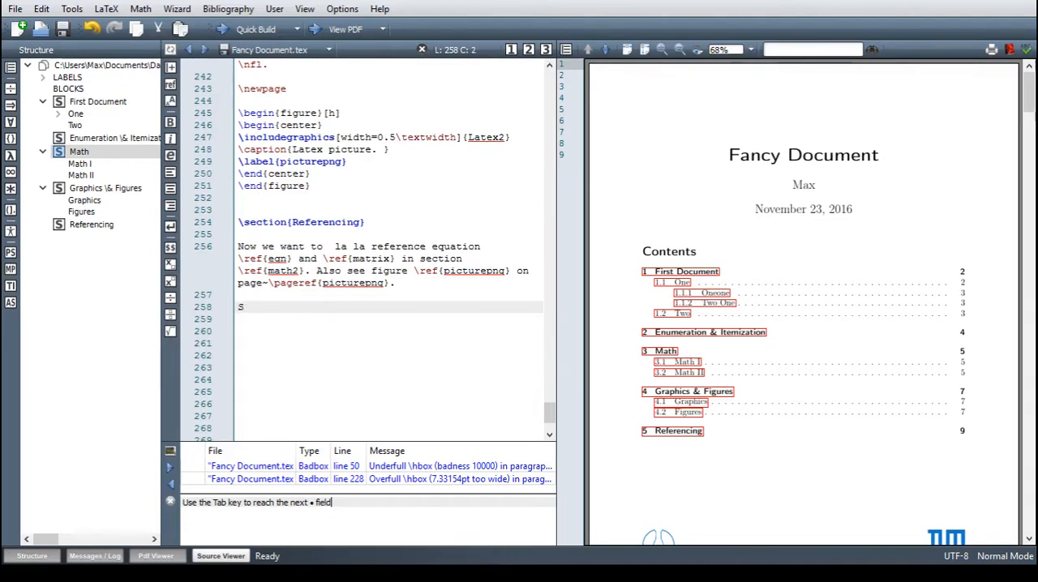
type("ee")
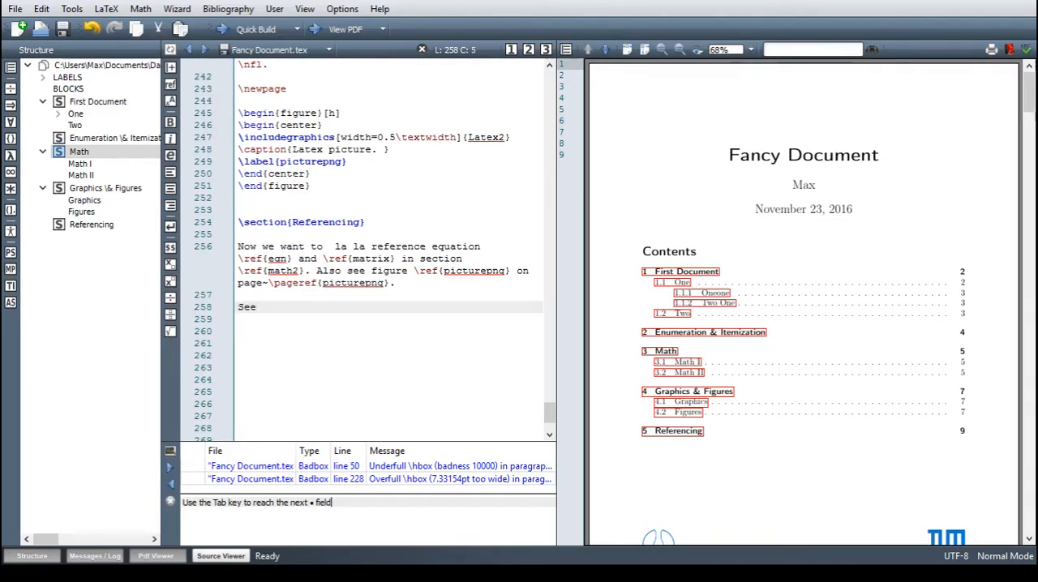
type("\\cref{}")
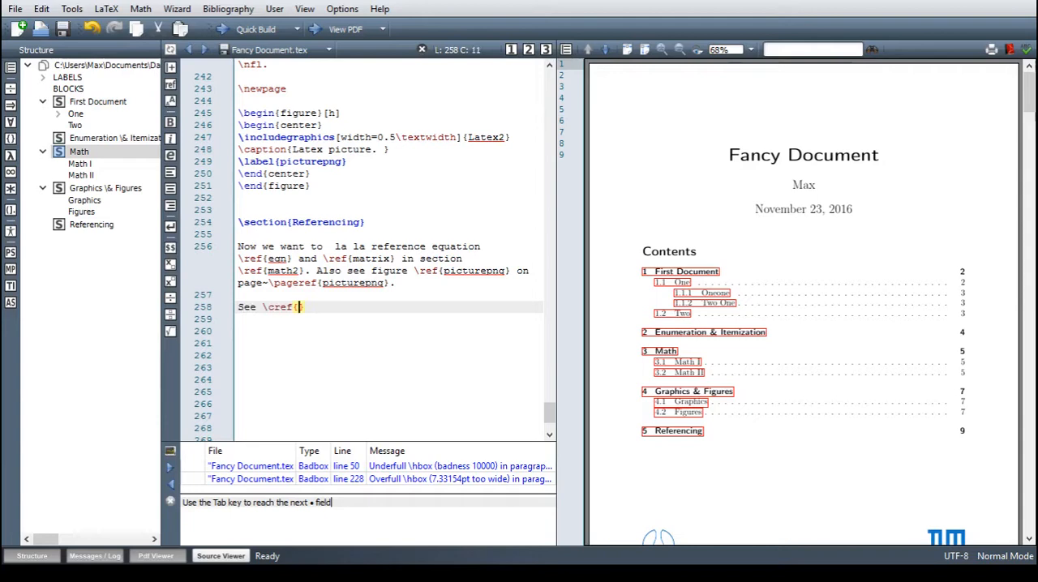
type("eq:")
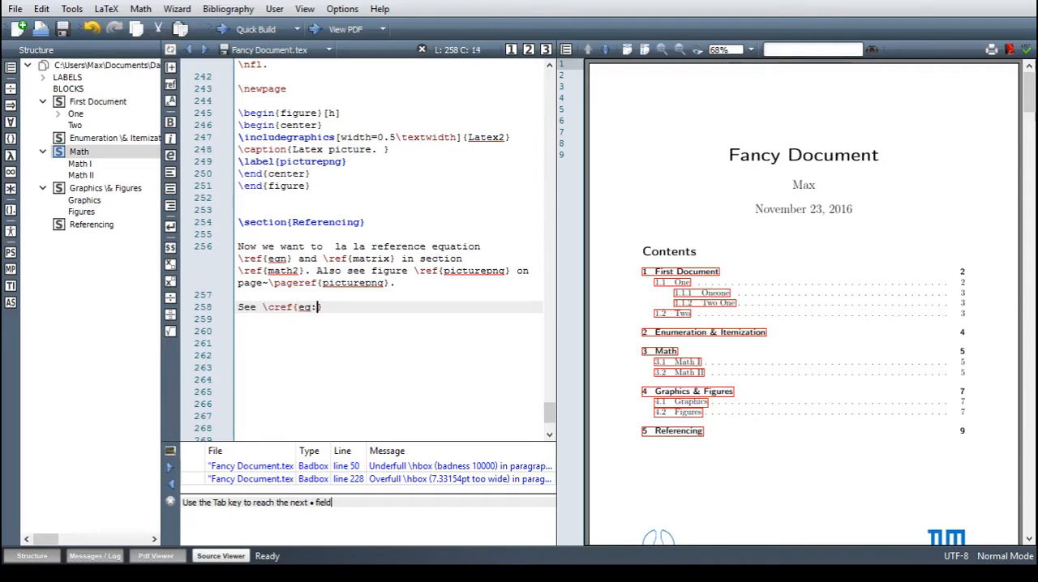
type("vec")
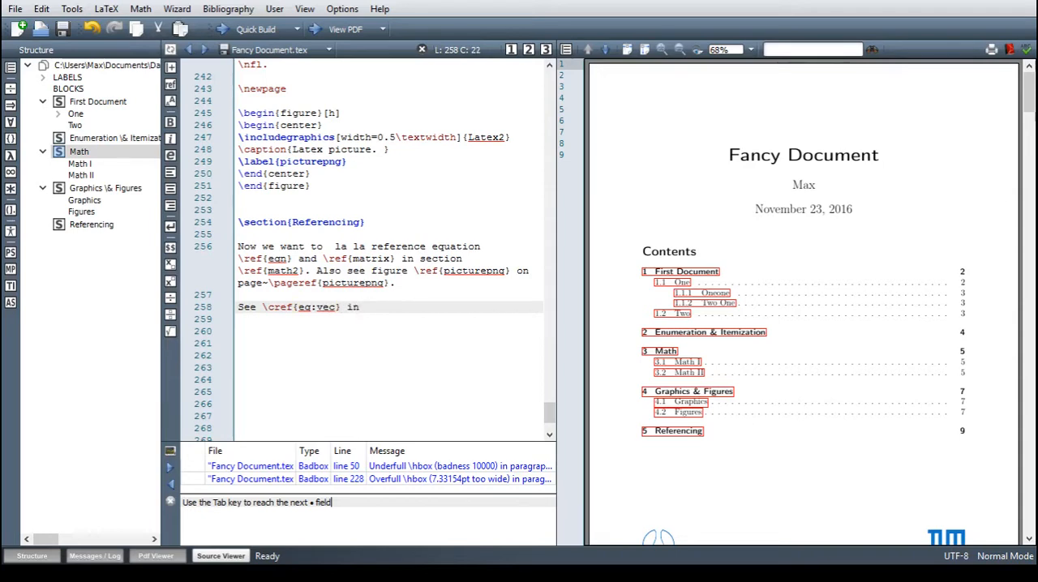
Append 'in \cref{sec:math} and \cref{fig:one}.' and start a Quick Build
type("\\cref{")
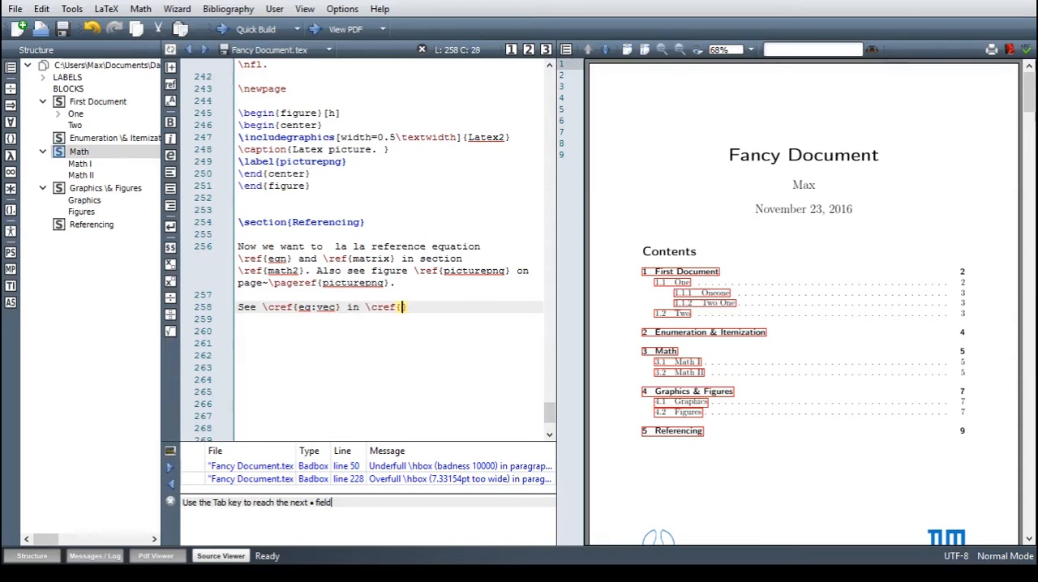
type("sec:m}")
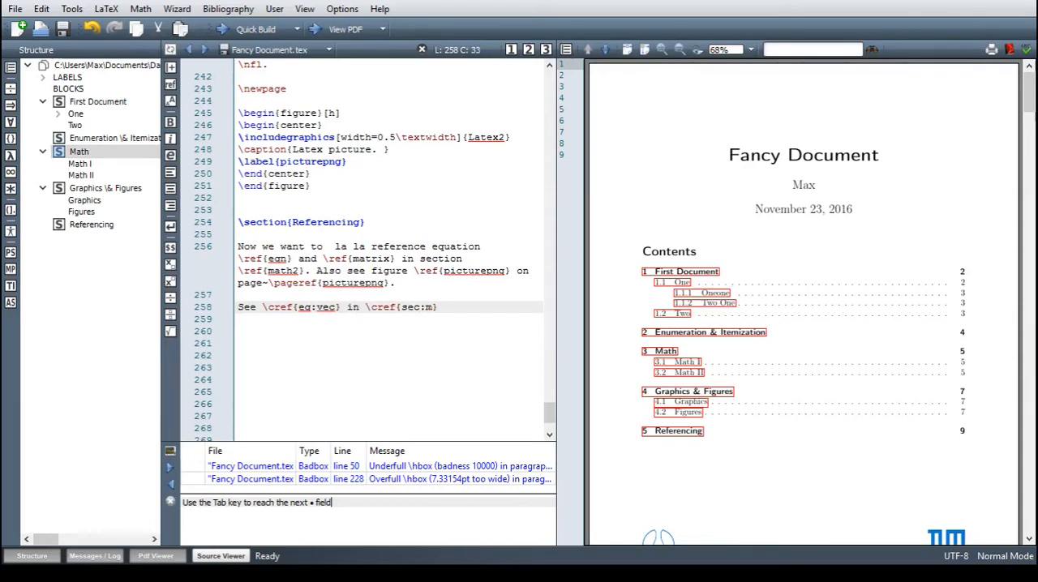
type("ath")
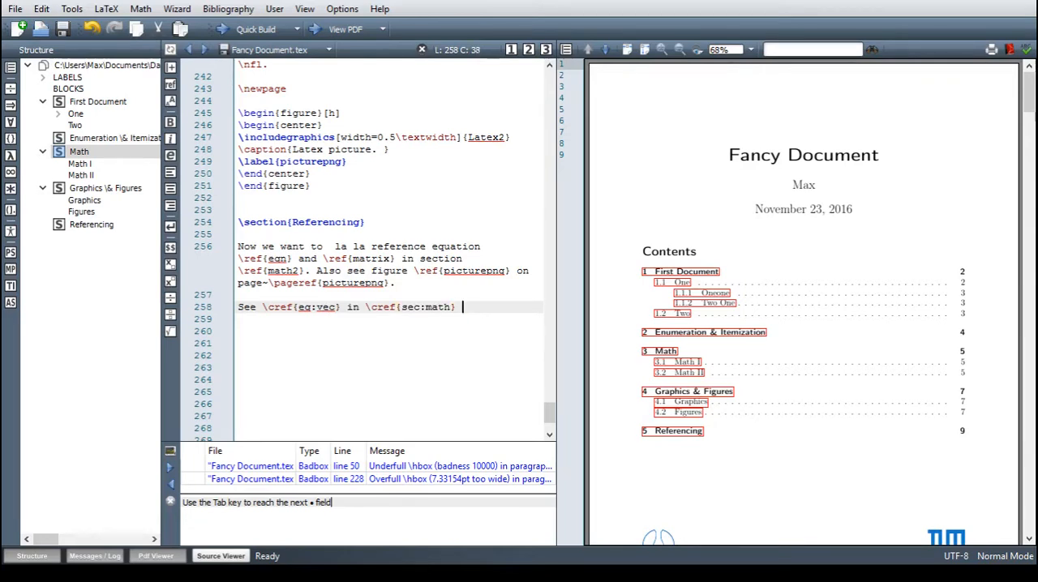
type("and \\cref{}")
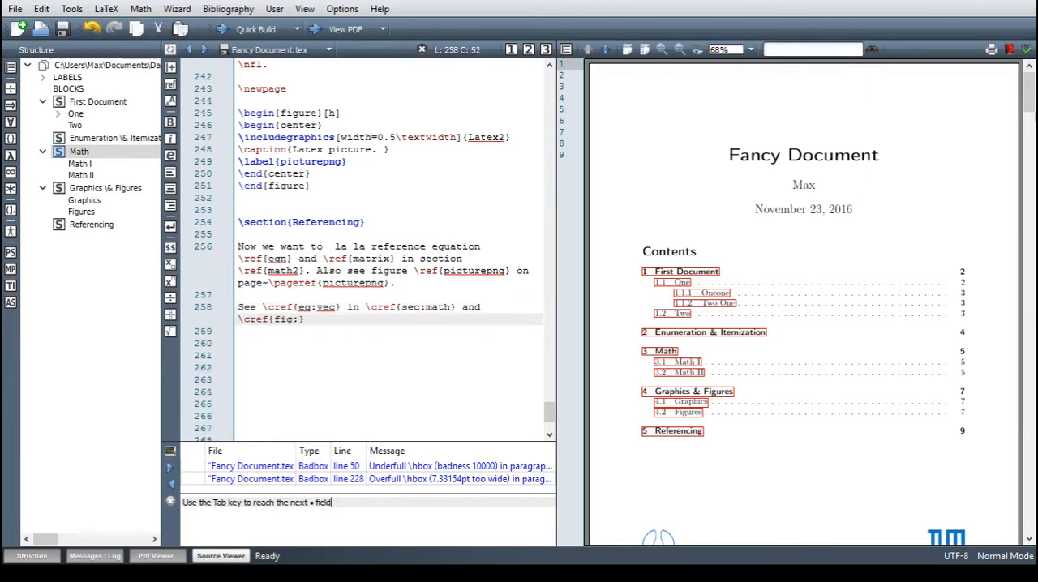
type("one}.")
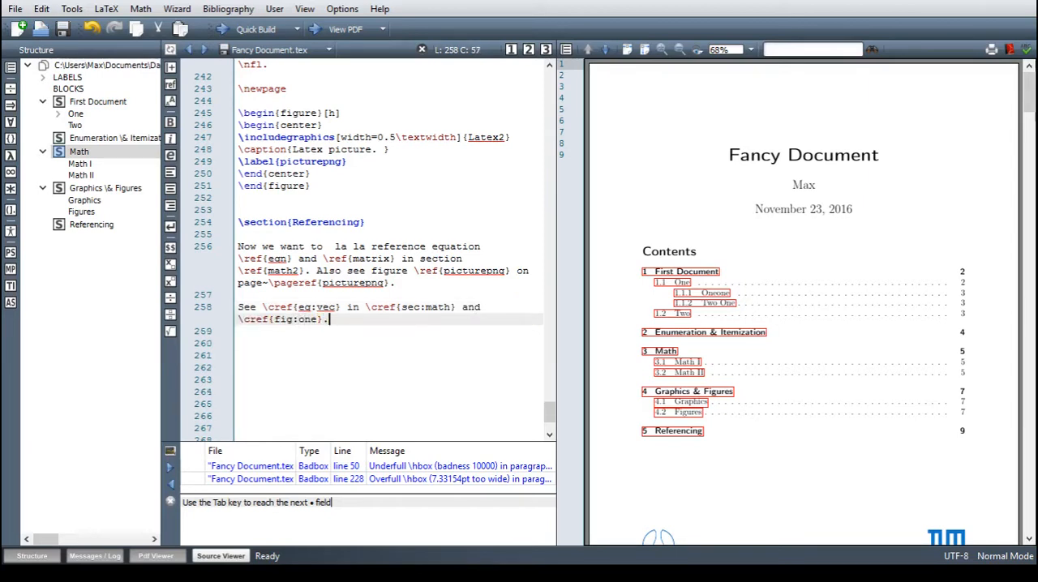
left_click(255, 29)
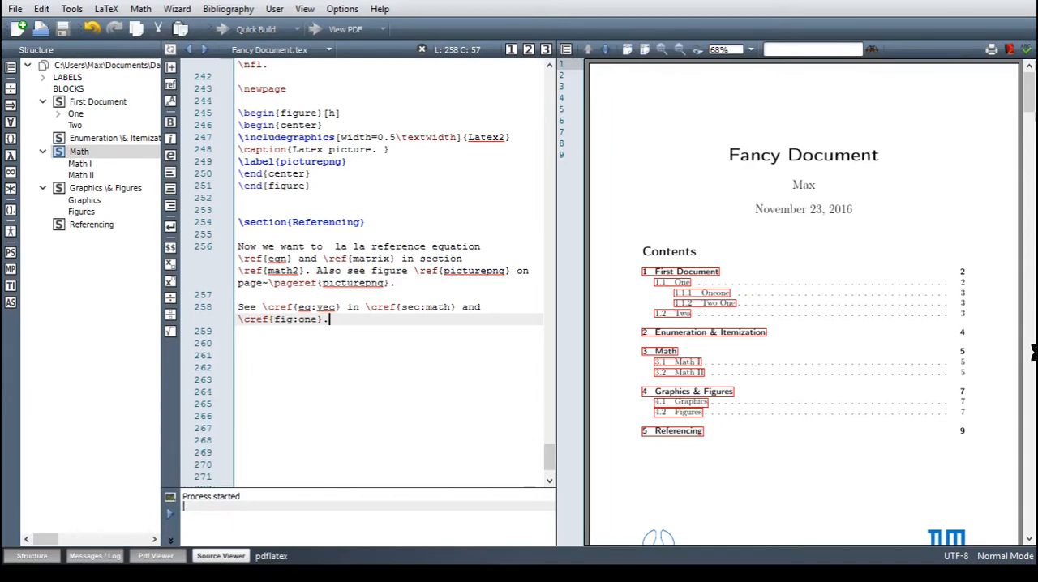
Rebuild to show 'See eq. (7) in section 3 and fig. 1', then return to the preamble
left_click(255, 29)
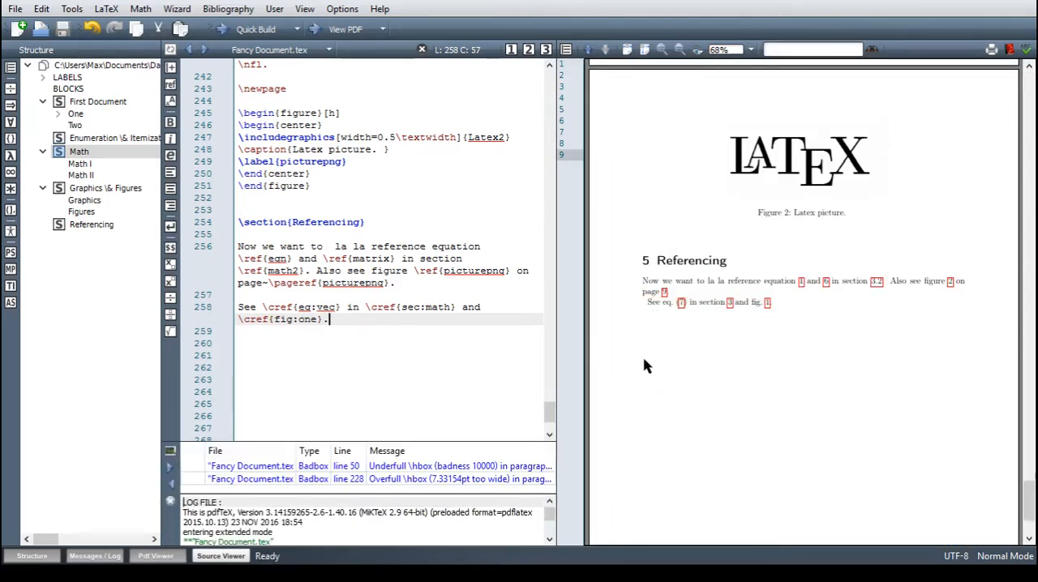
mouse_move(681, 313)
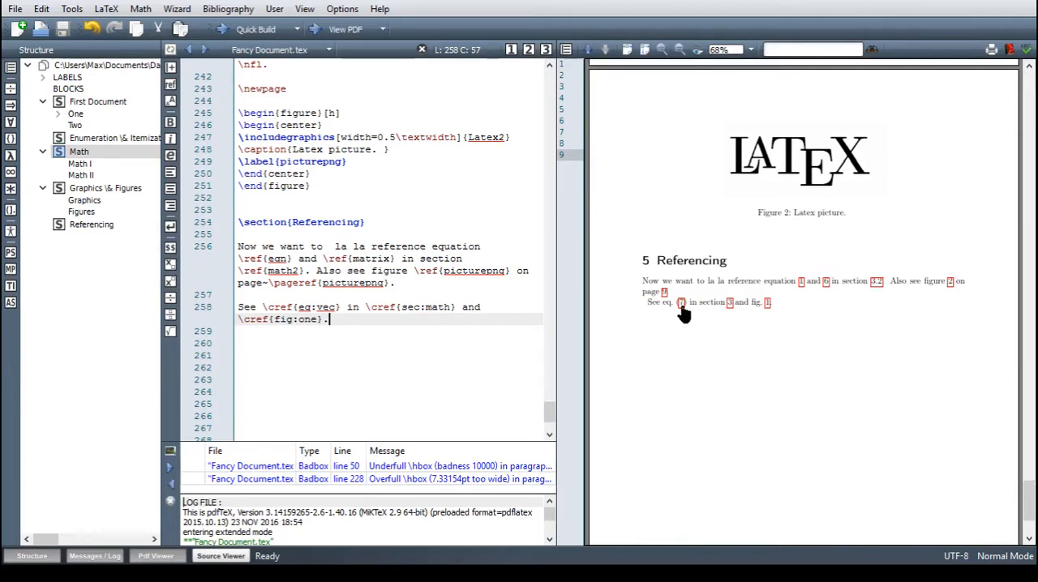
mouse_move(784, 315)
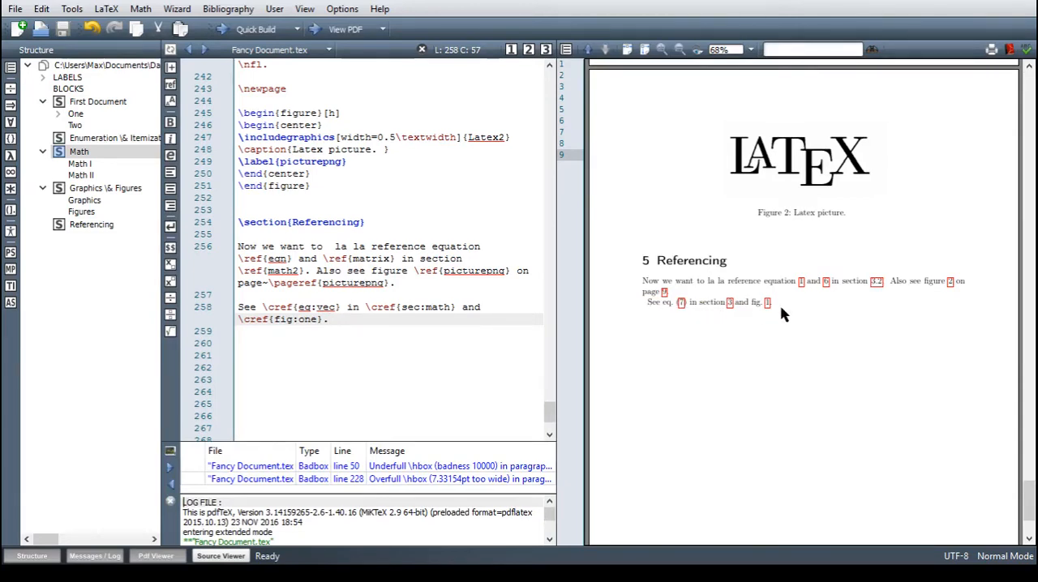
mouse_move(732, 324)
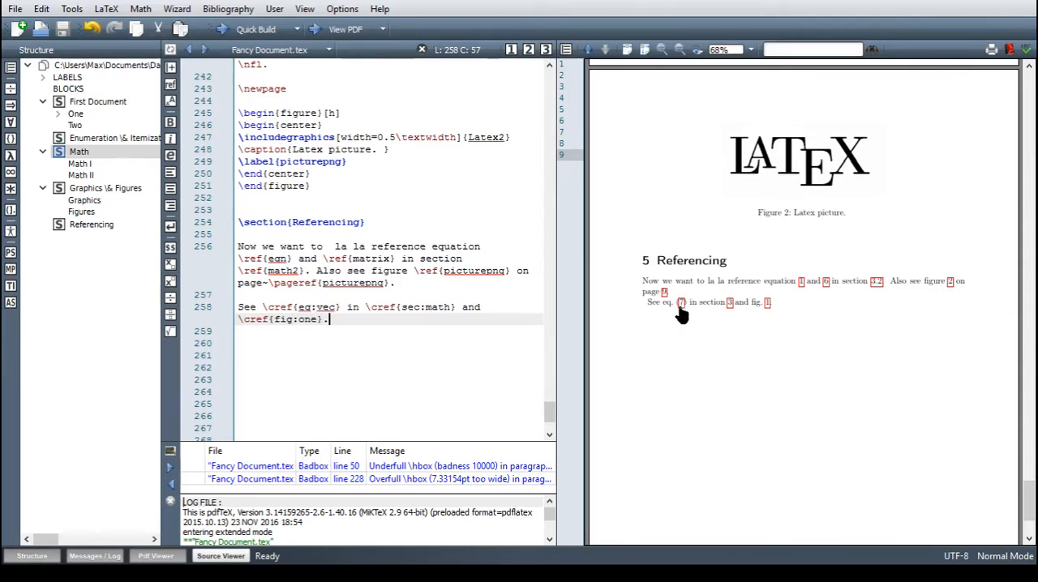
mouse_move(776, 329)
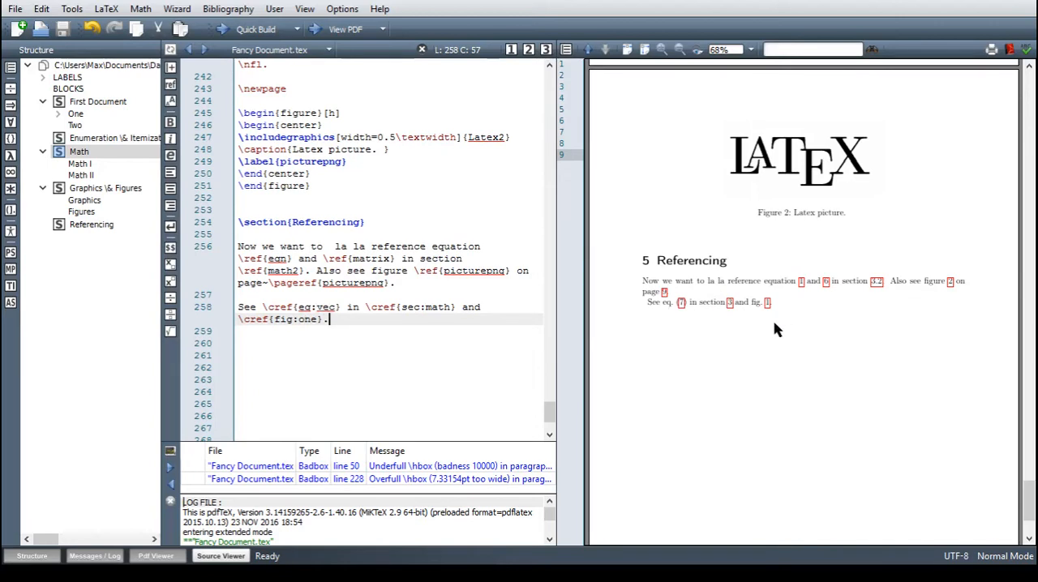
mouse_move(763, 319)
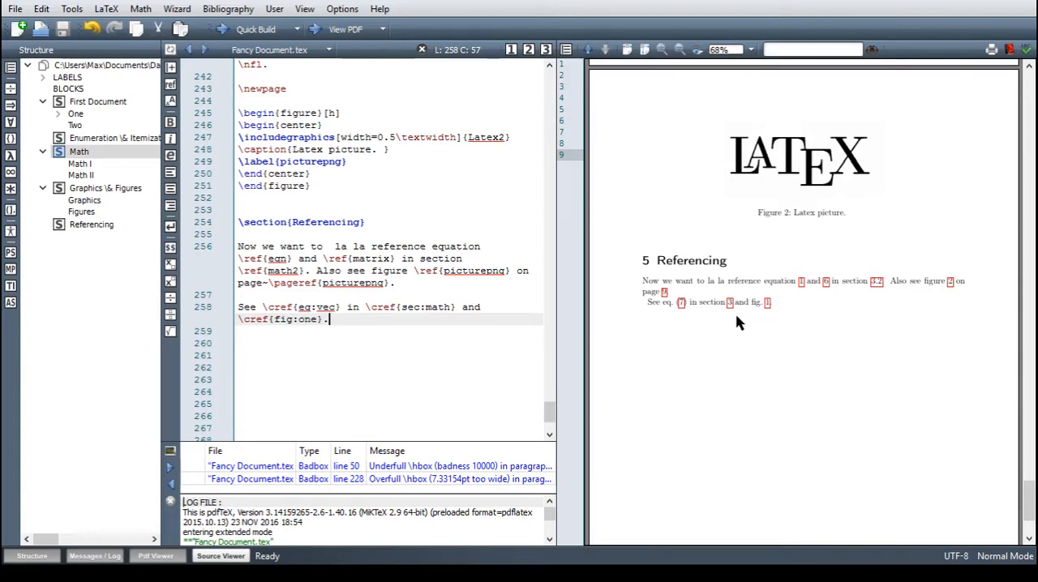
mouse_move(716, 314)
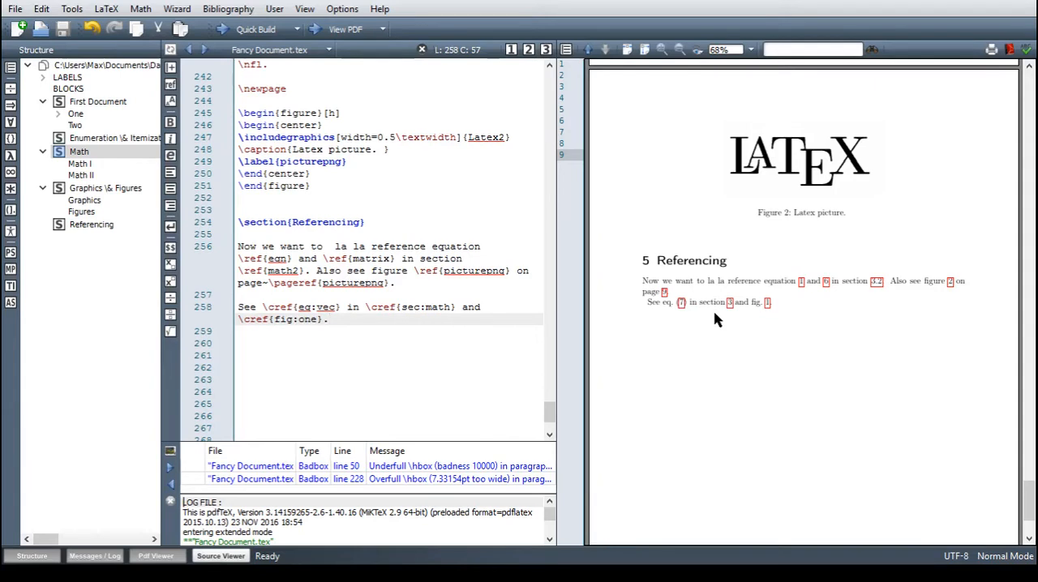
mouse_move(709, 322)
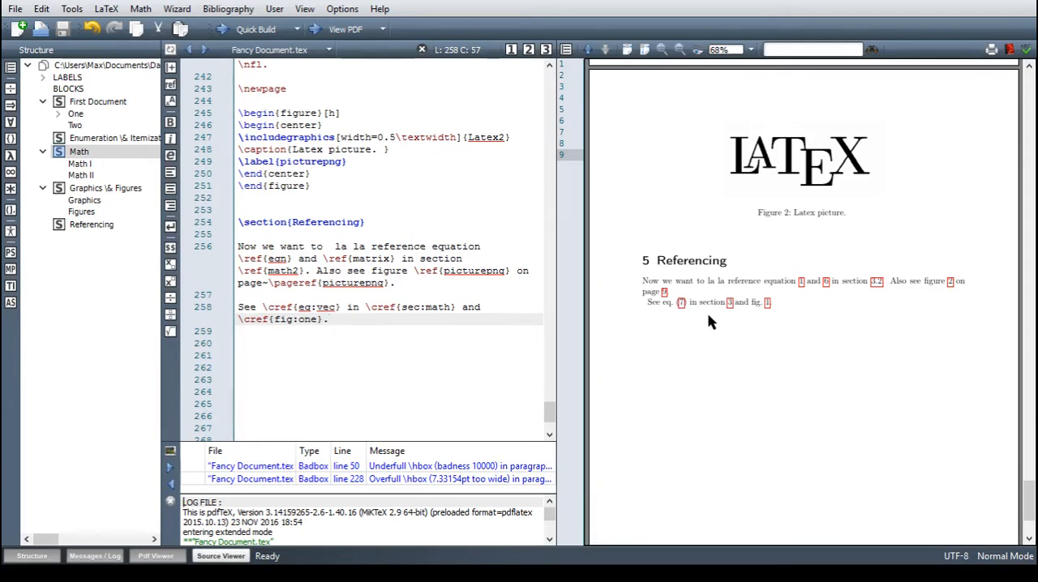
mouse_move(686, 316)
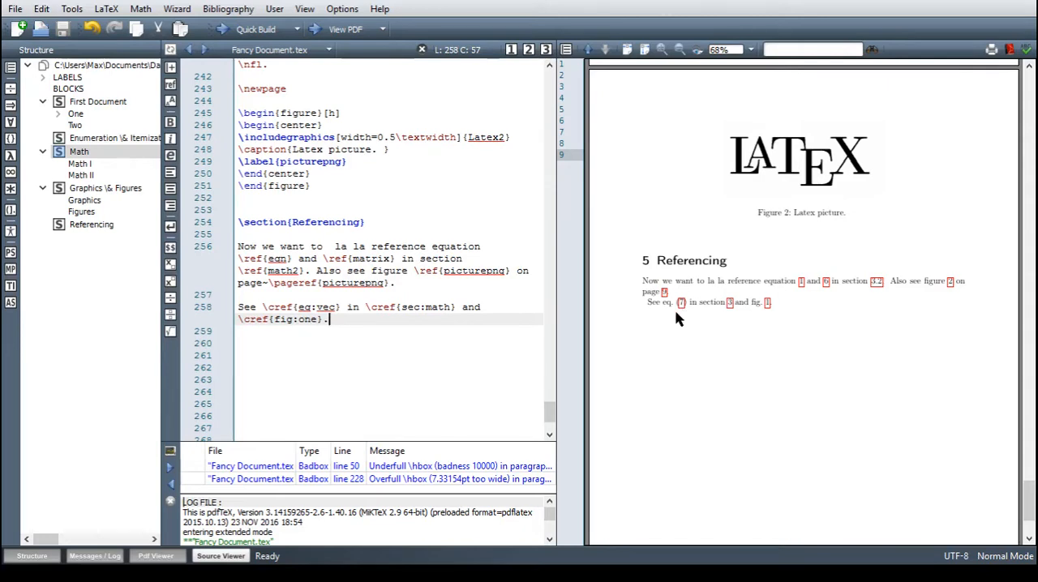
mouse_move(675, 316)
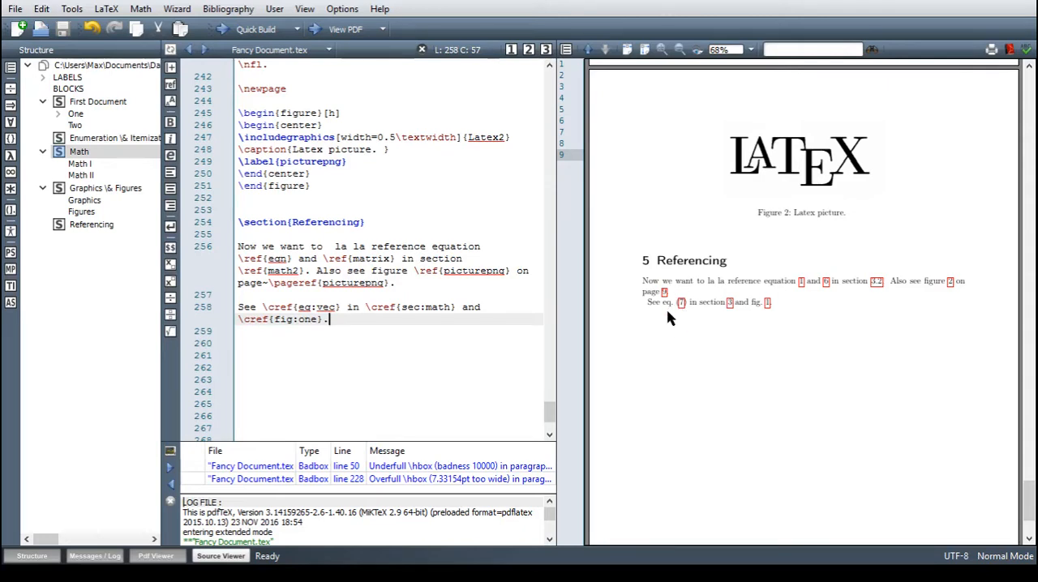
mouse_move(657, 313)
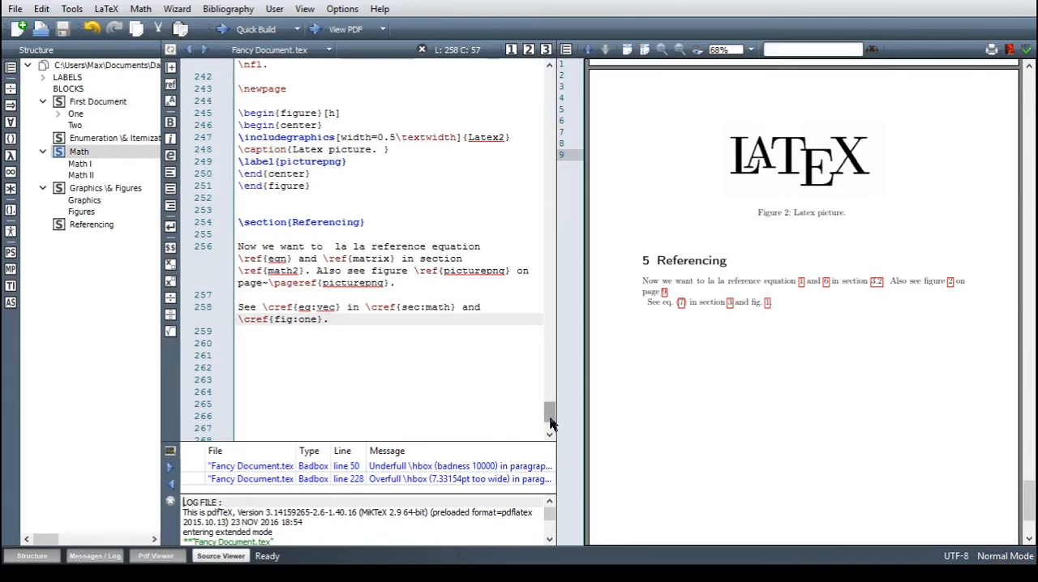
scroll("up", 3)
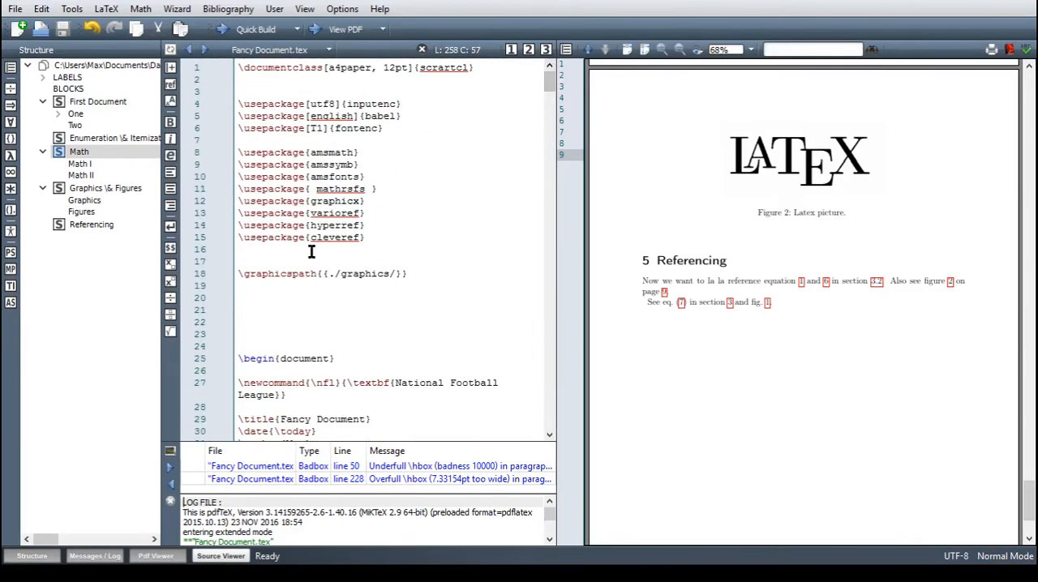
Add the [noabbrev] option to \usepackage{cleveref} on line 15 and recompile
left_click(308, 238)
type("[")
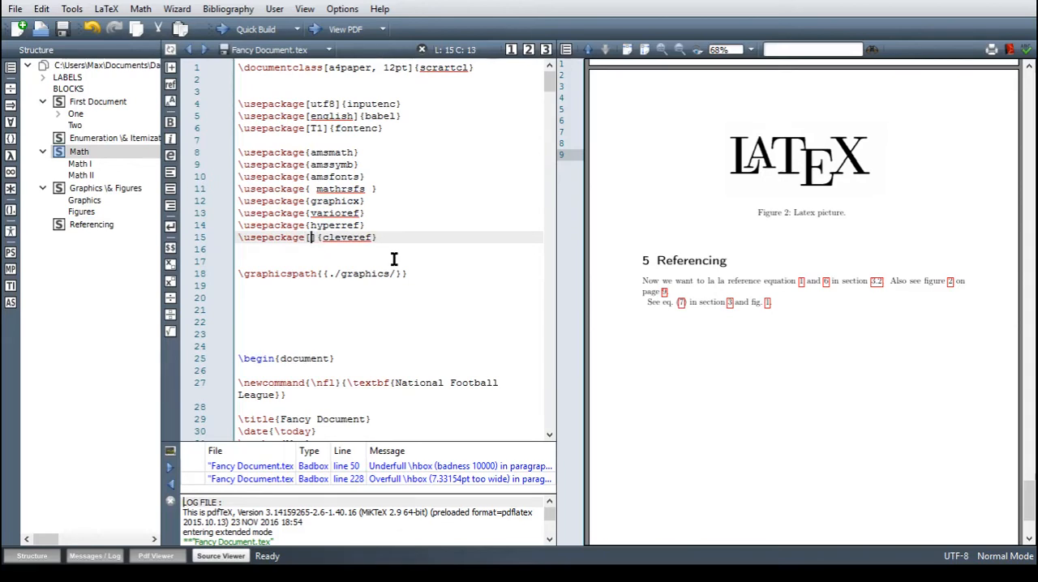
type("noabbrev")
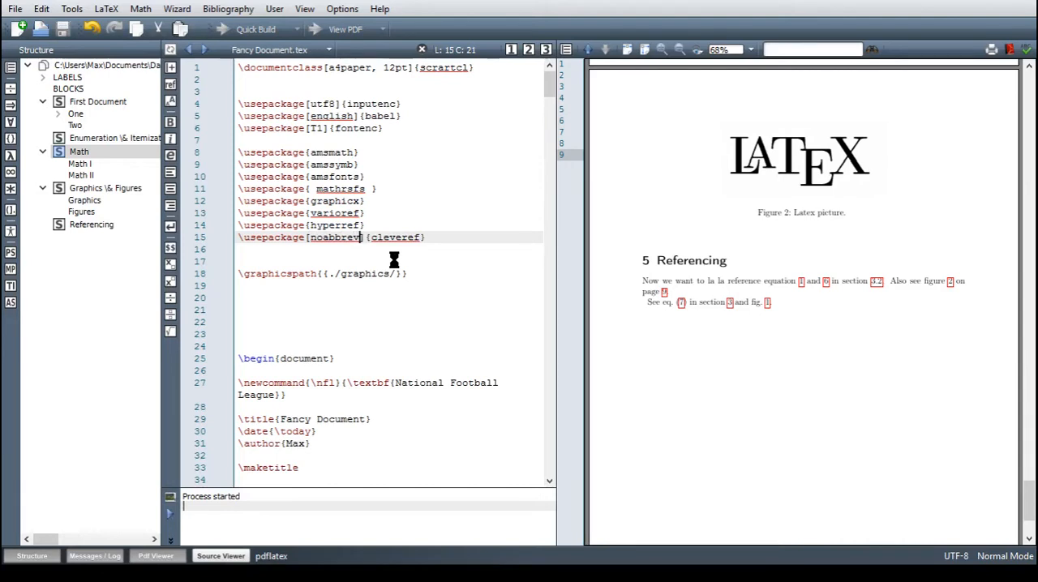
left_click(255, 29)
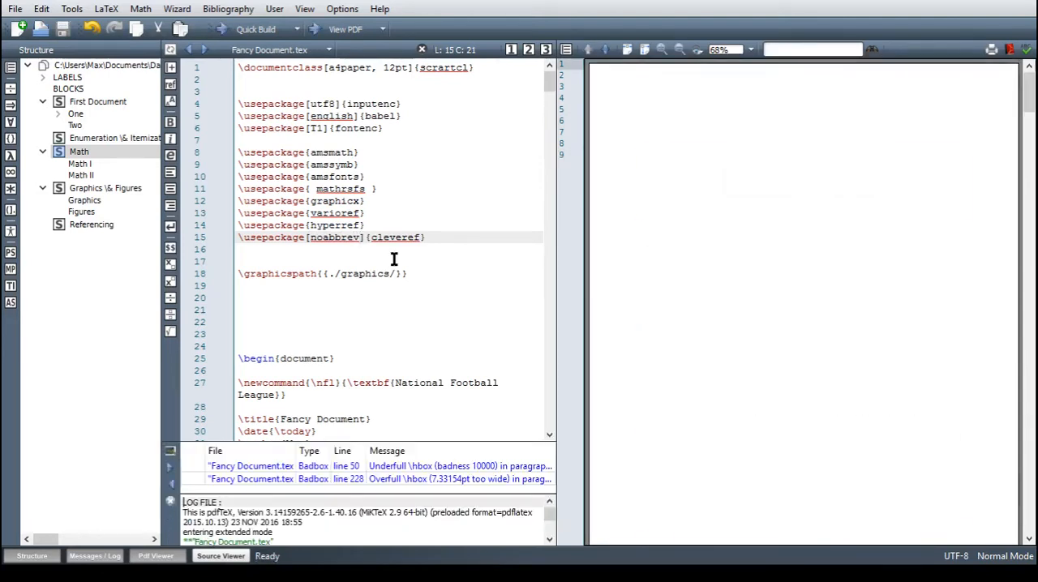
Check the PDF reads 'See equation (7) in section 3 and figure 1', then type 'See' on line 260
left_click(345, 29)
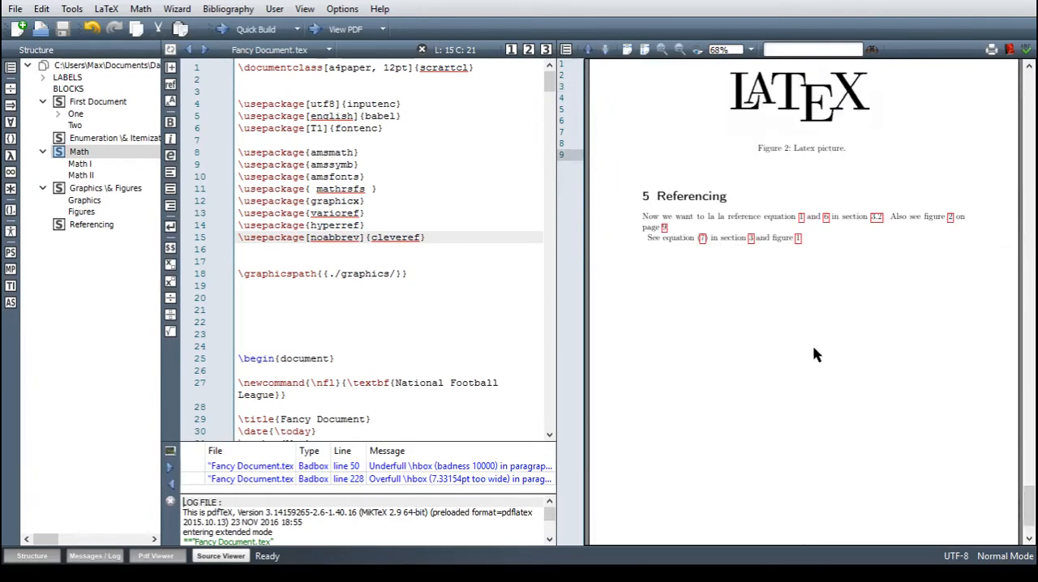
mouse_move(730, 250)
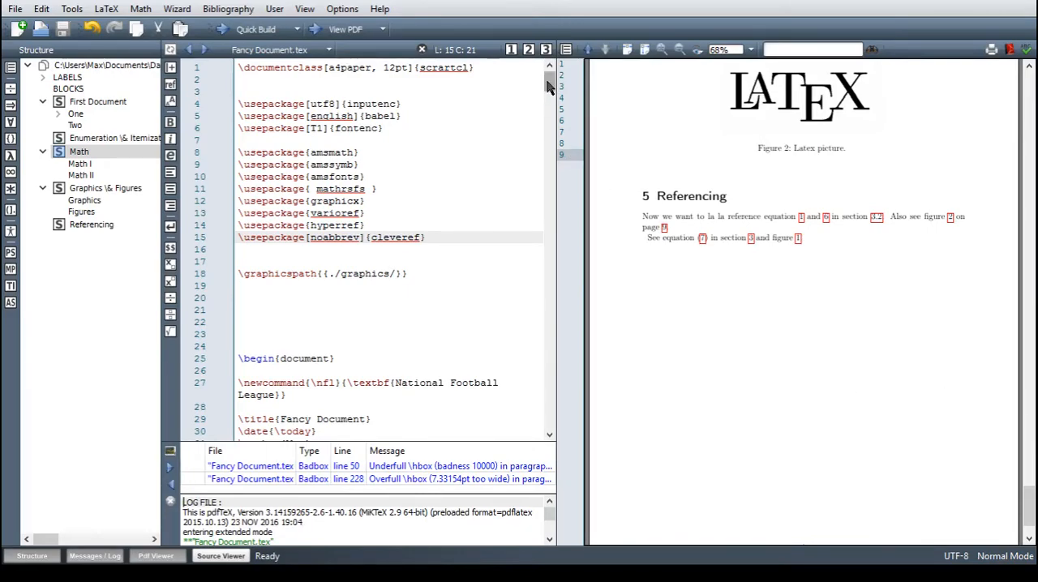
scroll("down", 3)
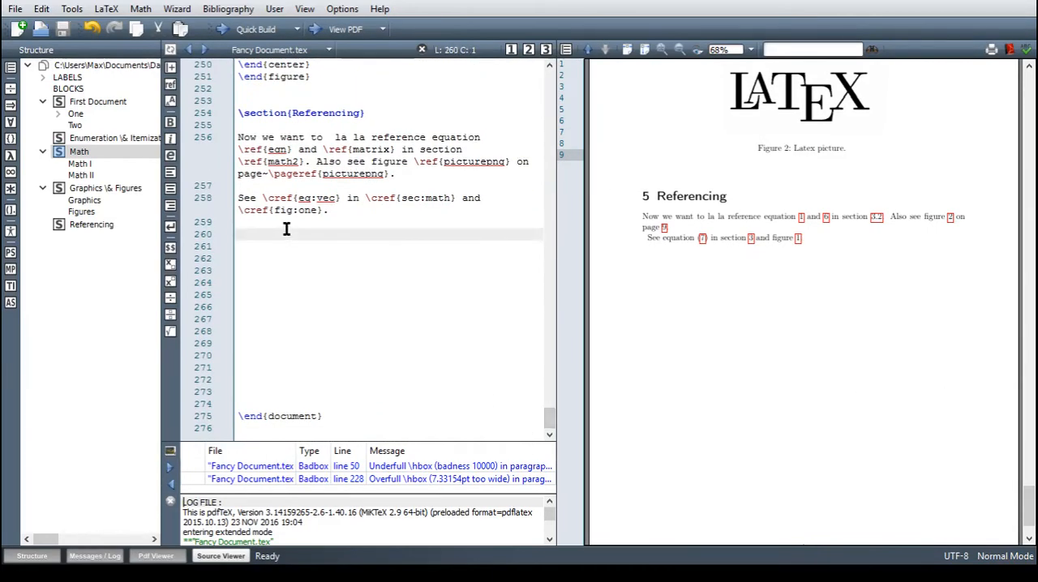
type("See")
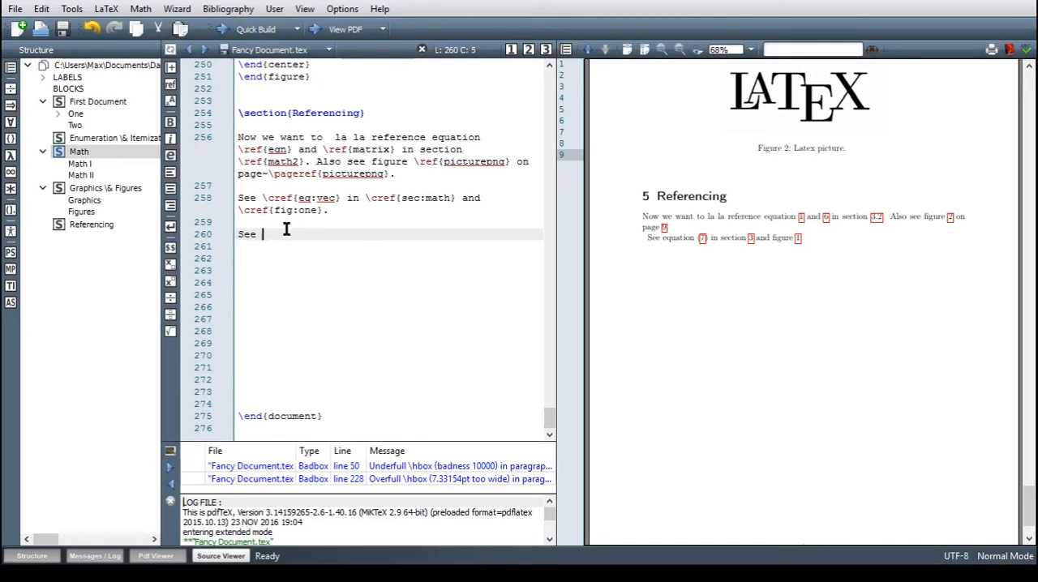
Complete line 260 as 'See \vref{eq:cases}.' and place the cursor inside the reference
type("\\vref{}")
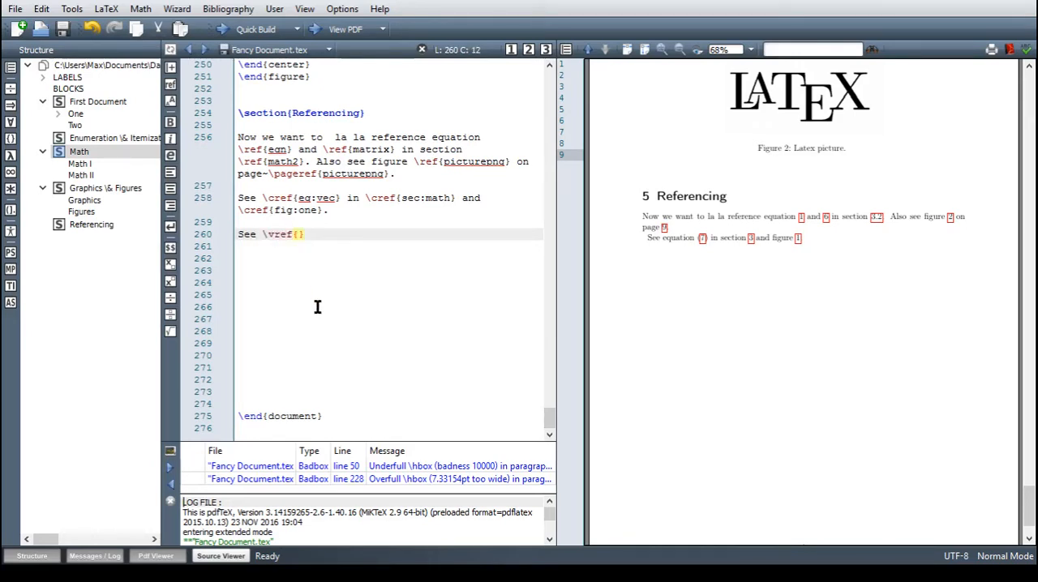
type("eq:ca")
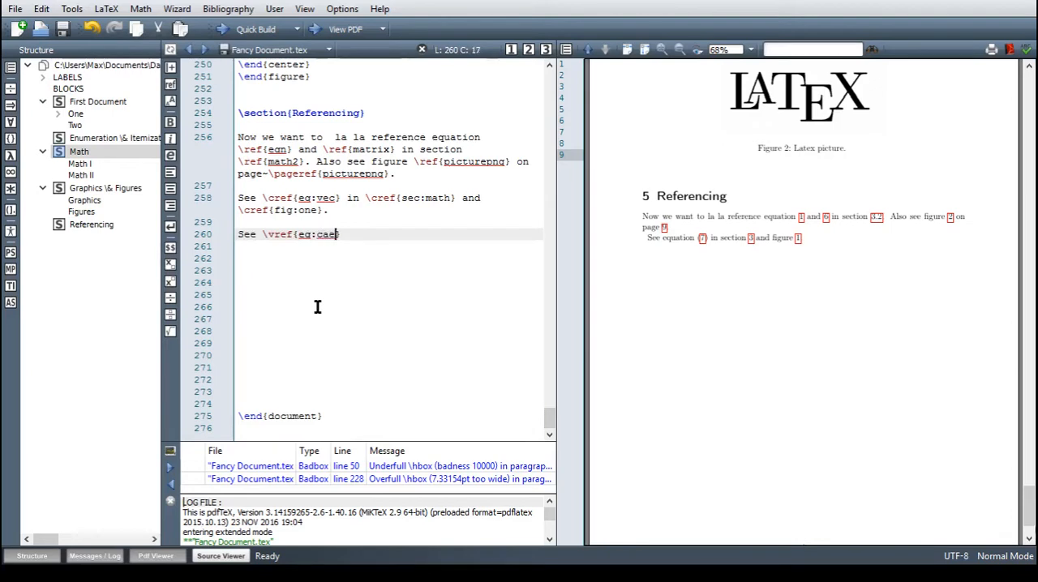
type("ses}.")
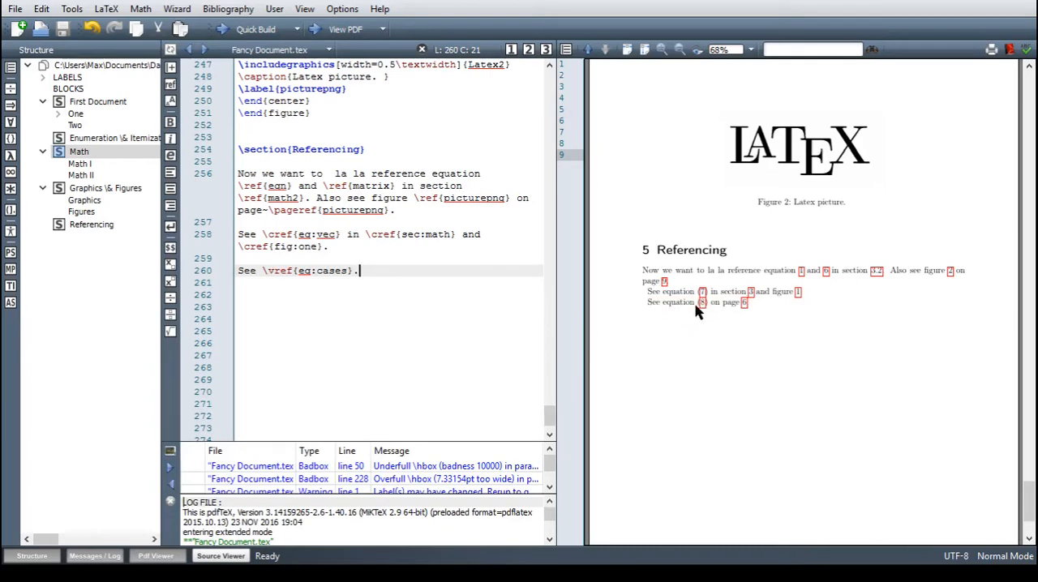
mouse_move(744, 315)
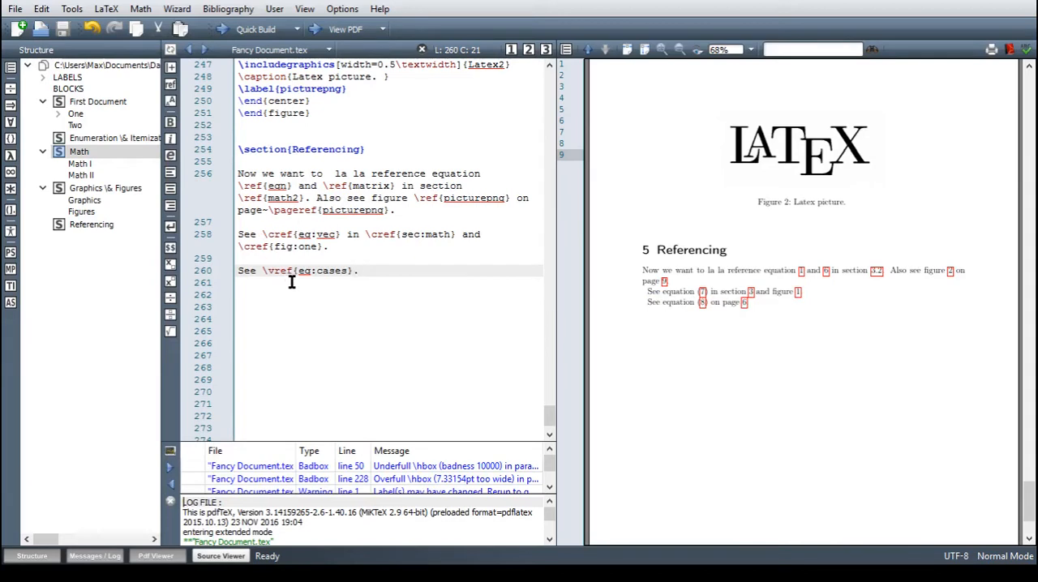
mouse_move(350, 290)
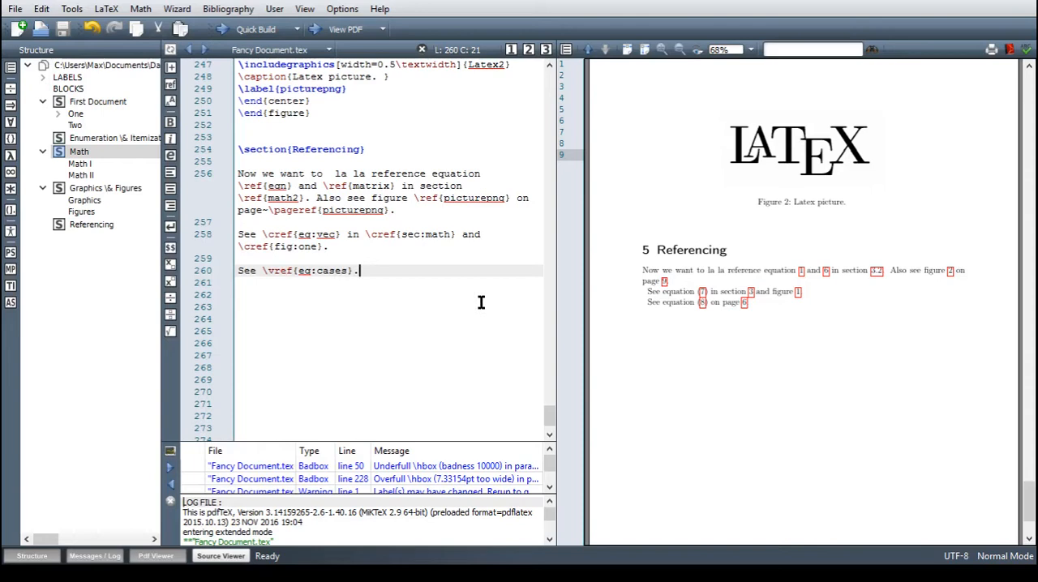
mouse_move(321, 247)
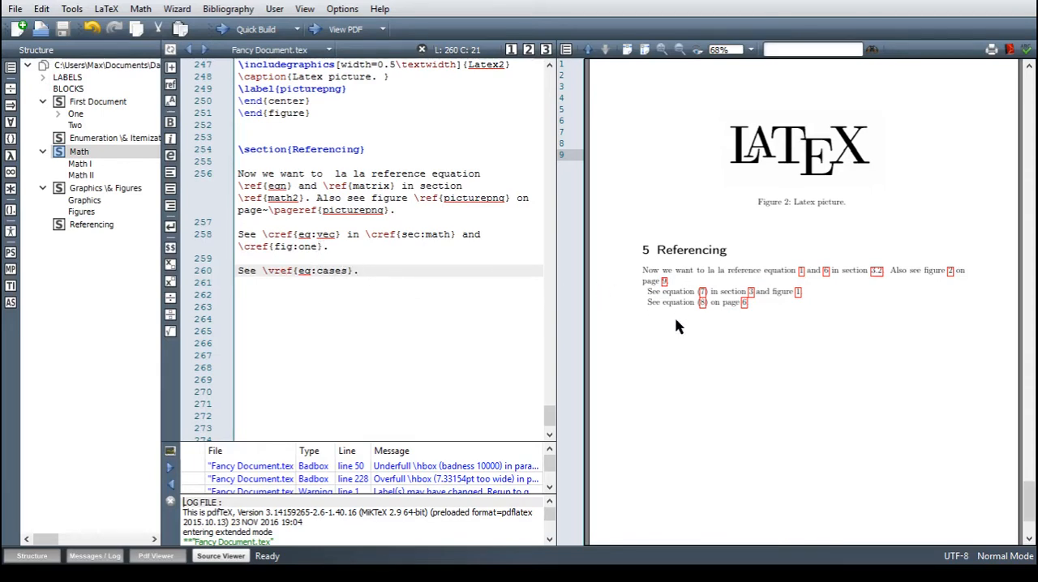
mouse_move(688, 313)
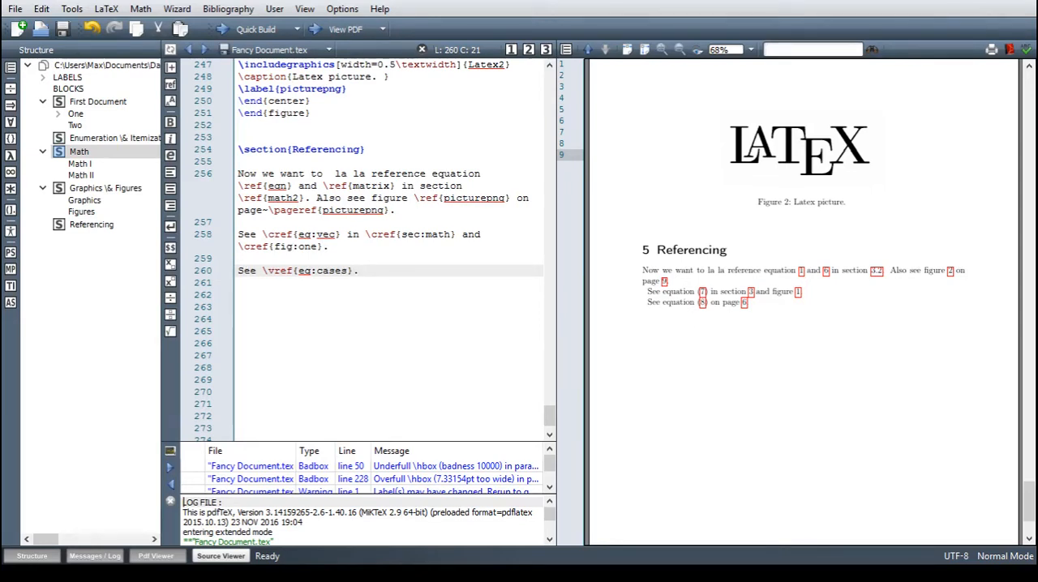
left_click(357, 270)
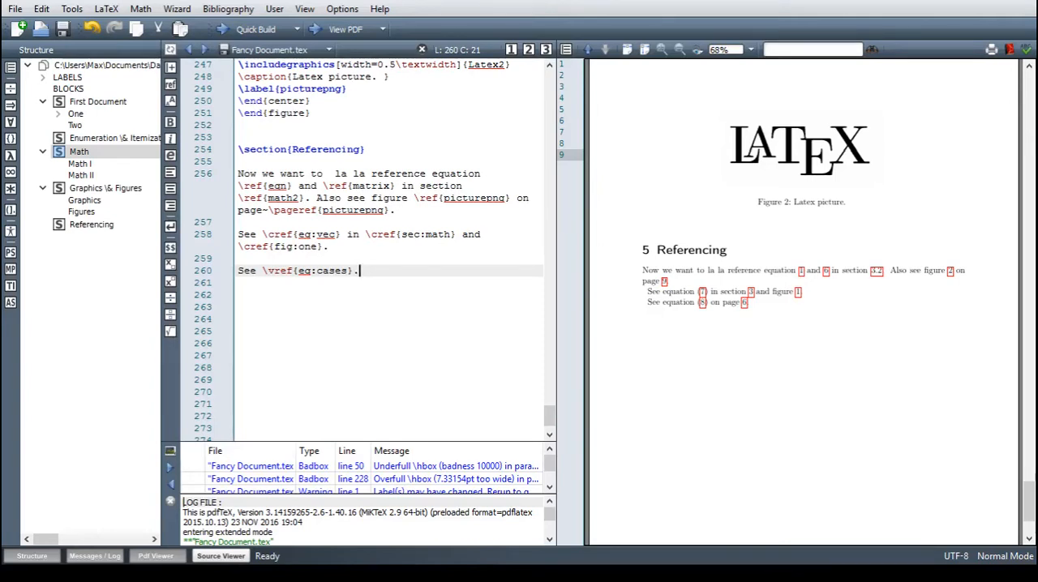
mouse_move(381, 299)
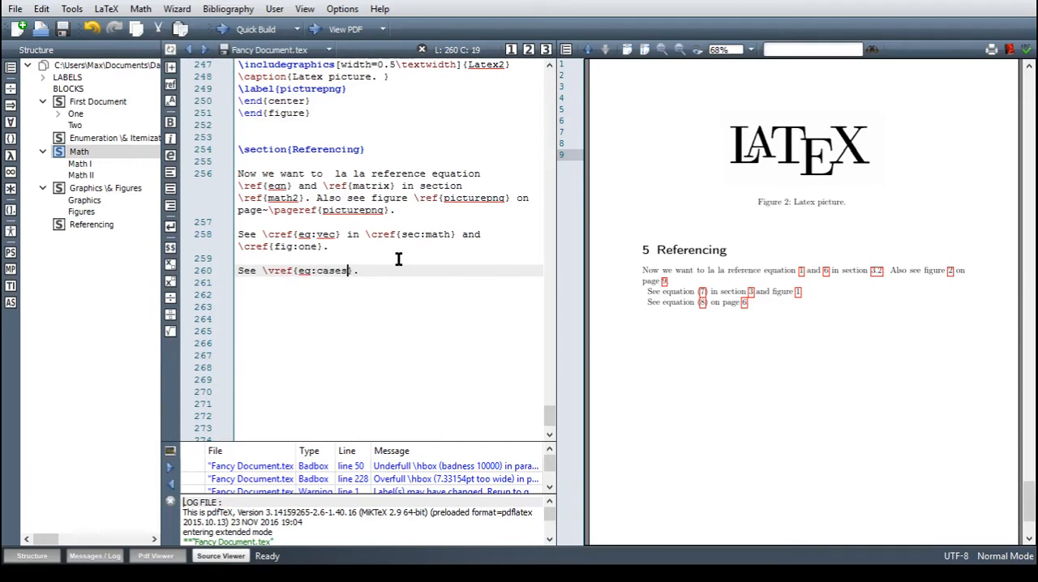
Change the reference to \vref{eq:cases,eq:vec} and recompile
type(",")
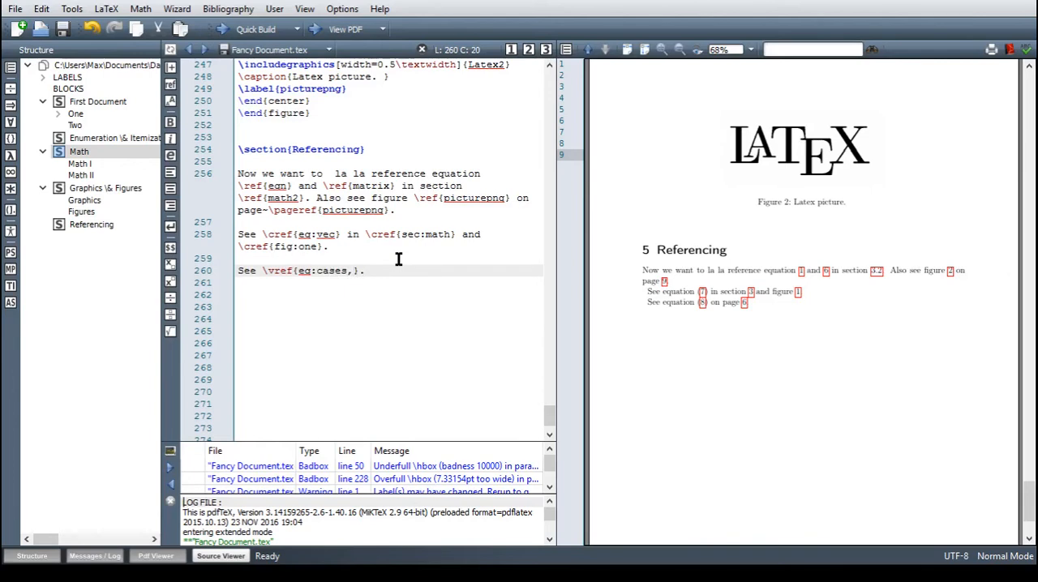
type("eq:")
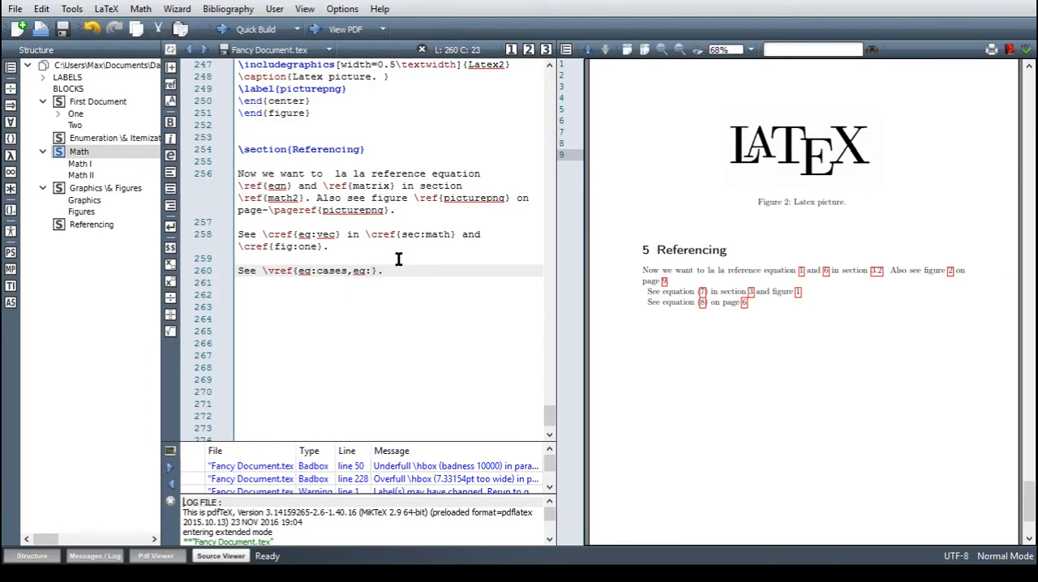
type("vec")
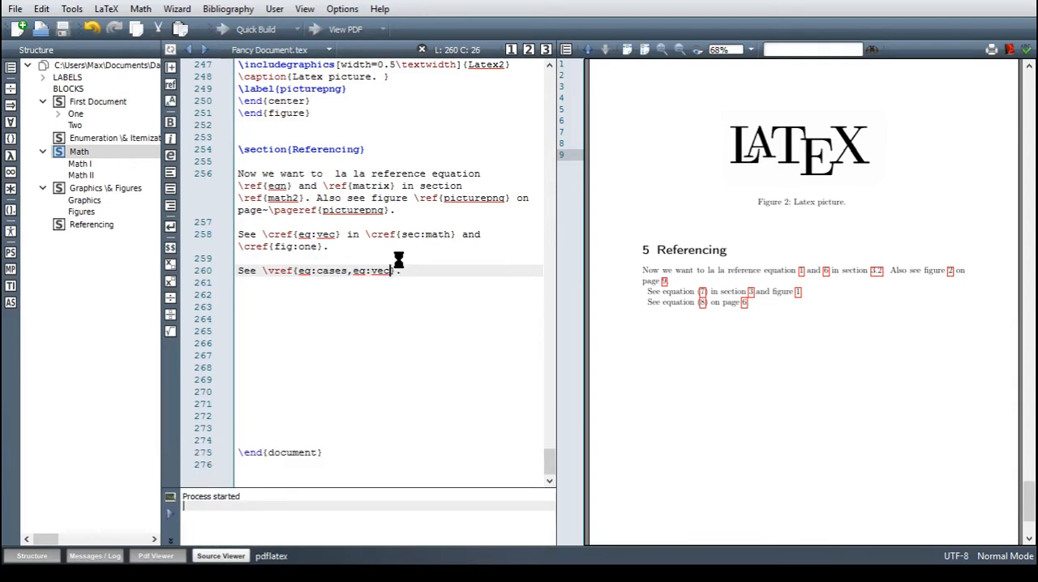
left_click(256, 29)
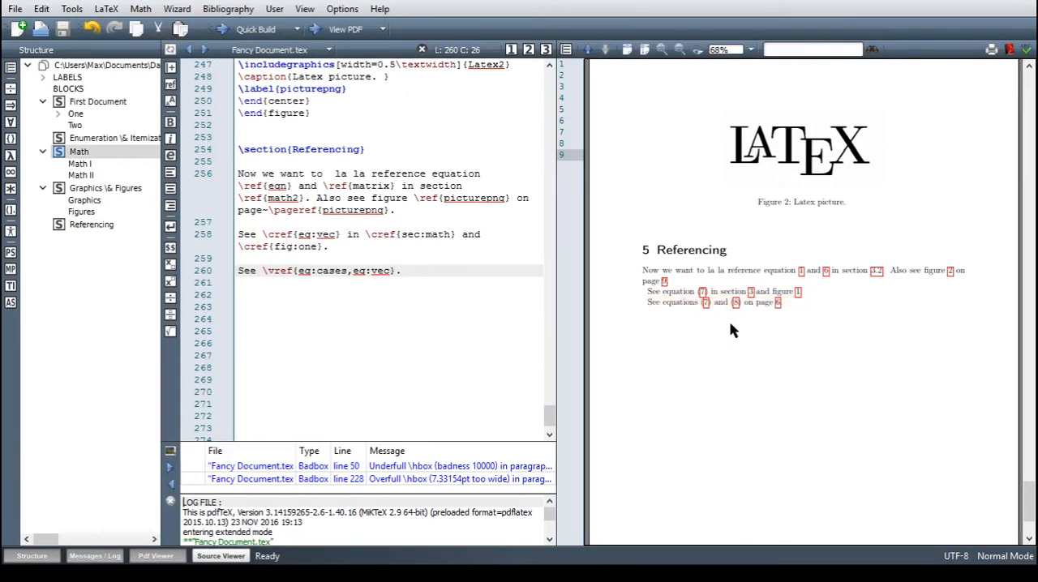
mouse_move(778, 312)
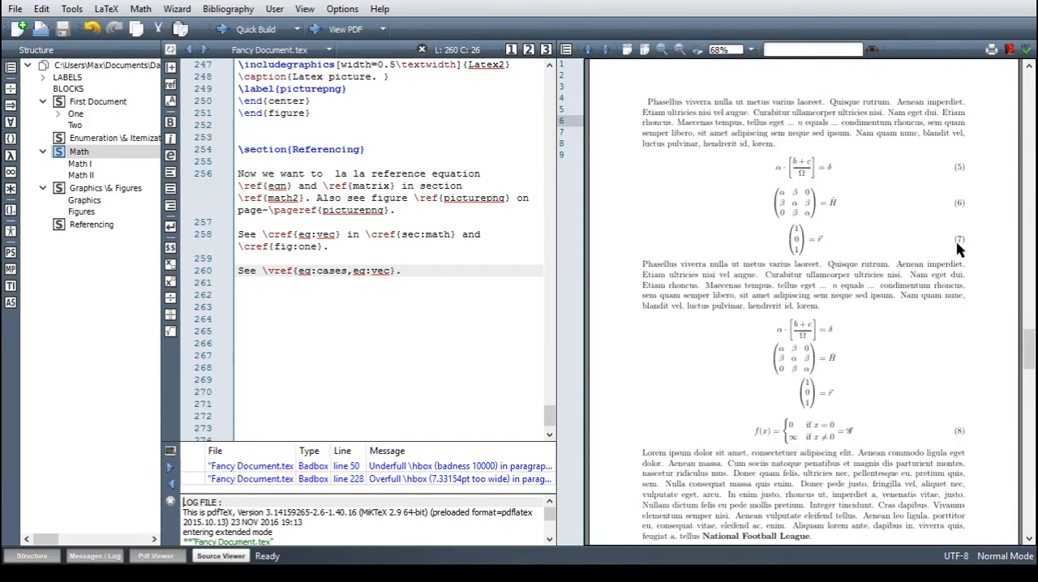
mouse_move(971, 256)
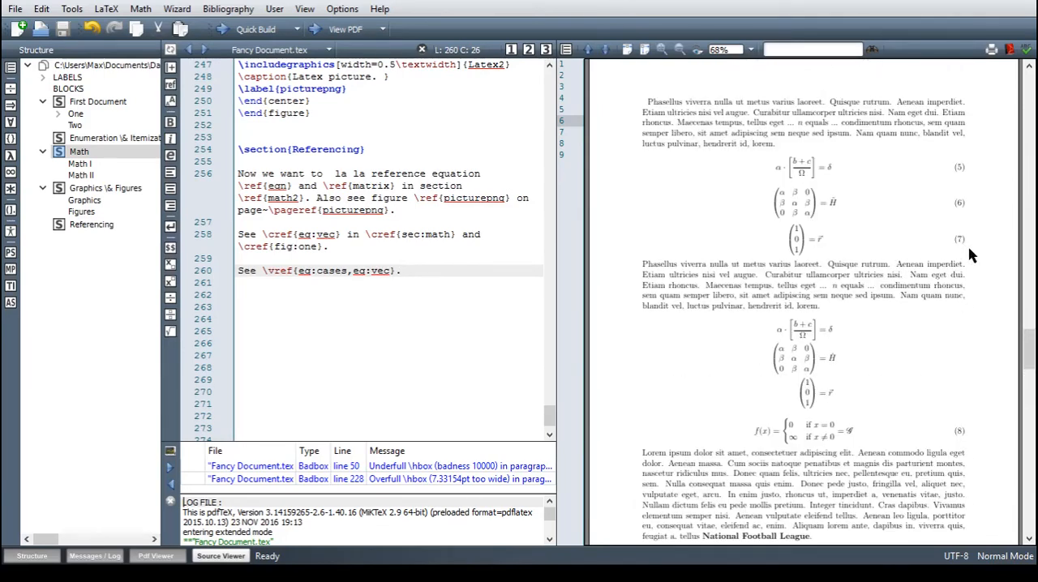
scroll("down", 3)
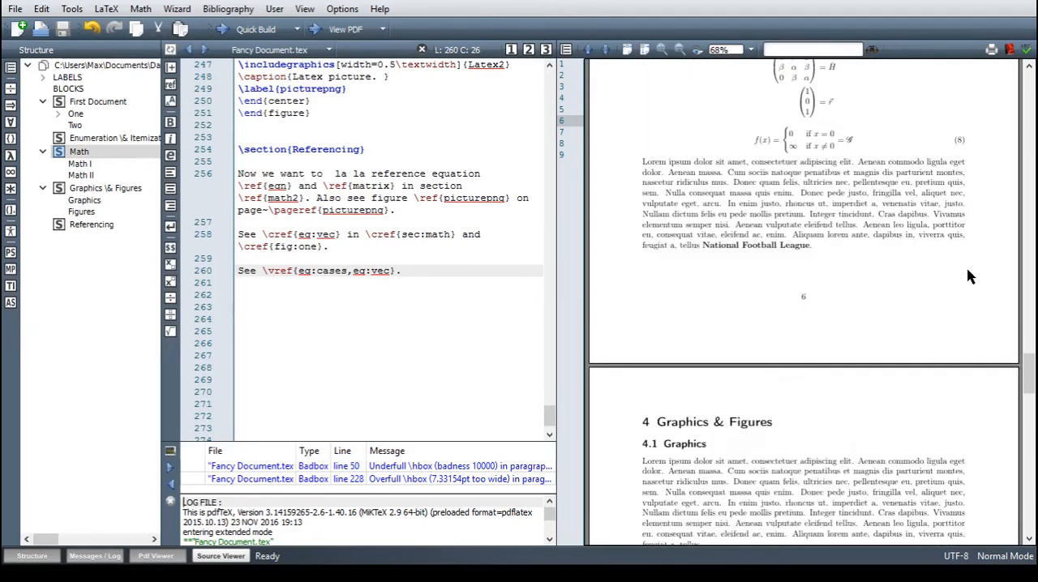
scroll("down", 3)
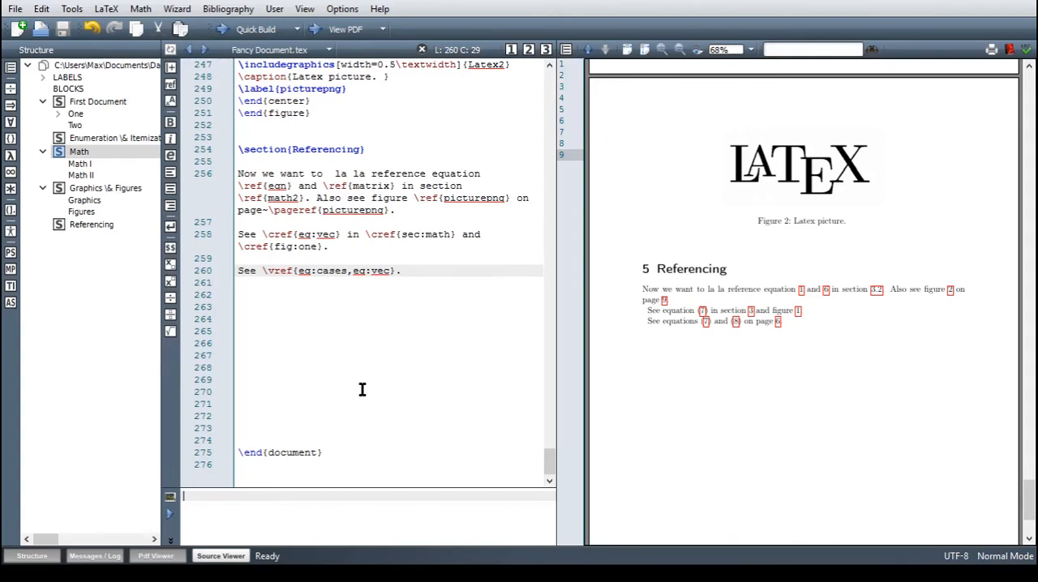
End line 241 with \url{} and begin typing the 'ww' web address inside it
scroll("up", 3)
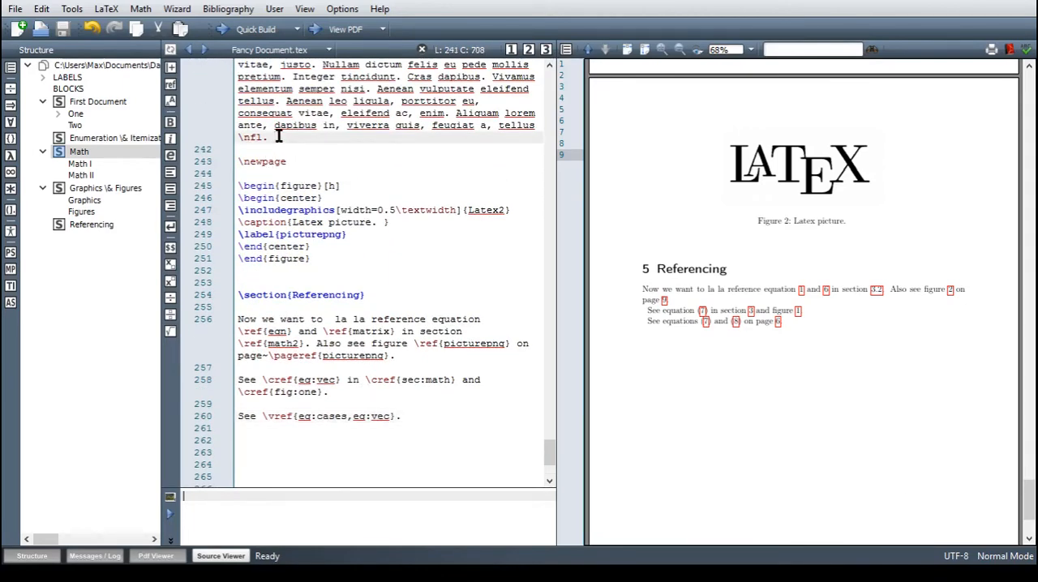
type("url")
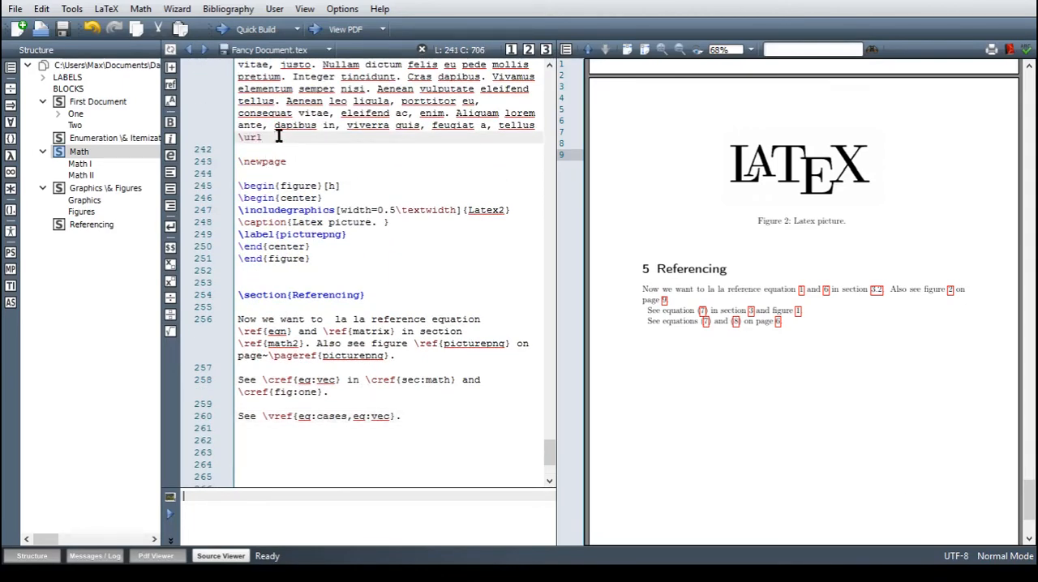
type("{}")
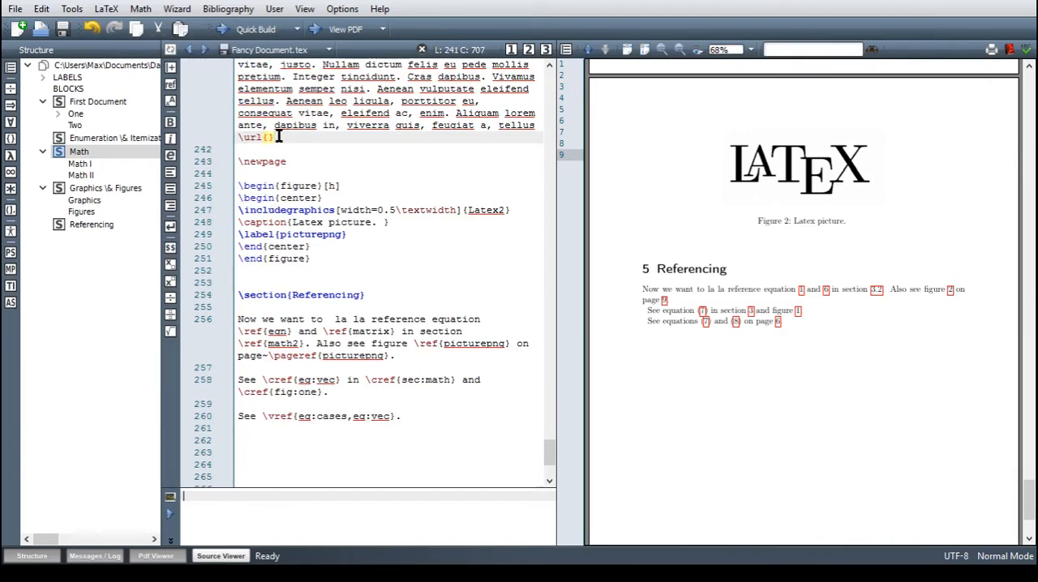
mouse_move(433, 262)
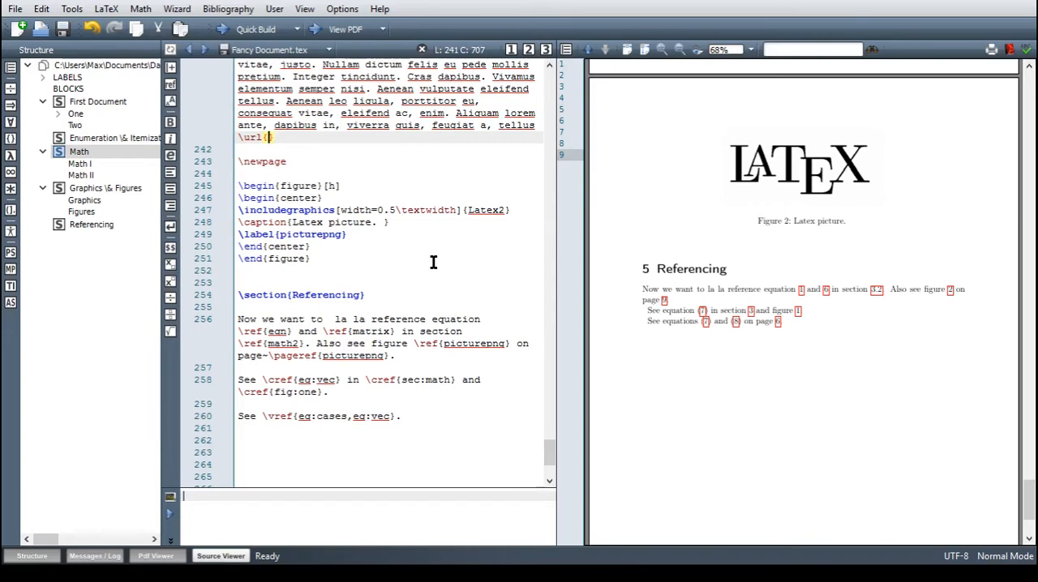
type("ww")
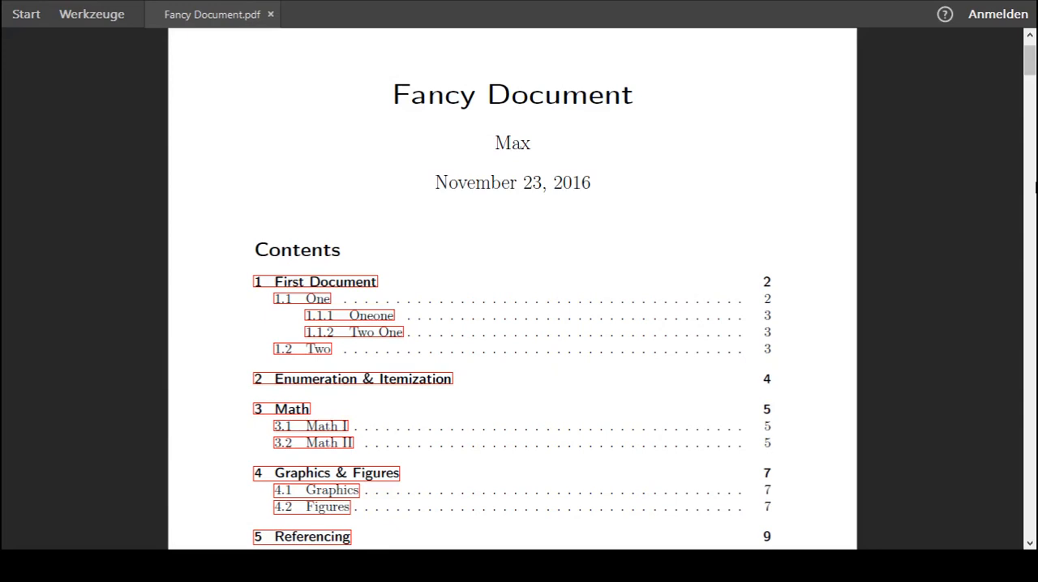
mouse_move(670, 308)
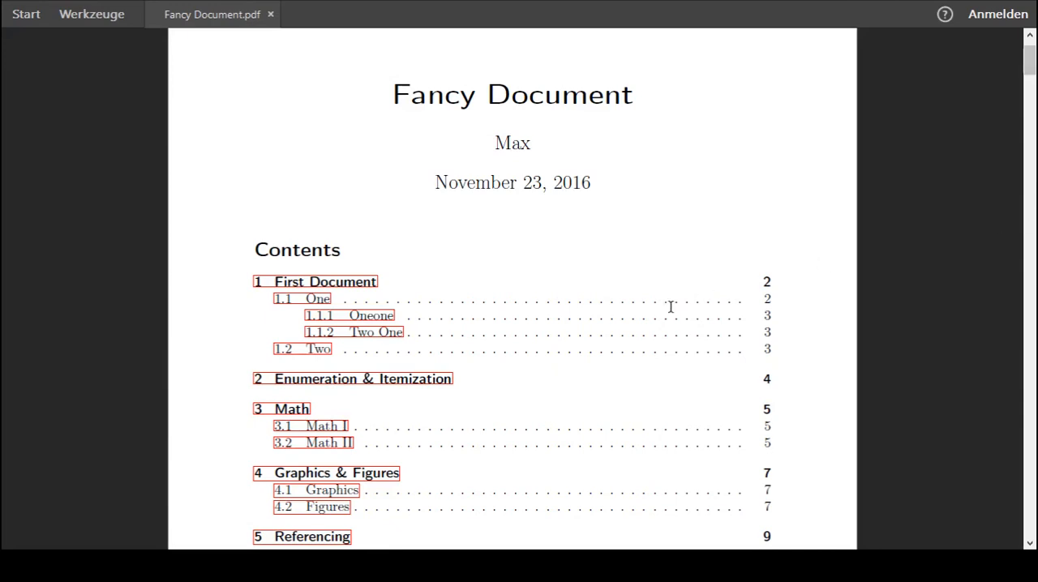
mouse_move(427, 276)
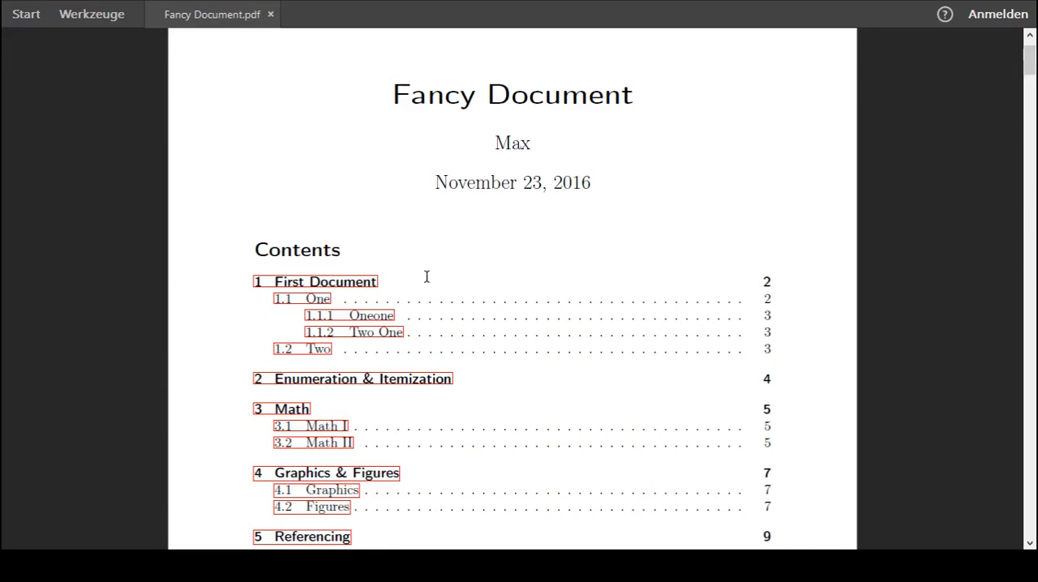
Scroll through Fancy Document's contents down to section 5 Referencing
scroll("down", 3)
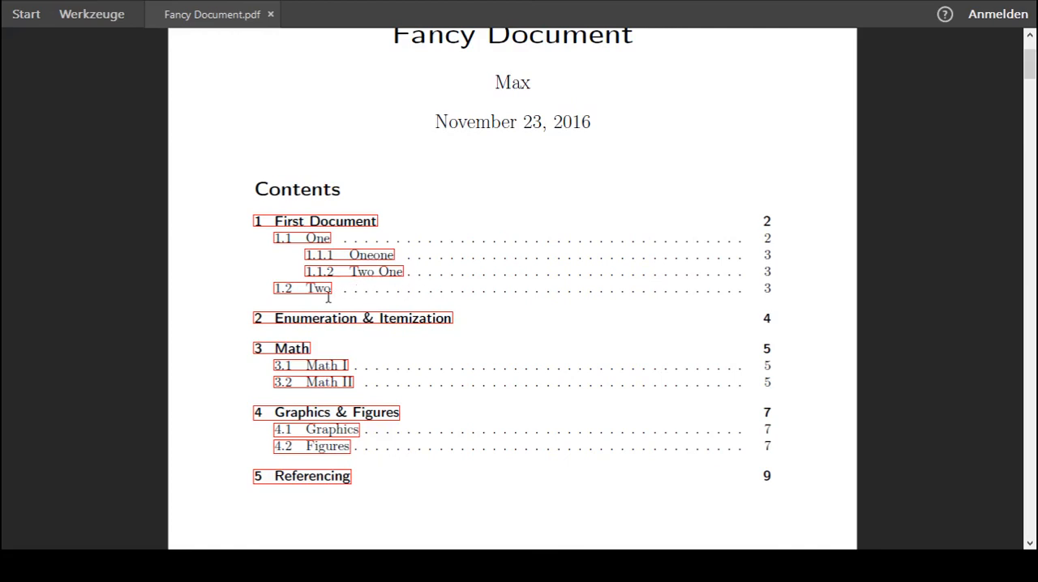
mouse_move(341, 337)
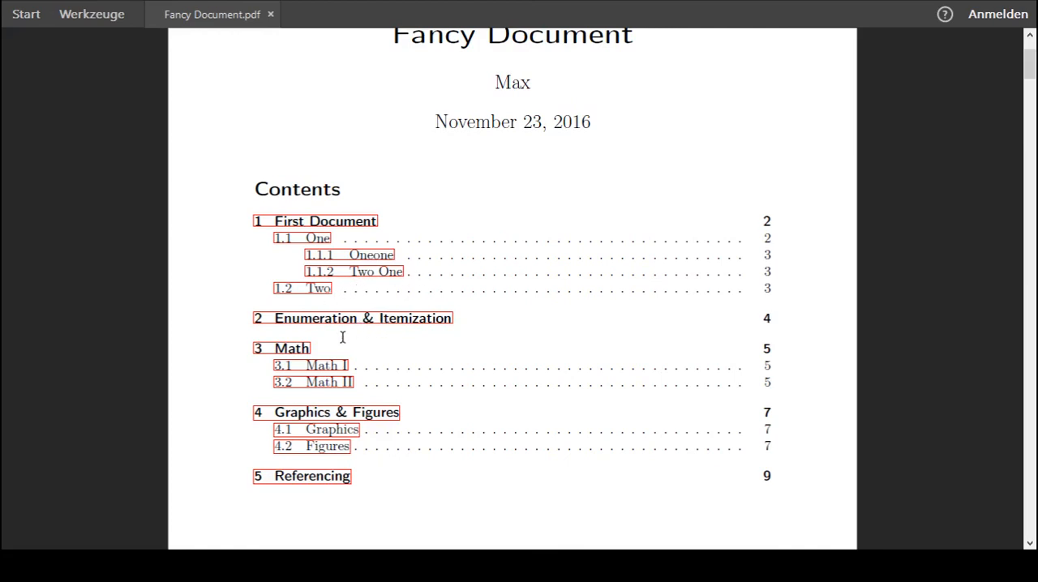
scroll("down", 3)
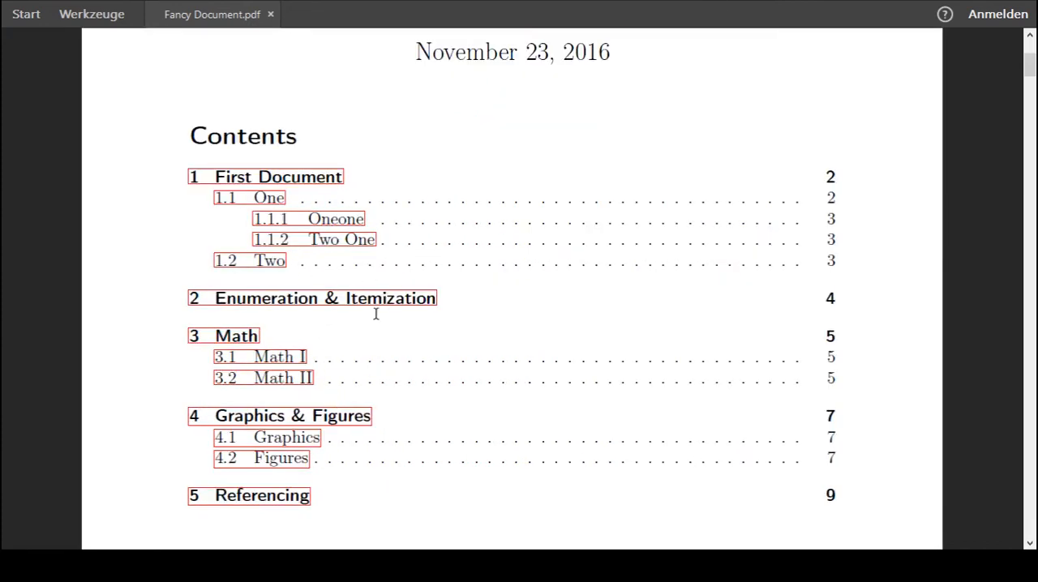
scroll("down", 3)
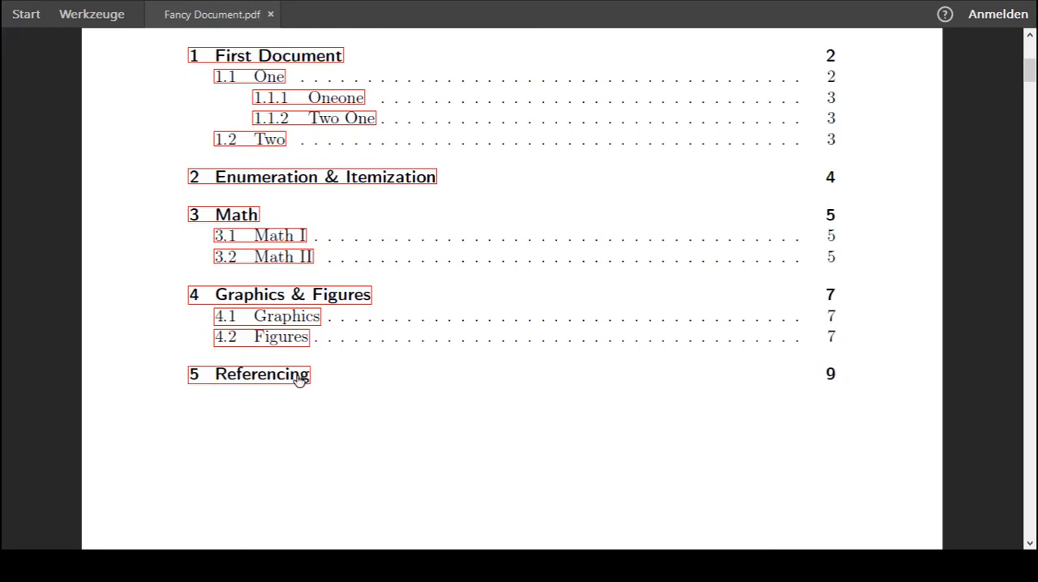
left_click(261, 374)
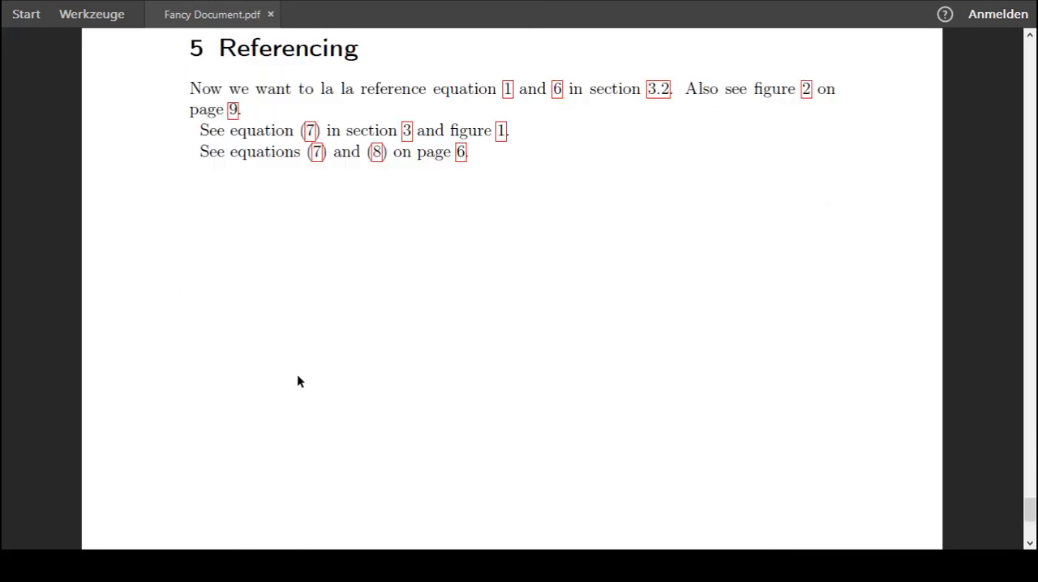
scroll("up", 3)
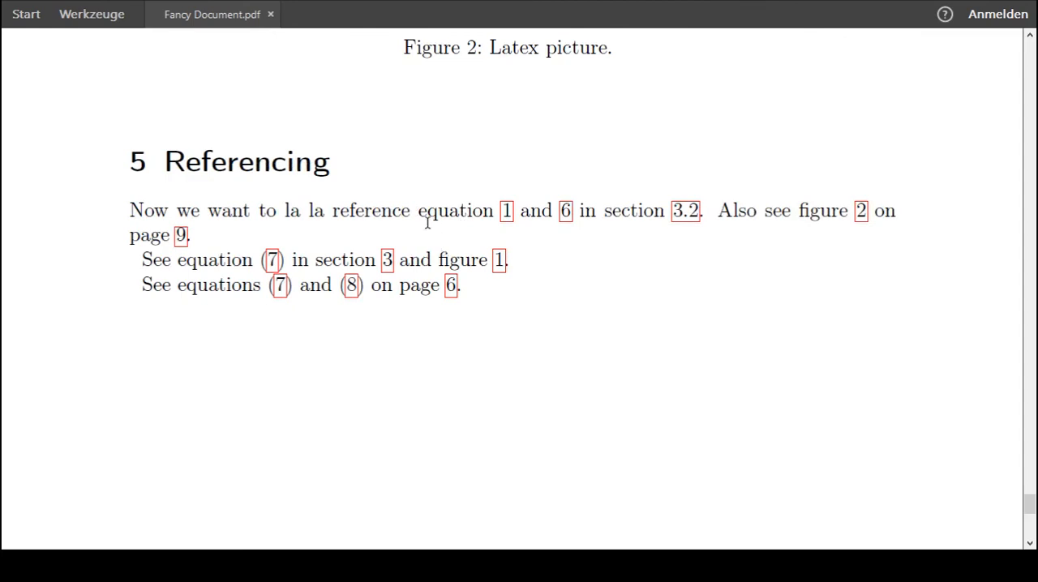
mouse_move(484, 215)
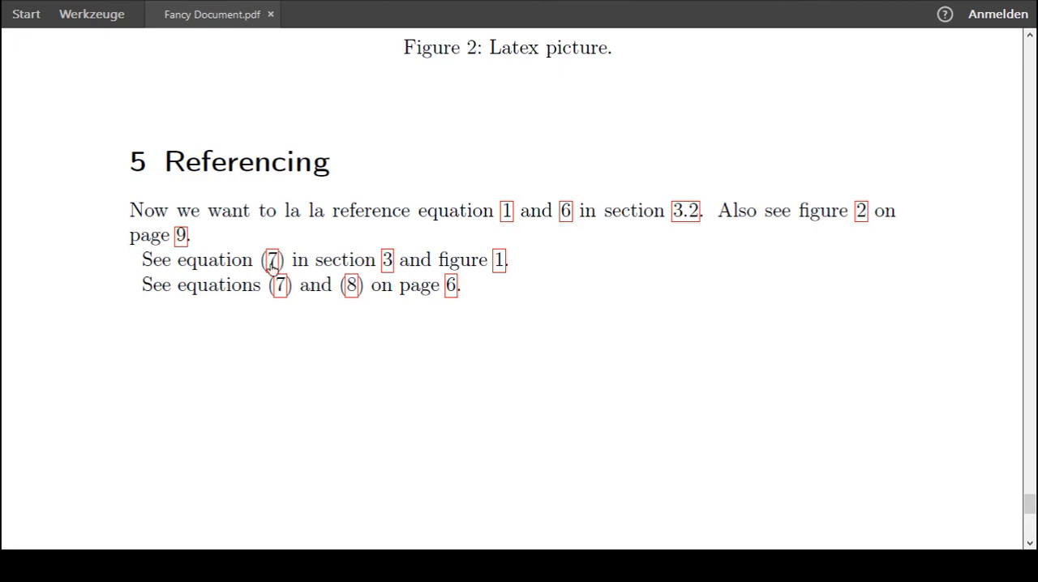
mouse_move(428, 282)
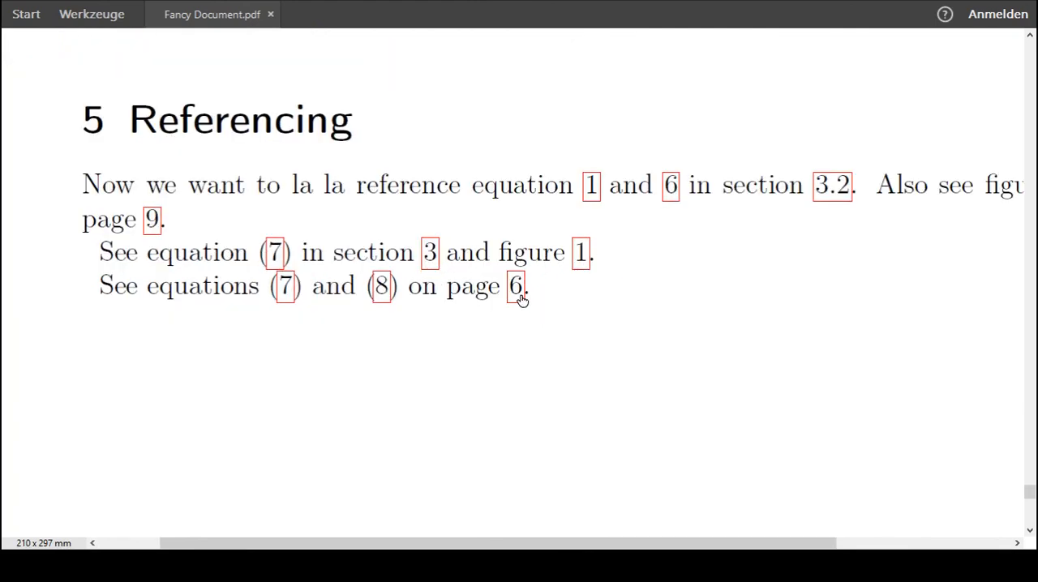
mouse_move(284, 258)
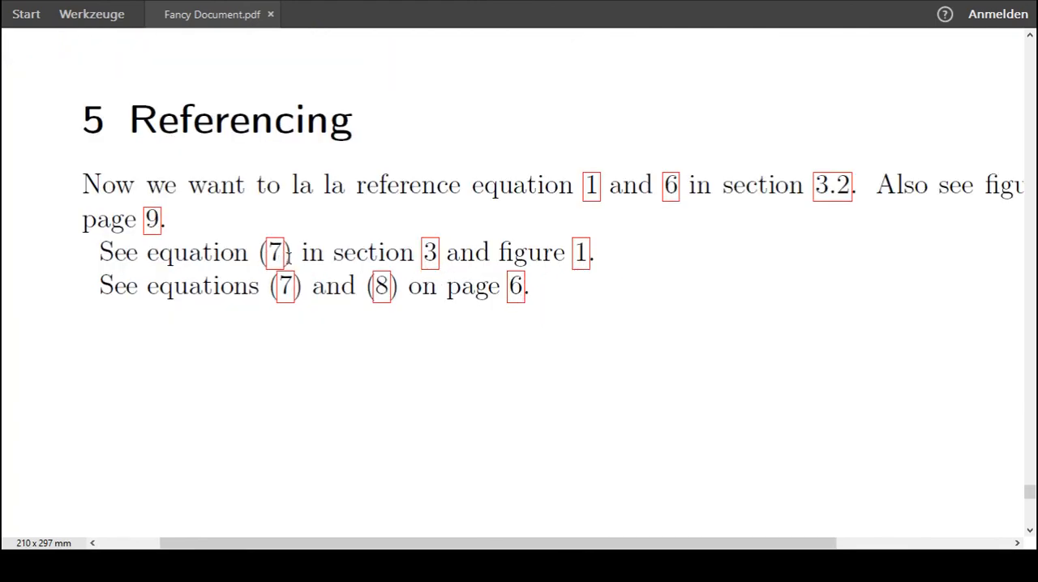
mouse_move(280, 258)
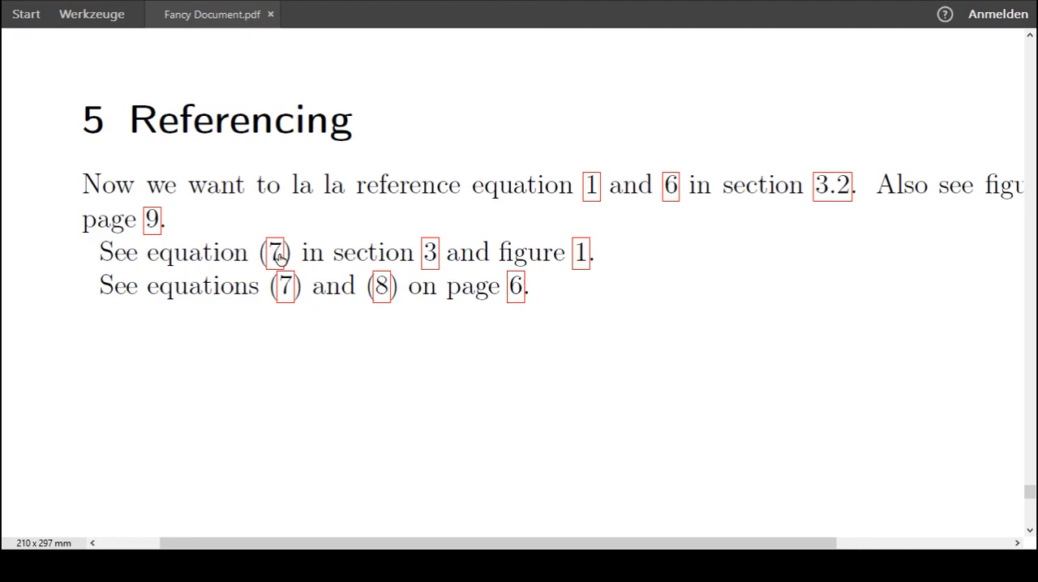
scroll("up", 3)
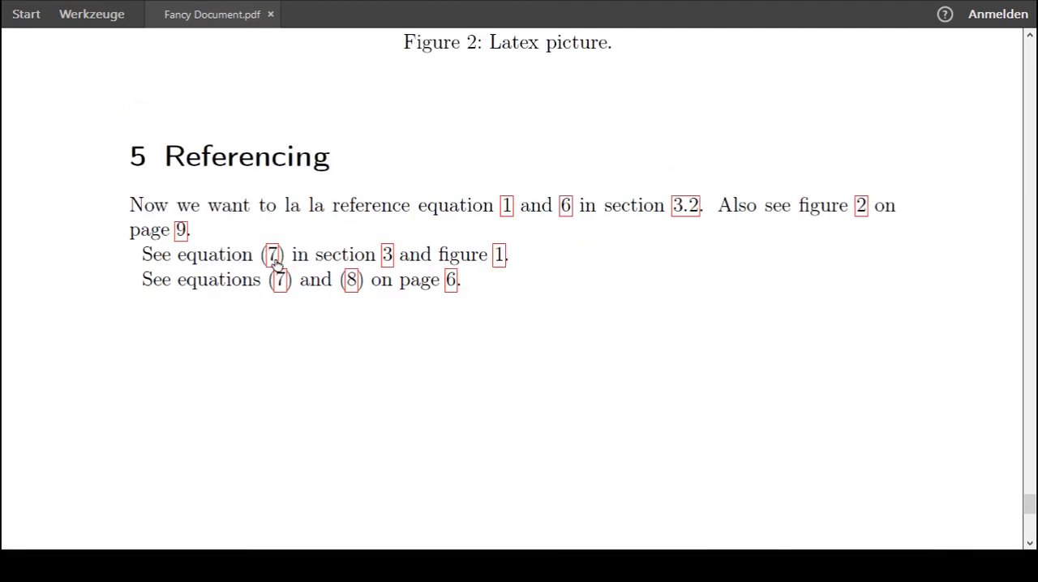
scroll("up", 3)
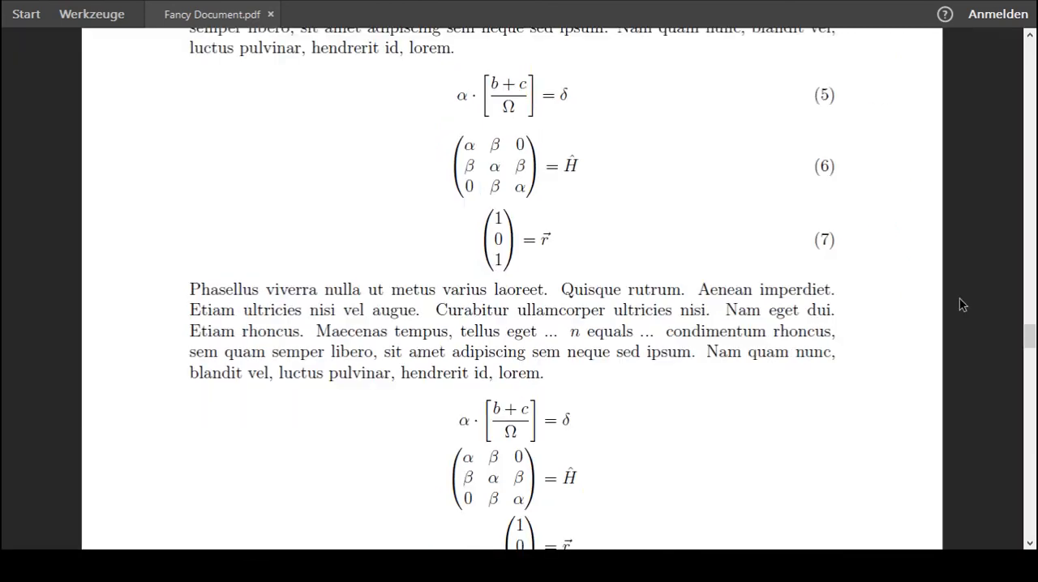
scroll("up", 3)
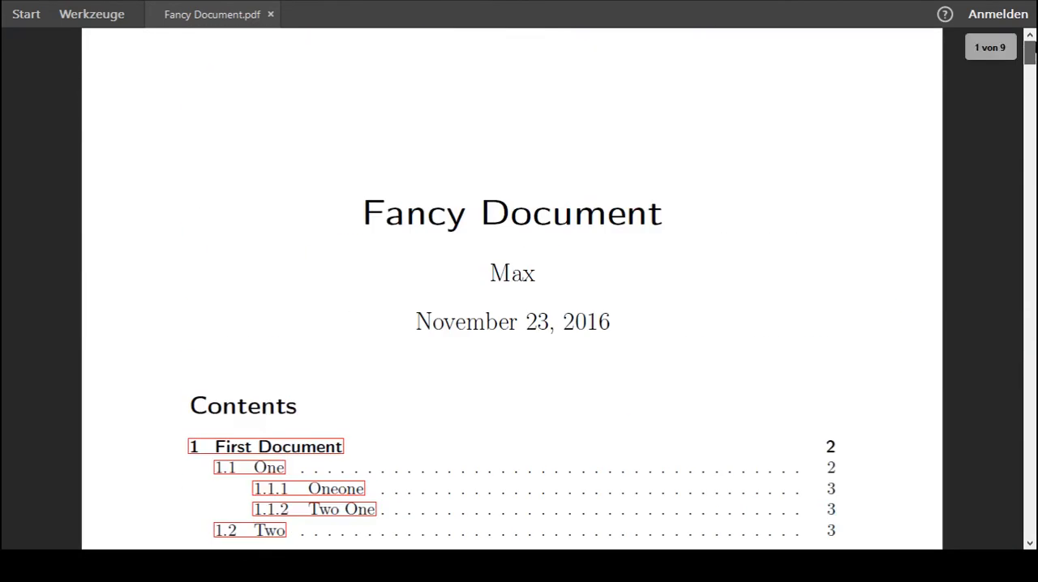